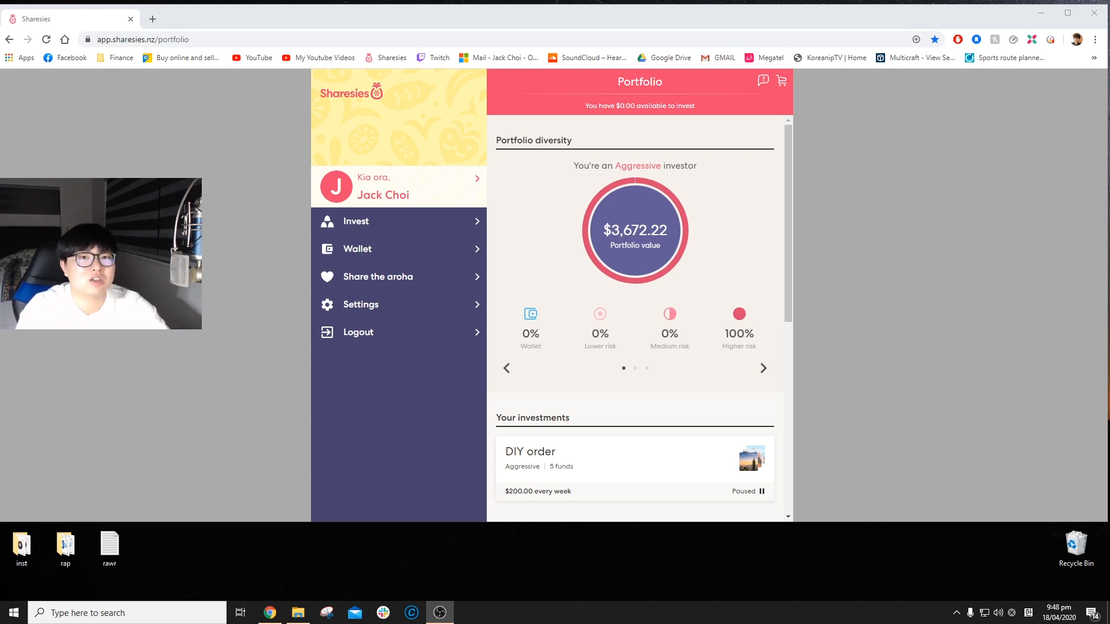
{"action": "mouse_move", "coordinate": [551, 127]}
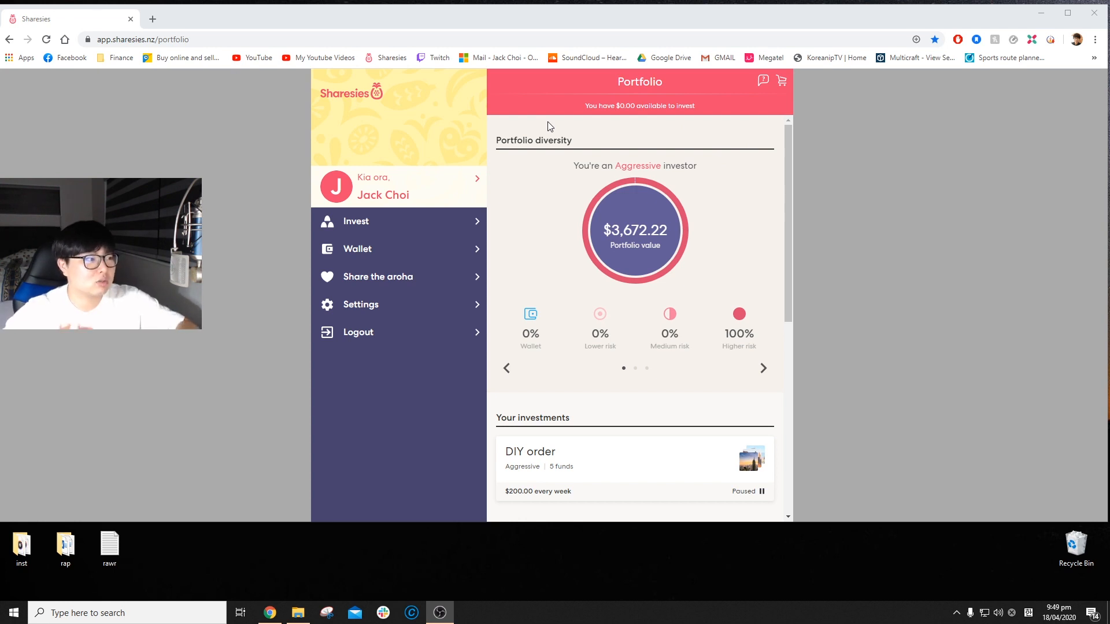
{"action": "mouse_move", "coordinate": [656, 275]}
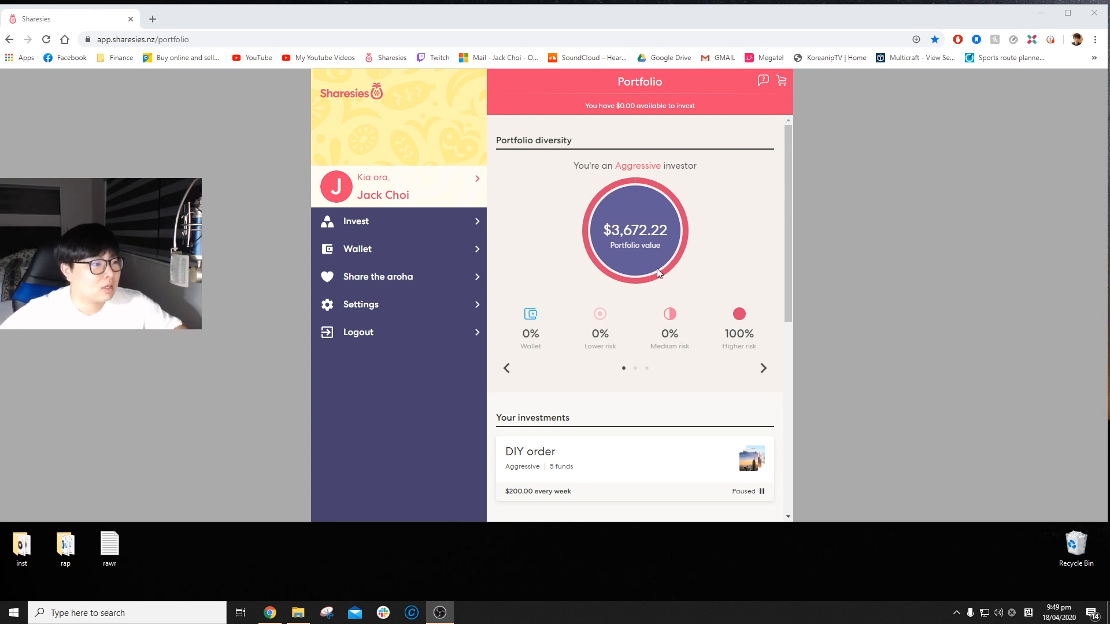
Show the Total returns card reporting +$528.72 and +16.80%
{"action": "left_click", "coordinate": [763, 368]}
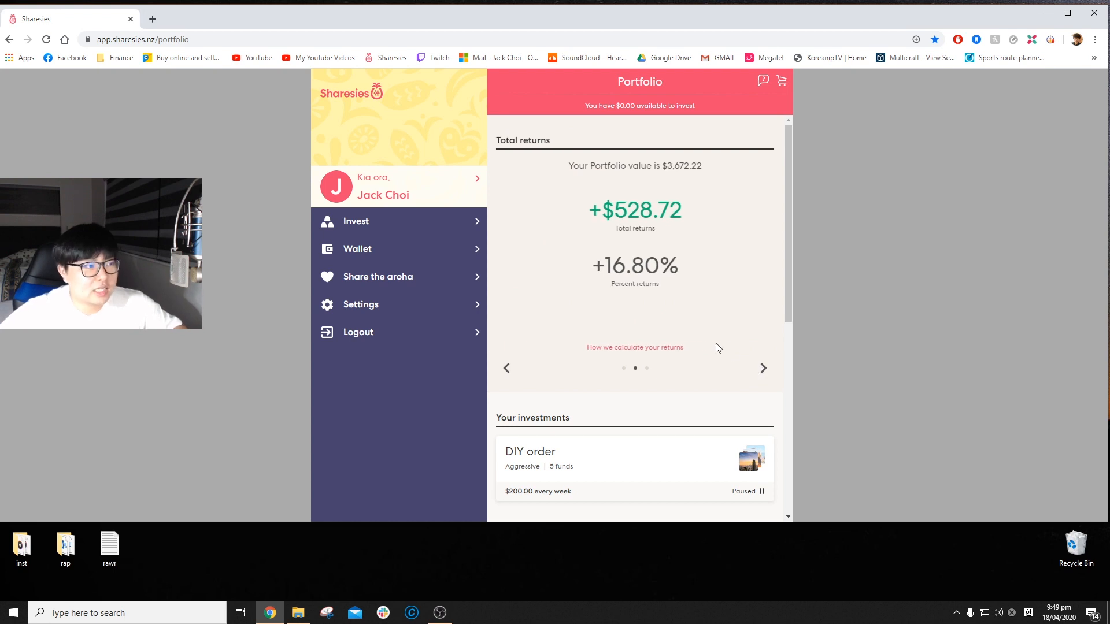
{"action": "mouse_move", "coordinate": [659, 284]}
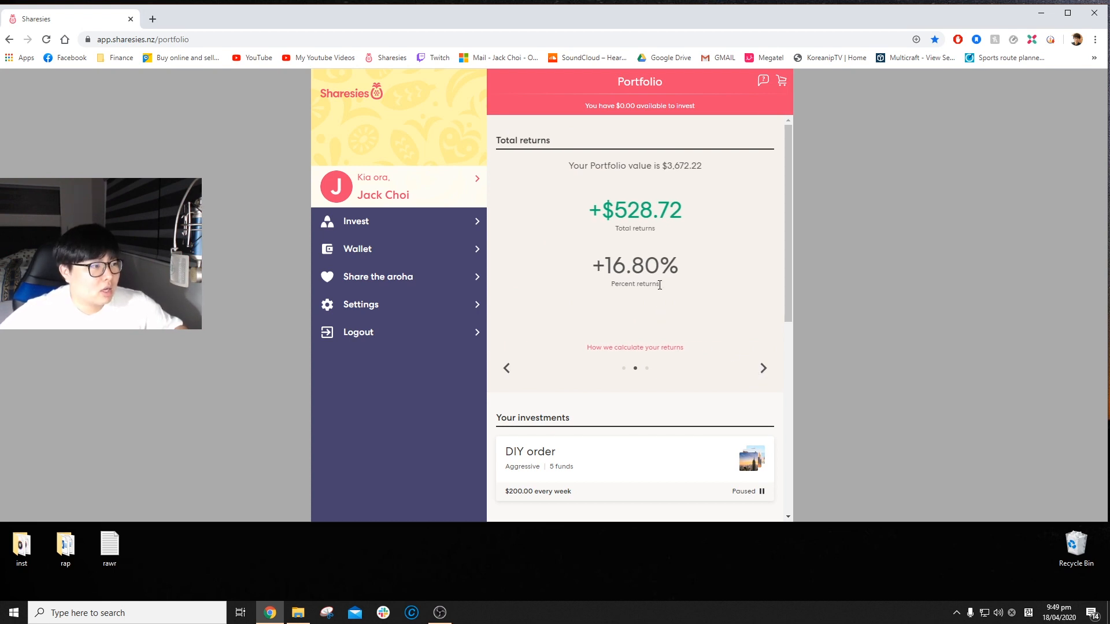
{"action": "mouse_move", "coordinate": [723, 319]}
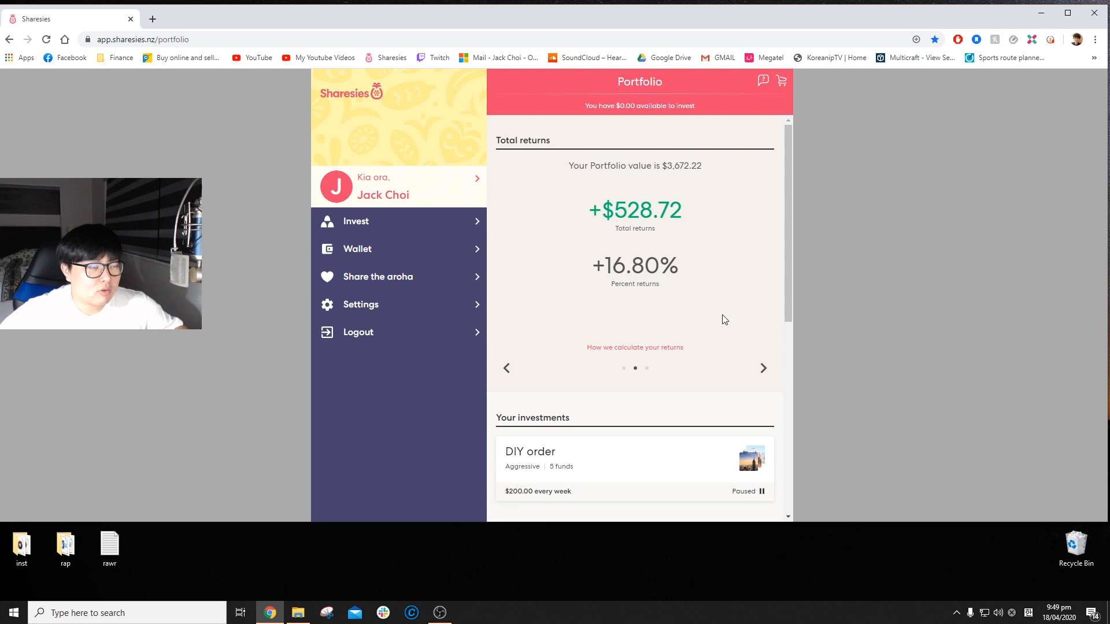
{"action": "mouse_move", "coordinate": [722, 309]}
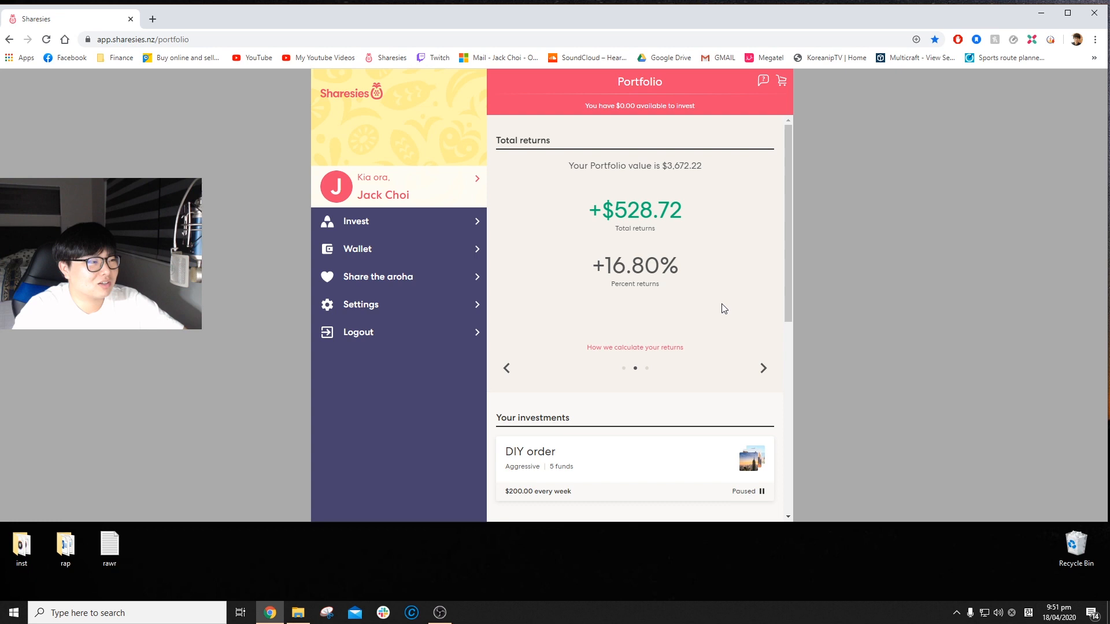
View the Total growth card, peek at a company, and return to the five-company holdings list
{"action": "left_click", "coordinate": [763, 368]}
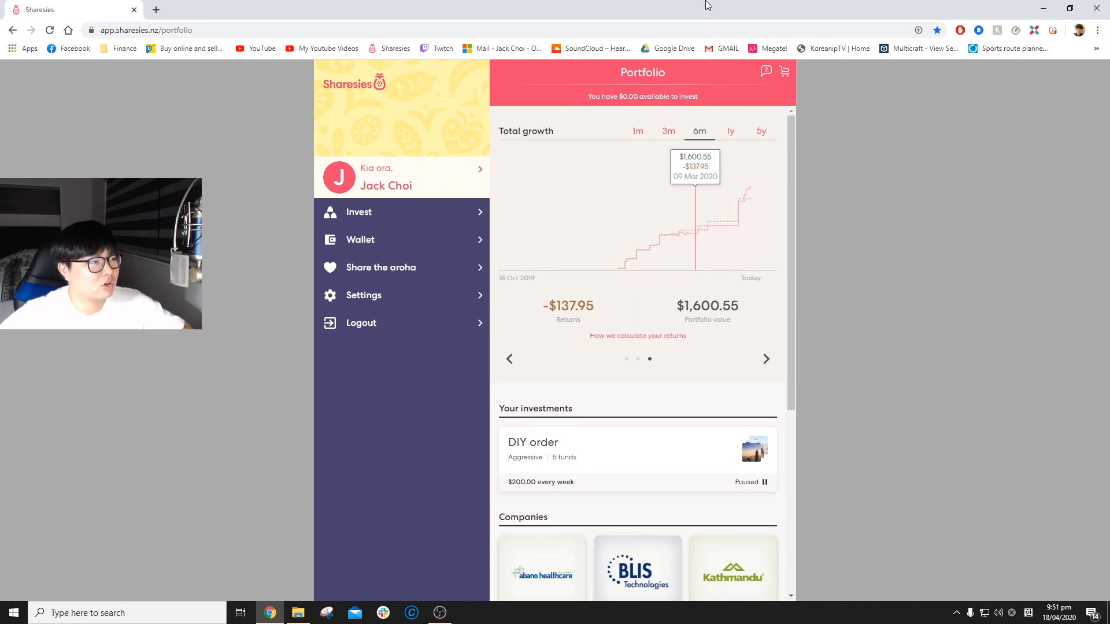
{"action": "scroll", "scroll_direction": "down", "scroll_amount": 3}
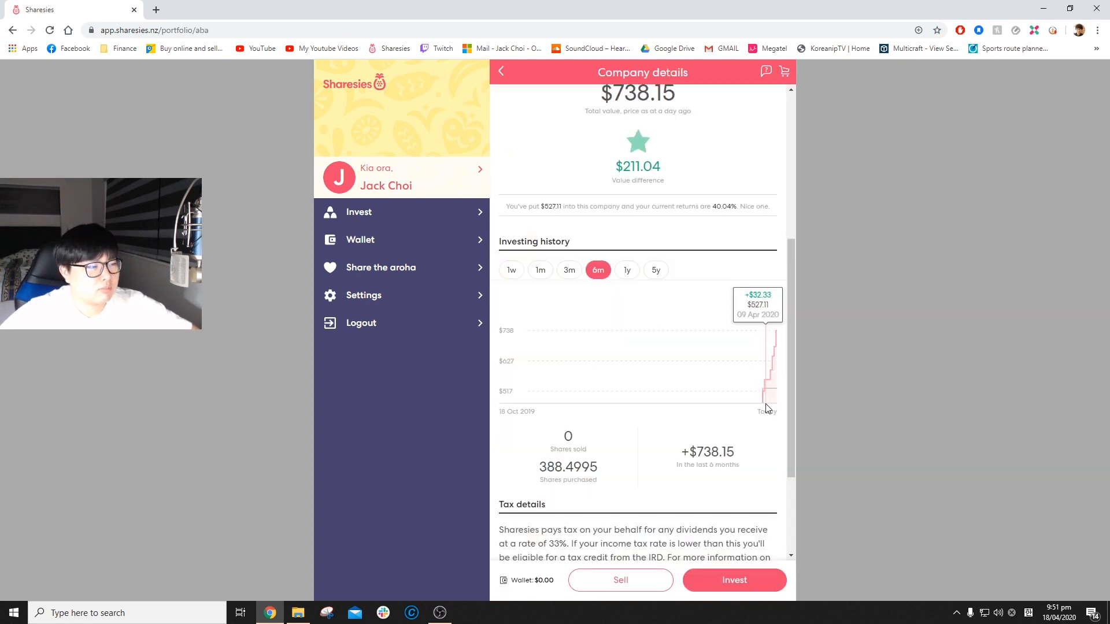
{"action": "left_click", "coordinate": [1060, 613]}
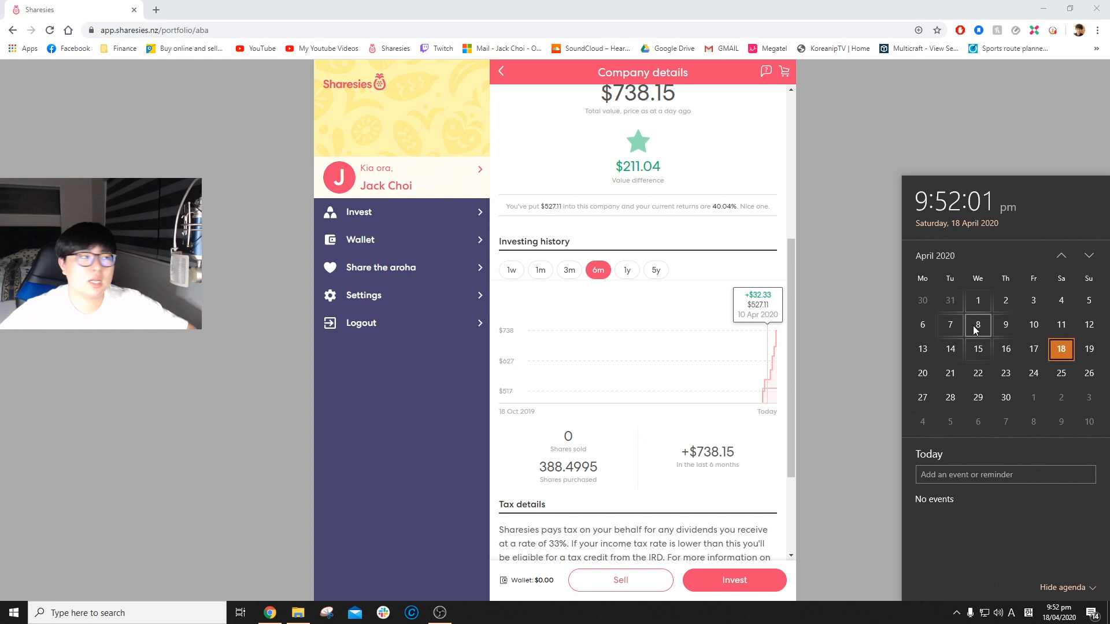
{"action": "left_click", "coordinate": [501, 72]}
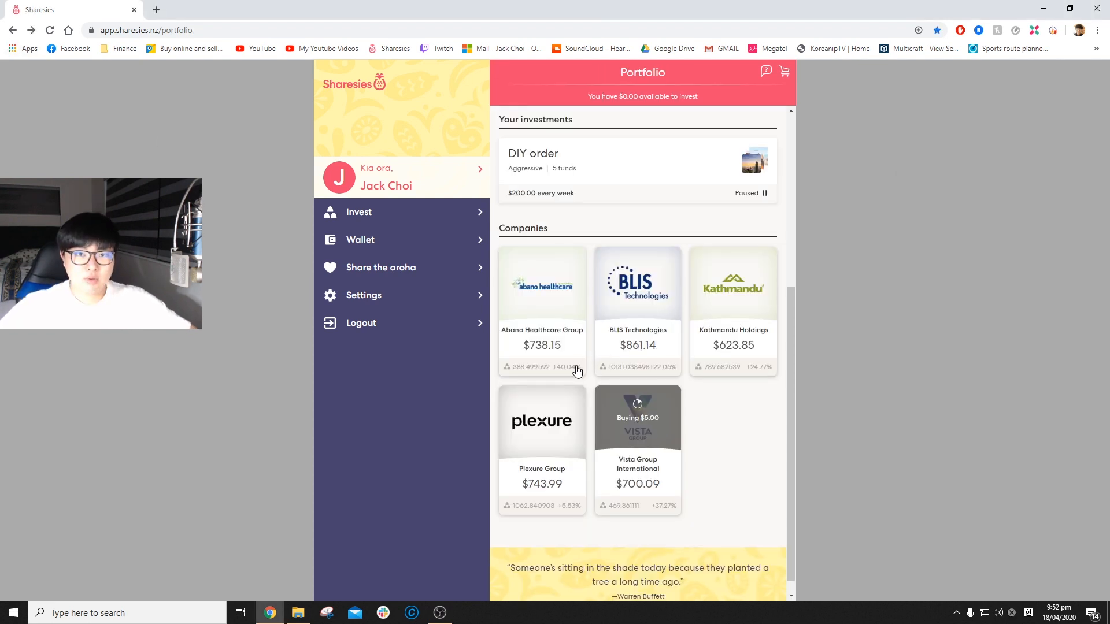
{"action": "mouse_move", "coordinate": [585, 415]}
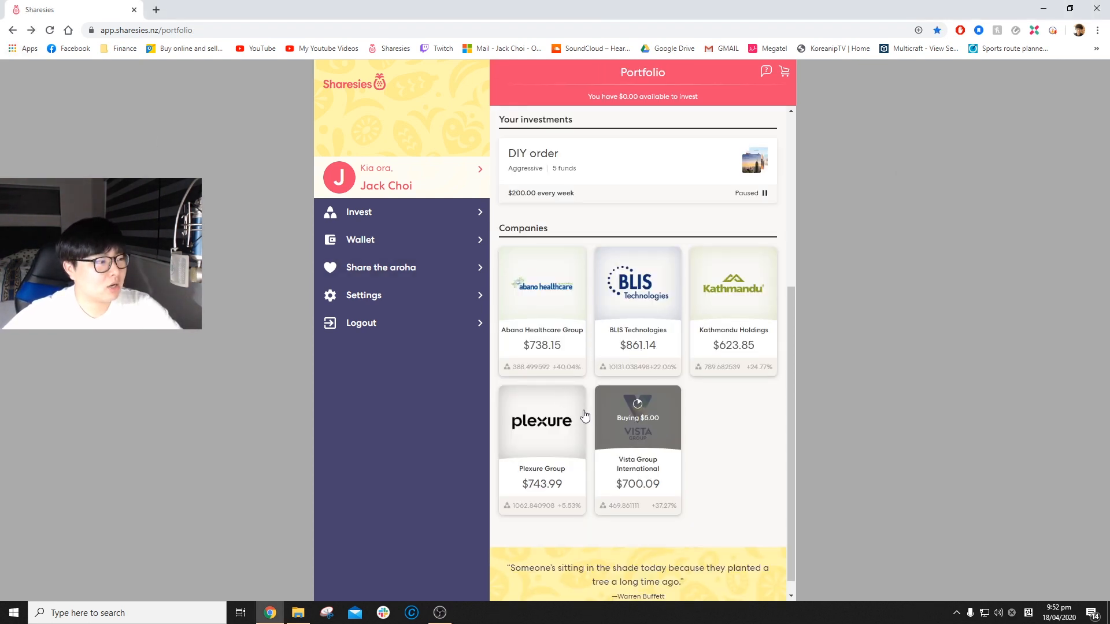
{"action": "mouse_move", "coordinate": [563, 387]}
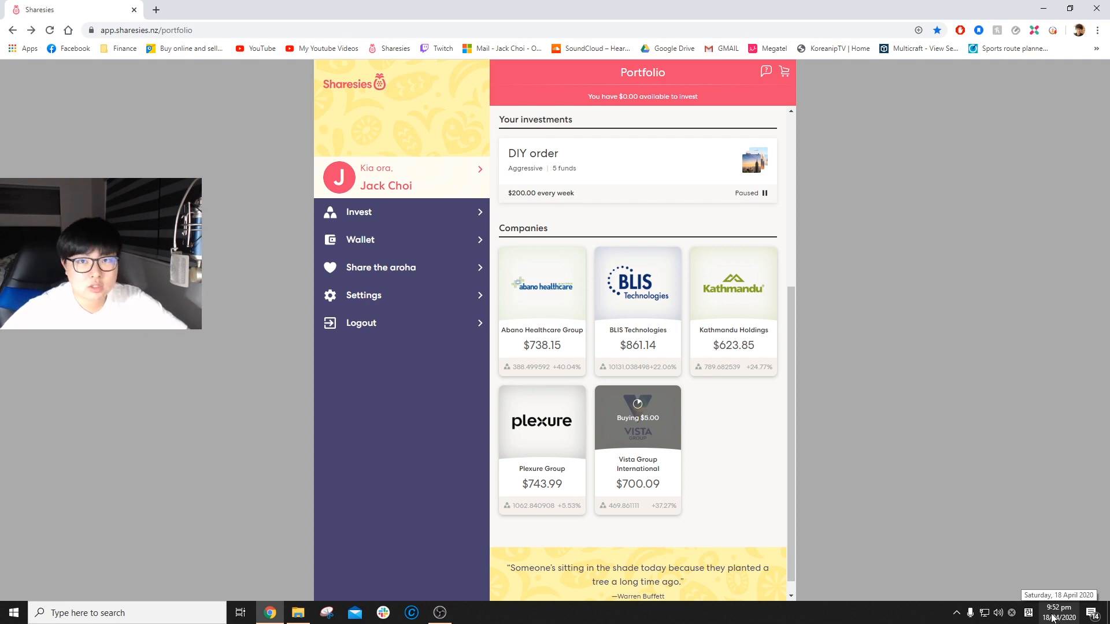
Select the Abano Healthcare Group tile from the Companies section
{"action": "left_click", "coordinate": [1057, 613]}
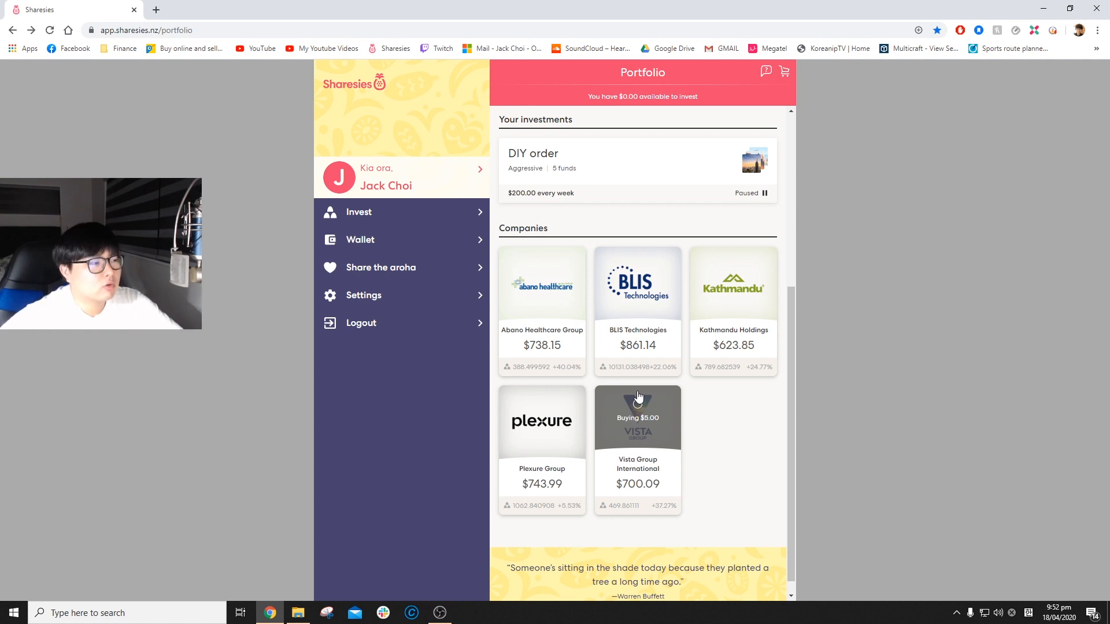
{"action": "mouse_move", "coordinate": [541, 508]}
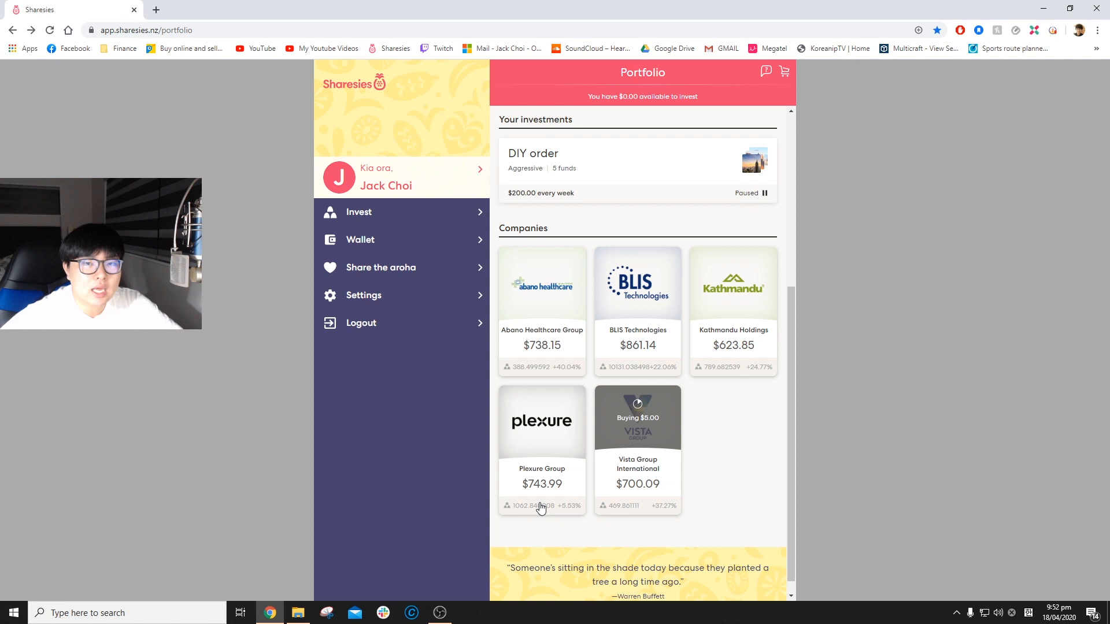
{"action": "mouse_move", "coordinate": [644, 346]}
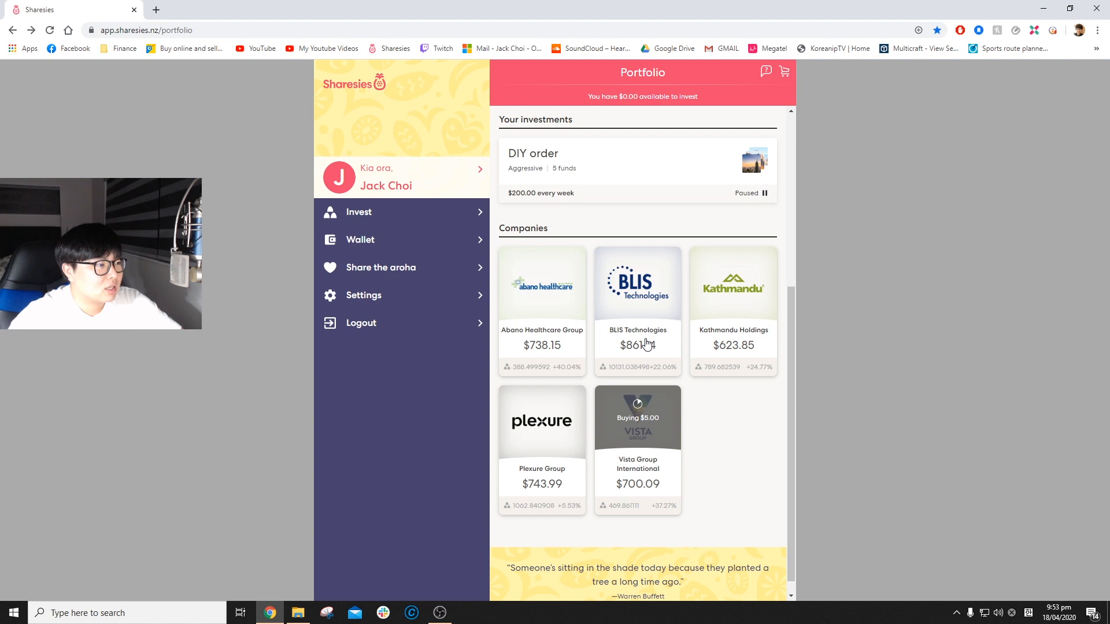
{"action": "mouse_move", "coordinate": [600, 351]}
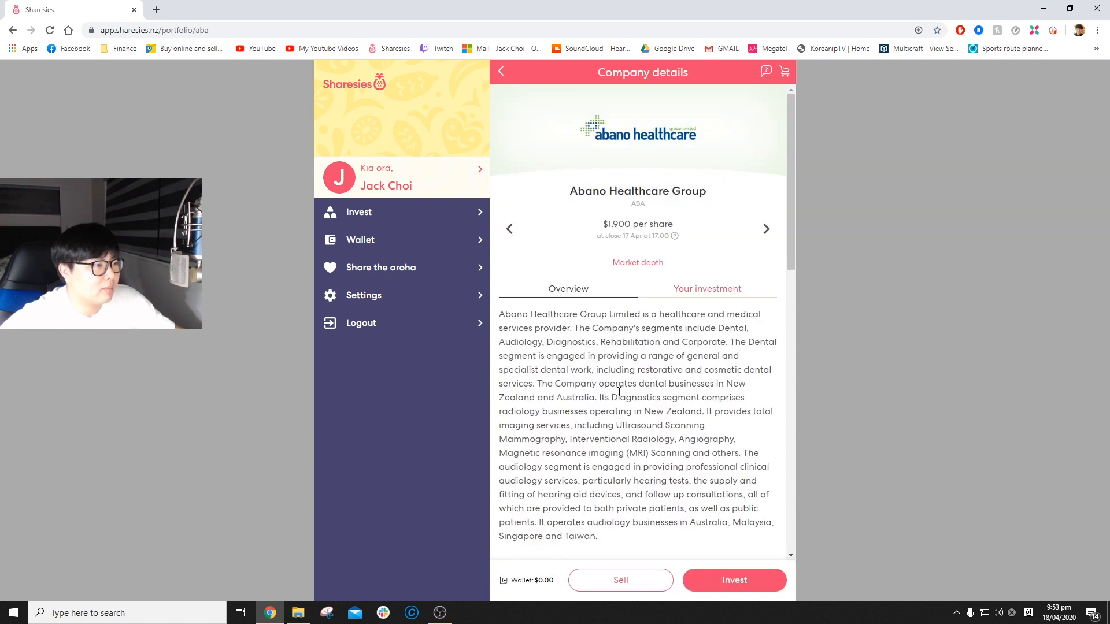
Scroll to Abano's six-month price history chart, down $2.970 to $1.900 per share
{"action": "scroll", "scroll_direction": "down", "scroll_amount": 3}
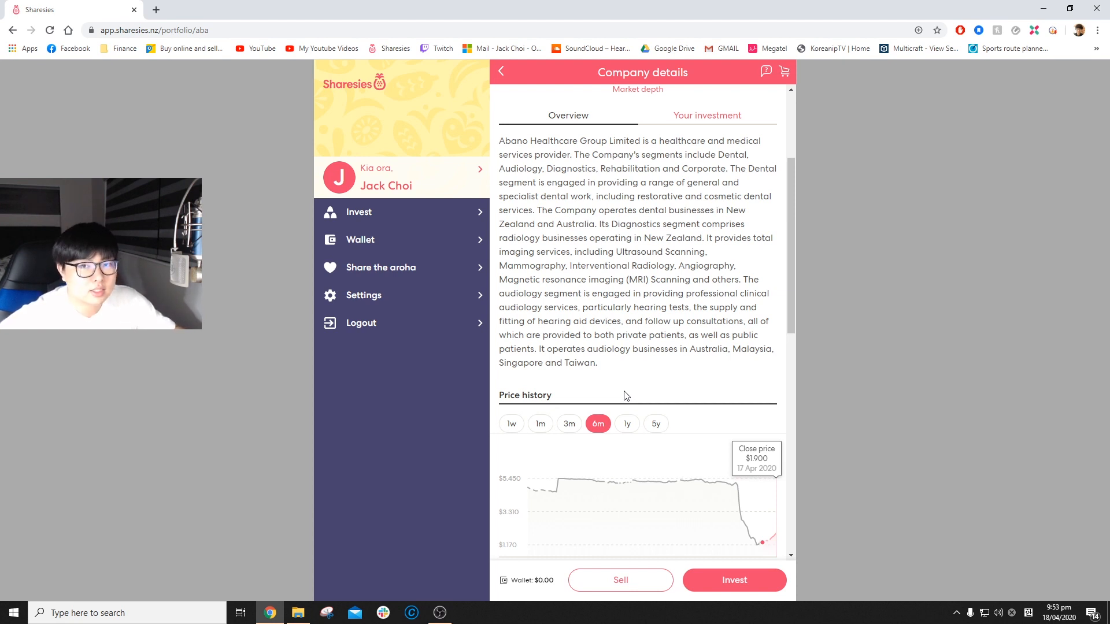
{"action": "scroll", "scroll_direction": "down", "scroll_amount": 3}
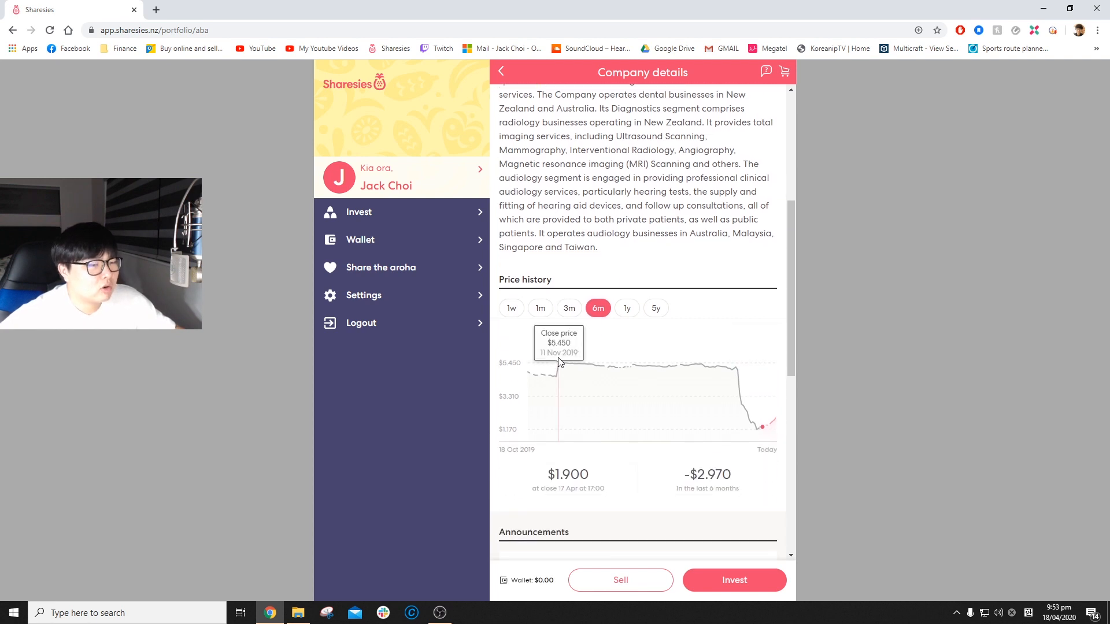
{"action": "mouse_move", "coordinate": [587, 398]}
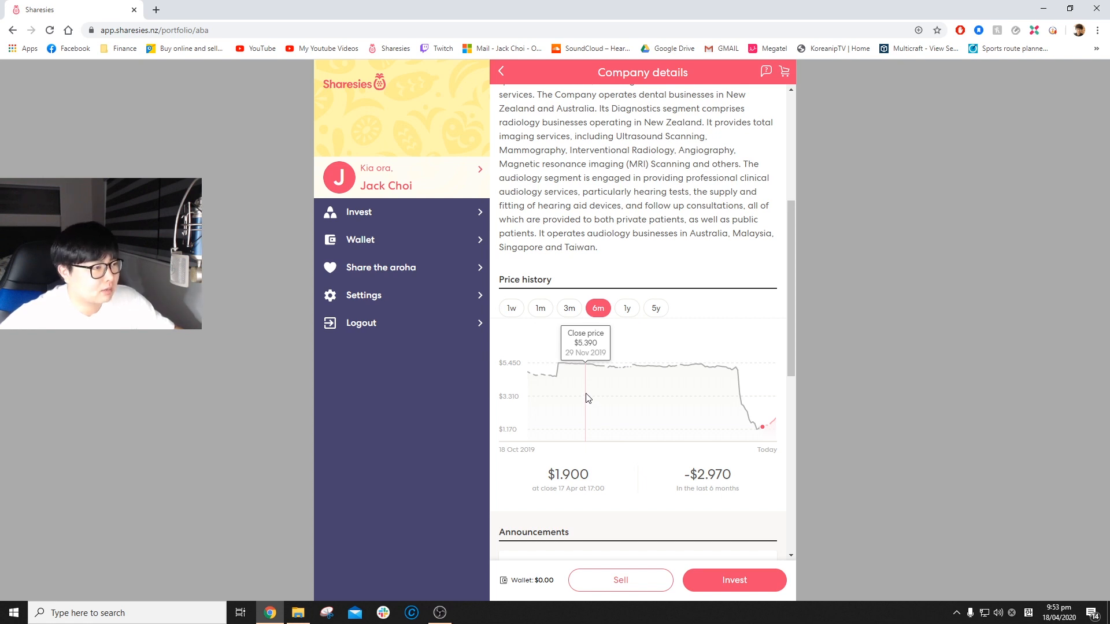
{"action": "mouse_move", "coordinate": [768, 438]}
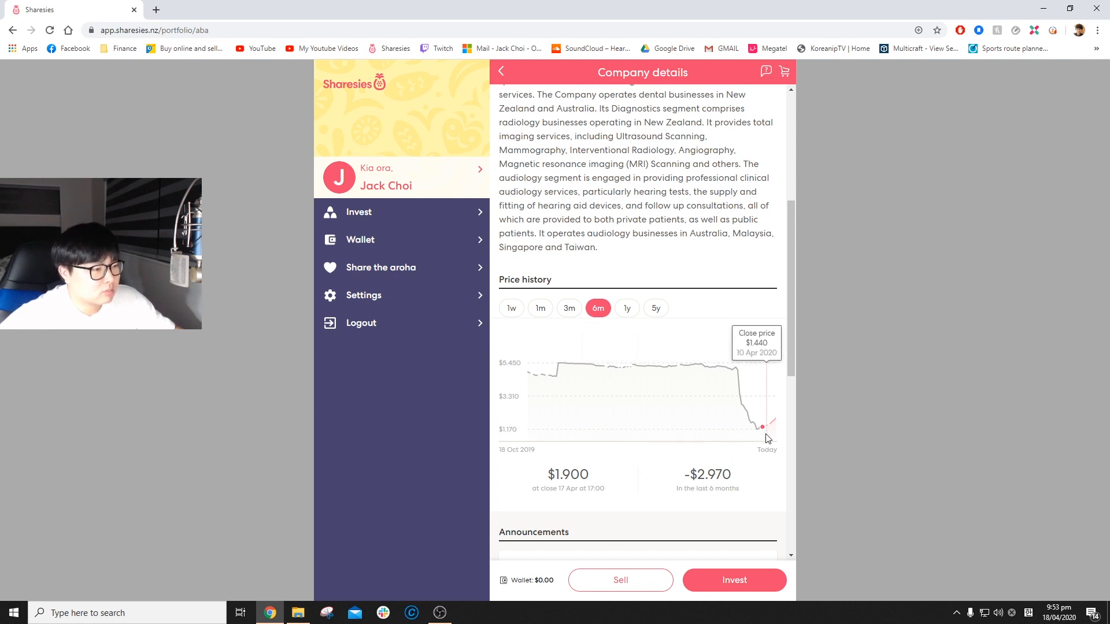
{"action": "mouse_move", "coordinate": [763, 437]}
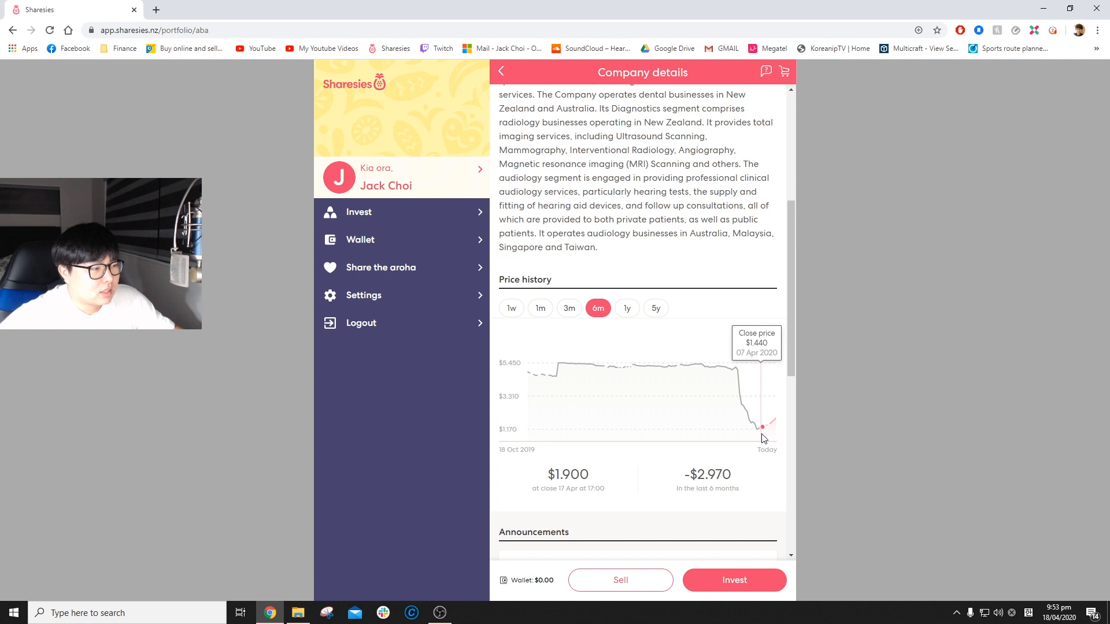
{"action": "scroll", "scroll_direction": "down", "scroll_amount": 3}
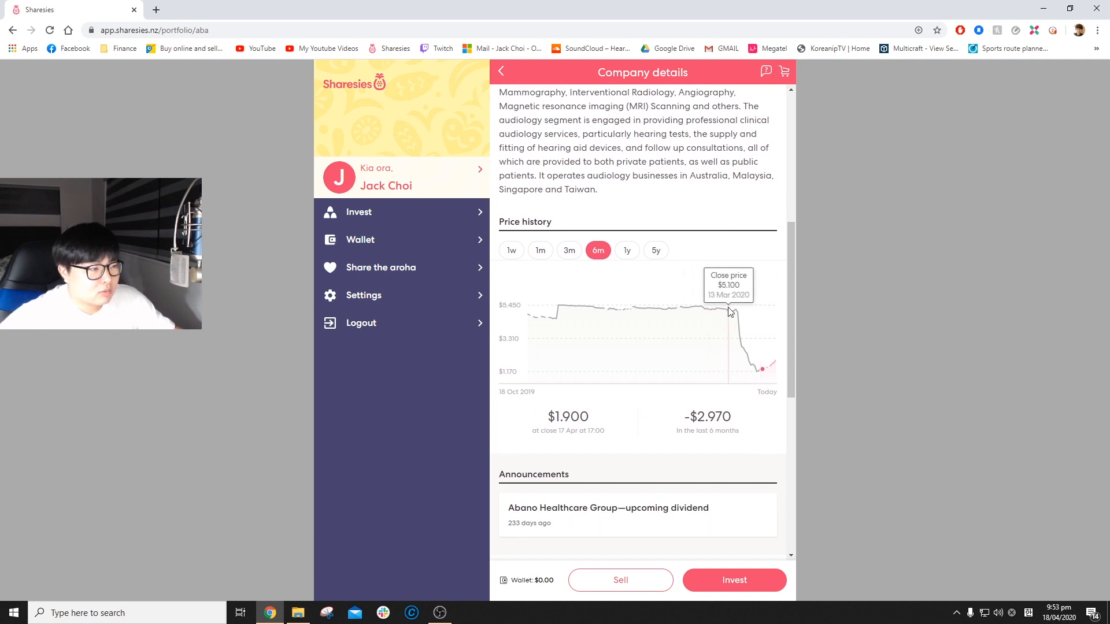
{"action": "mouse_move", "coordinate": [726, 325]}
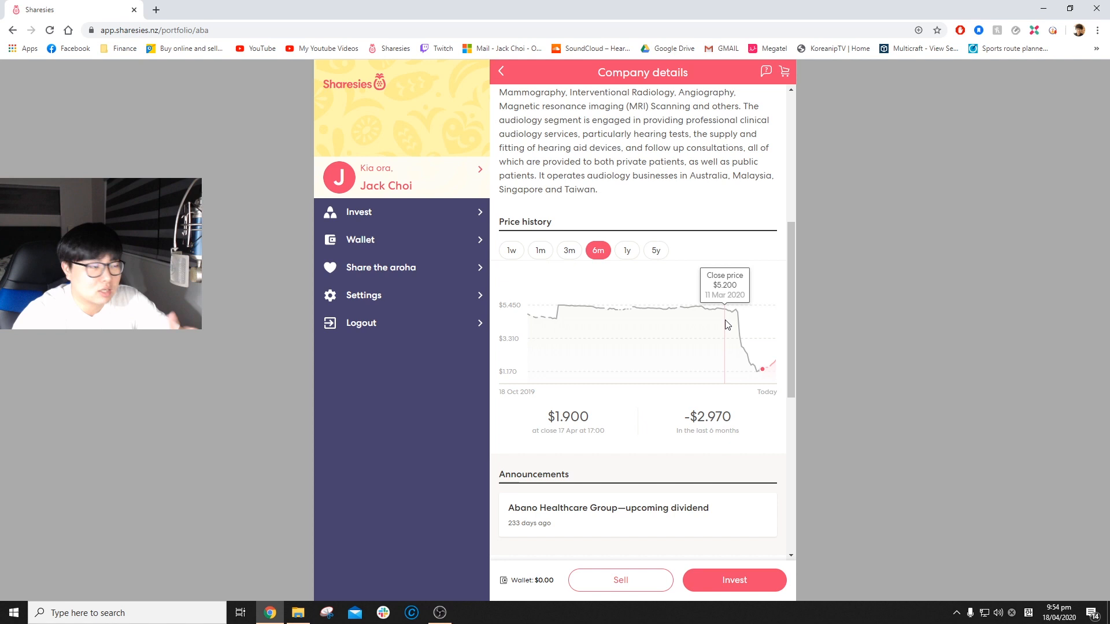
{"action": "mouse_move", "coordinate": [733, 320]}
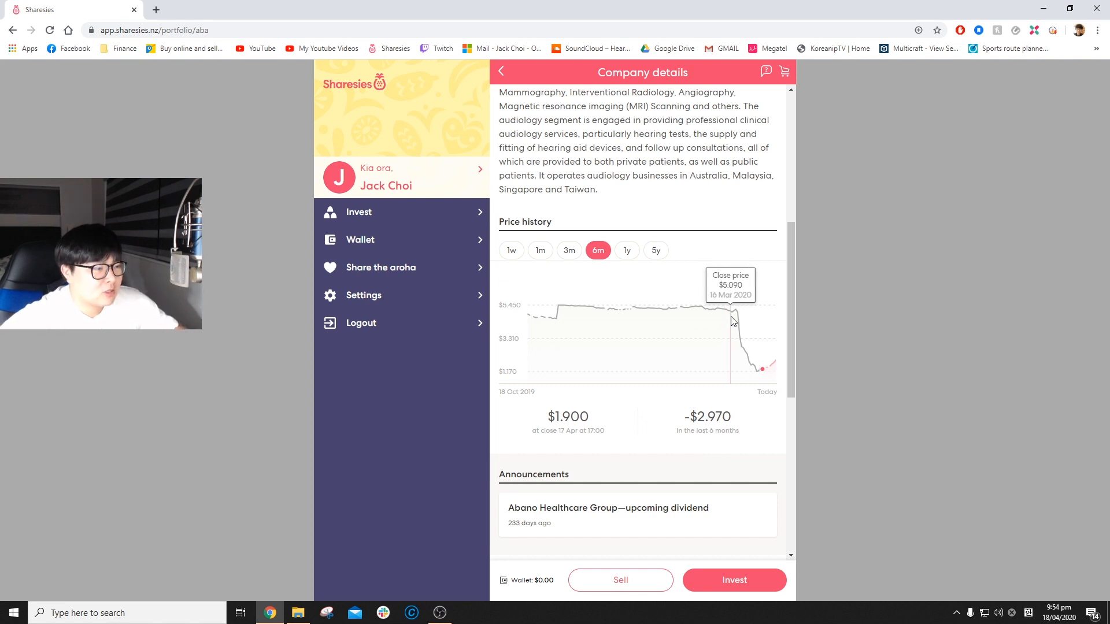
{"action": "mouse_move", "coordinate": [739, 322]}
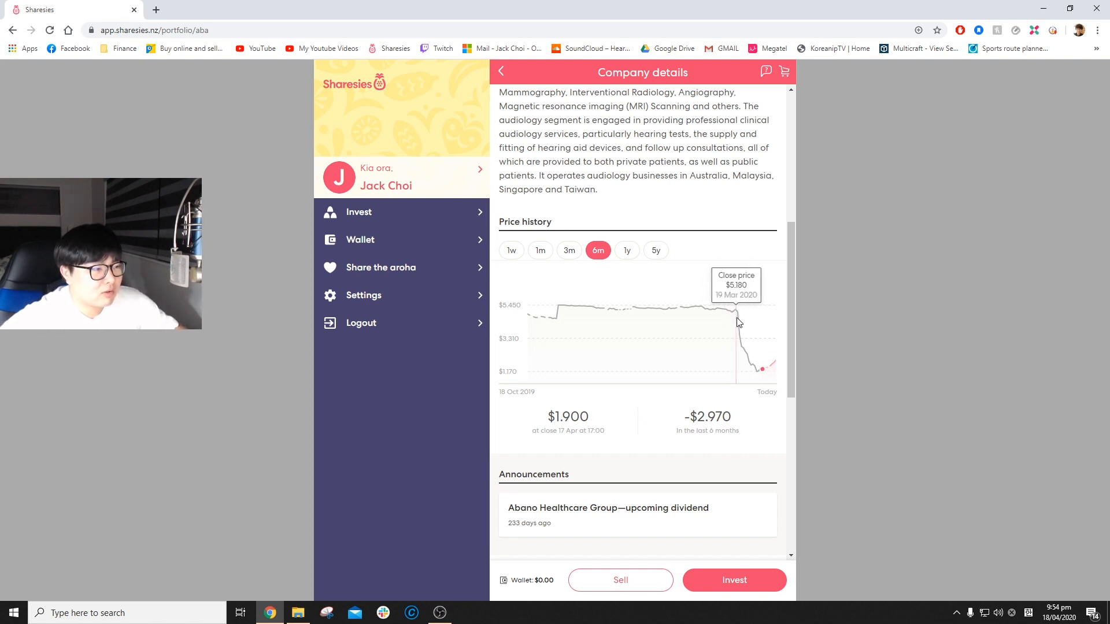
{"action": "mouse_move", "coordinate": [757, 343]}
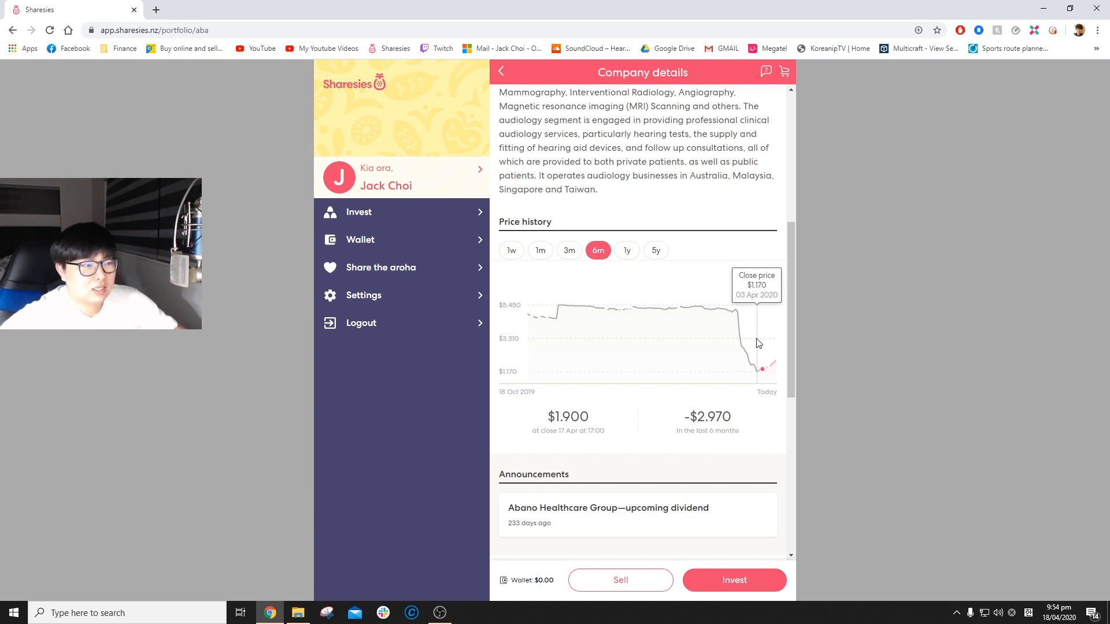
{"action": "mouse_move", "coordinate": [569, 254]}
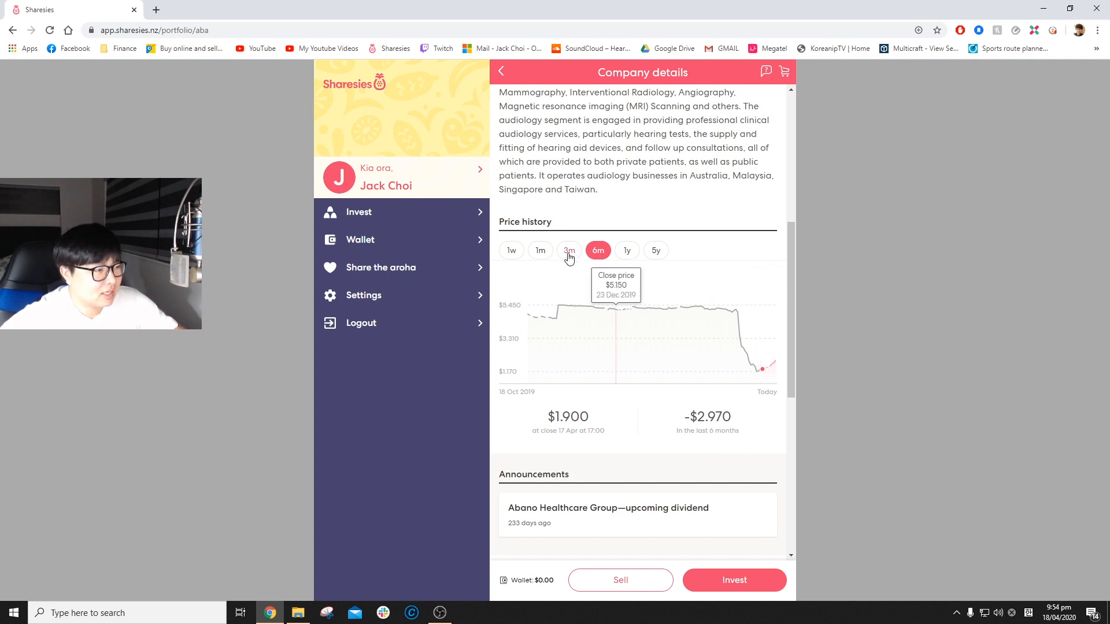
View Abano's three-month price history (down $3.350) and go back to the companies list
{"action": "left_click", "coordinate": [569, 250]}
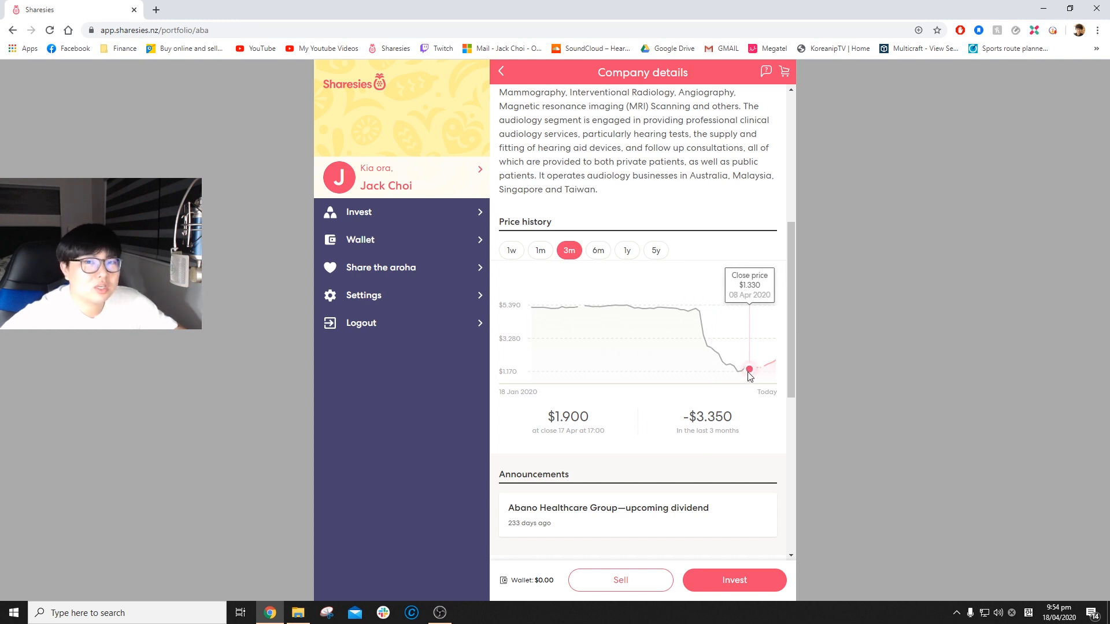
{"action": "mouse_move", "coordinate": [749, 363]}
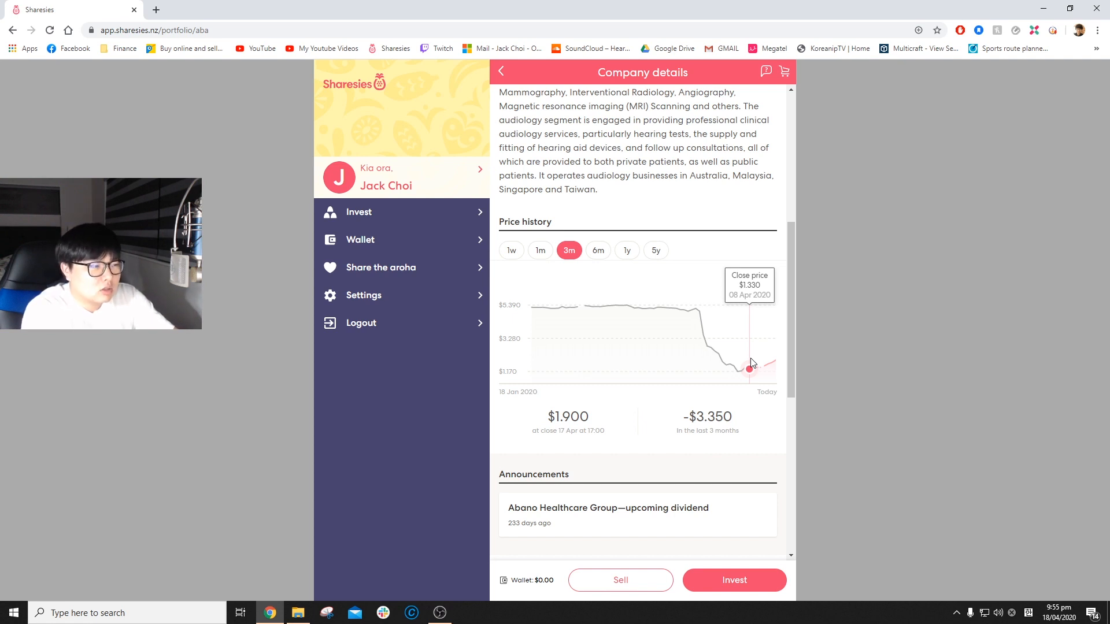
{"action": "mouse_move", "coordinate": [644, 393]}
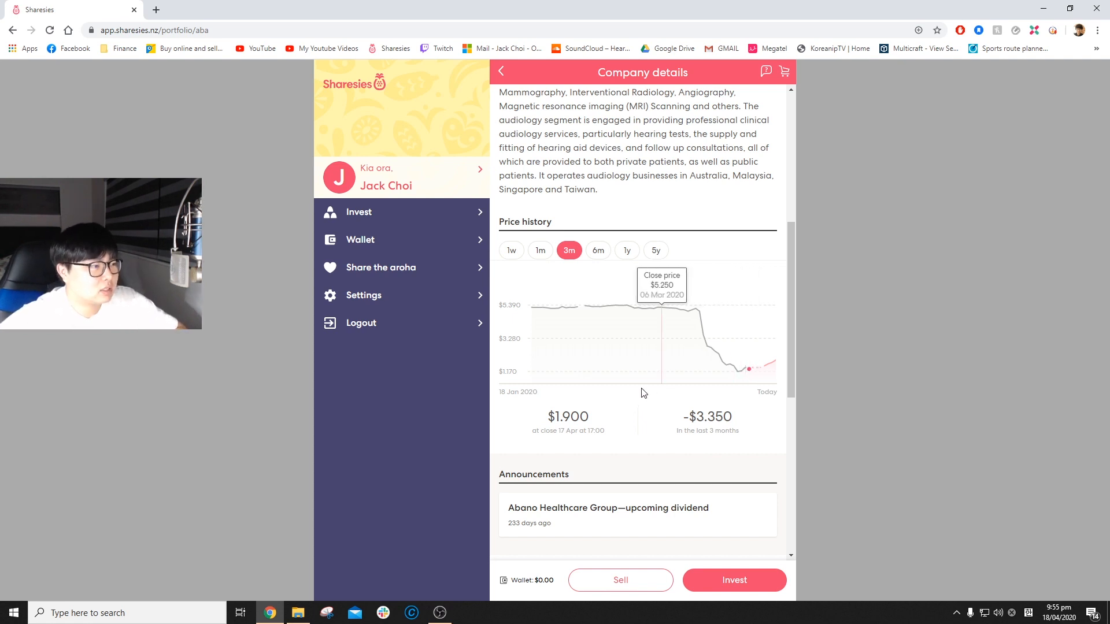
{"action": "mouse_move", "coordinate": [719, 323]}
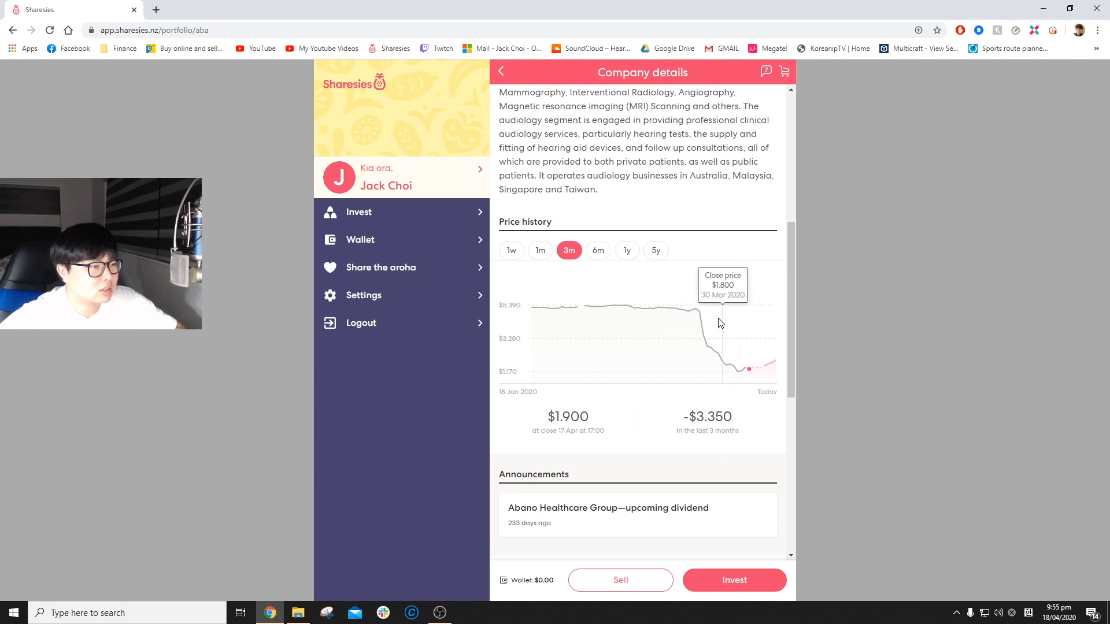
{"action": "mouse_move", "coordinate": [749, 331]}
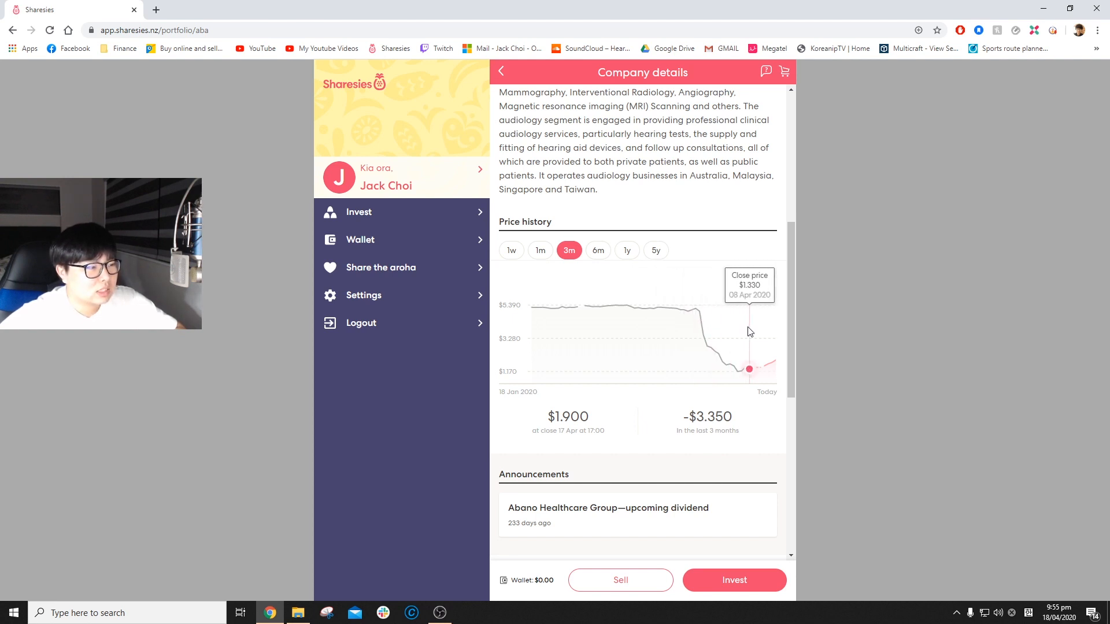
{"action": "mouse_move", "coordinate": [694, 319]}
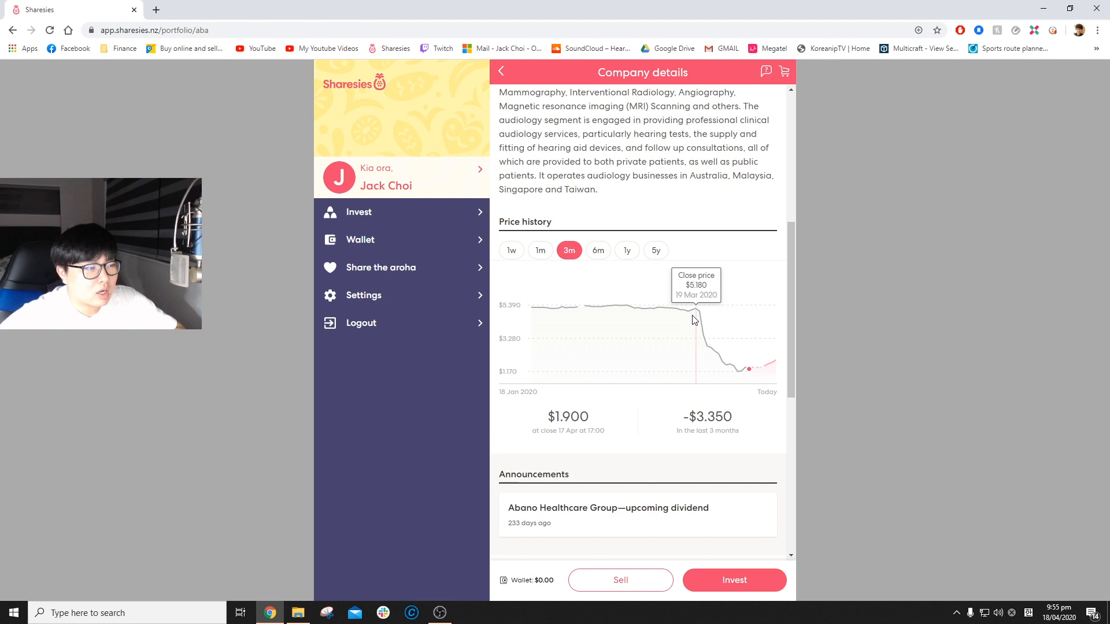
{"action": "mouse_move", "coordinate": [671, 316]}
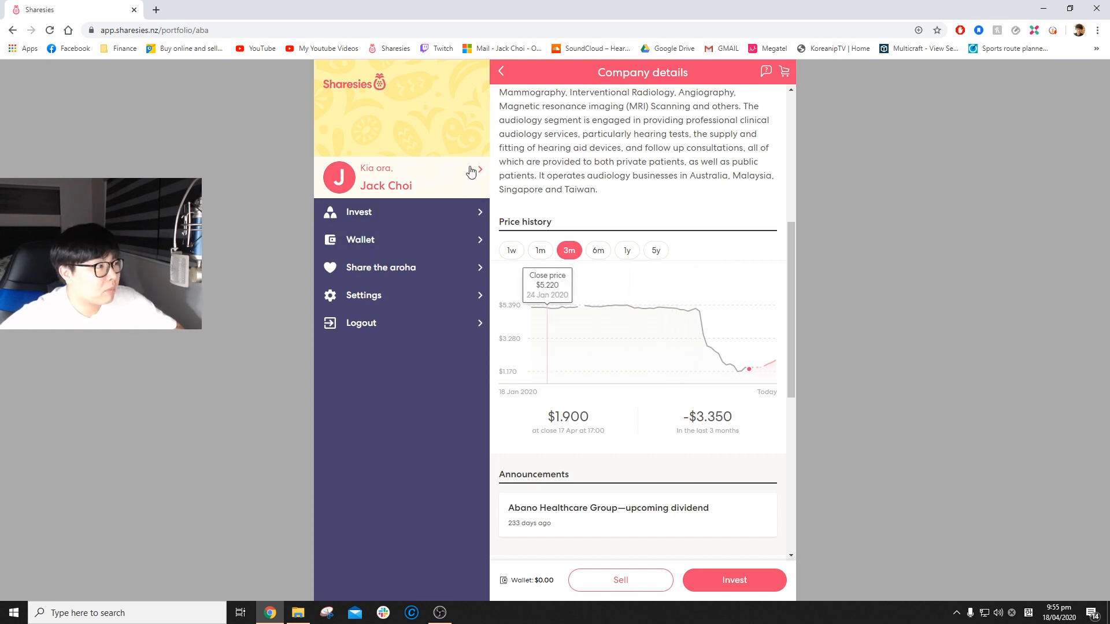
{"action": "left_click", "coordinate": [501, 71]}
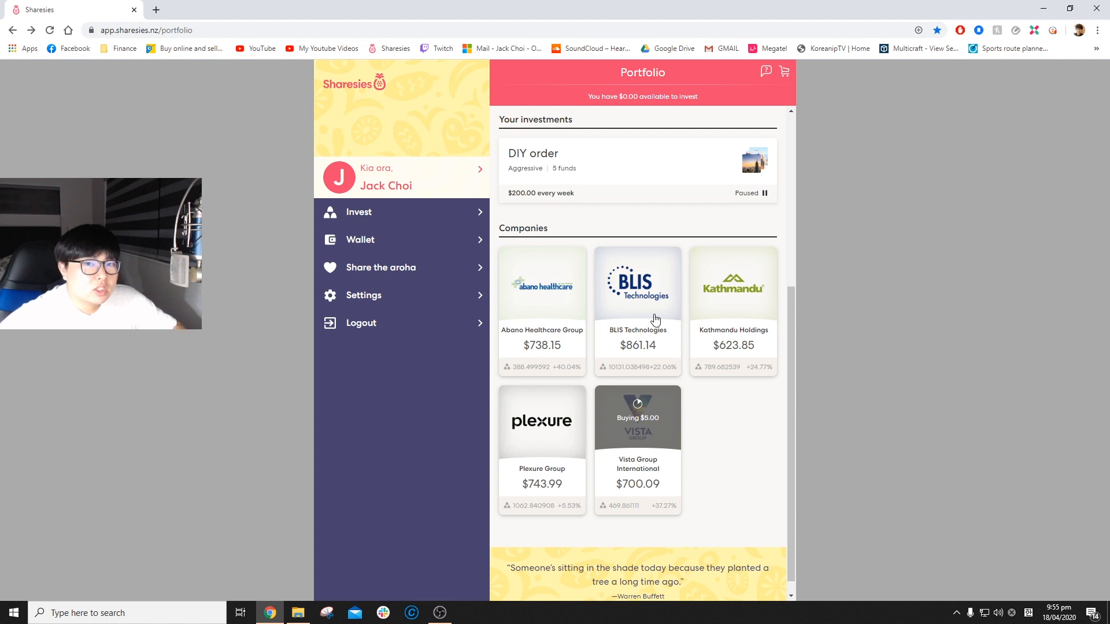
{"action": "mouse_move", "coordinate": [652, 348]}
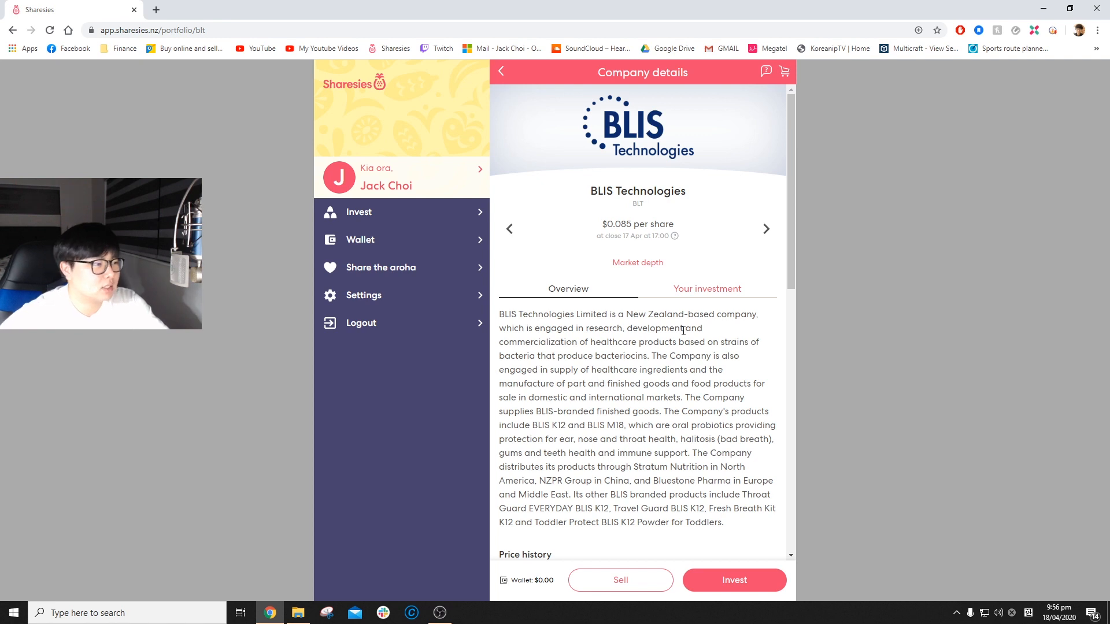
Read BLIS Technologies' description and show its five-year price history
{"action": "scroll", "scroll_direction": "down", "scroll_amount": 3}
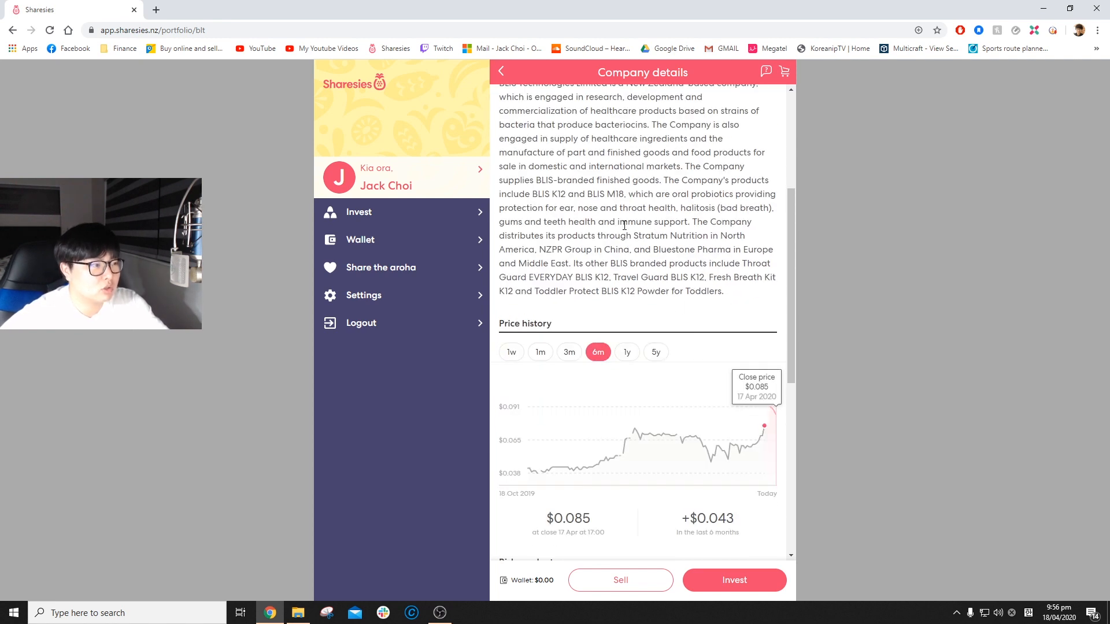
{"action": "mouse_move", "coordinate": [731, 299]}
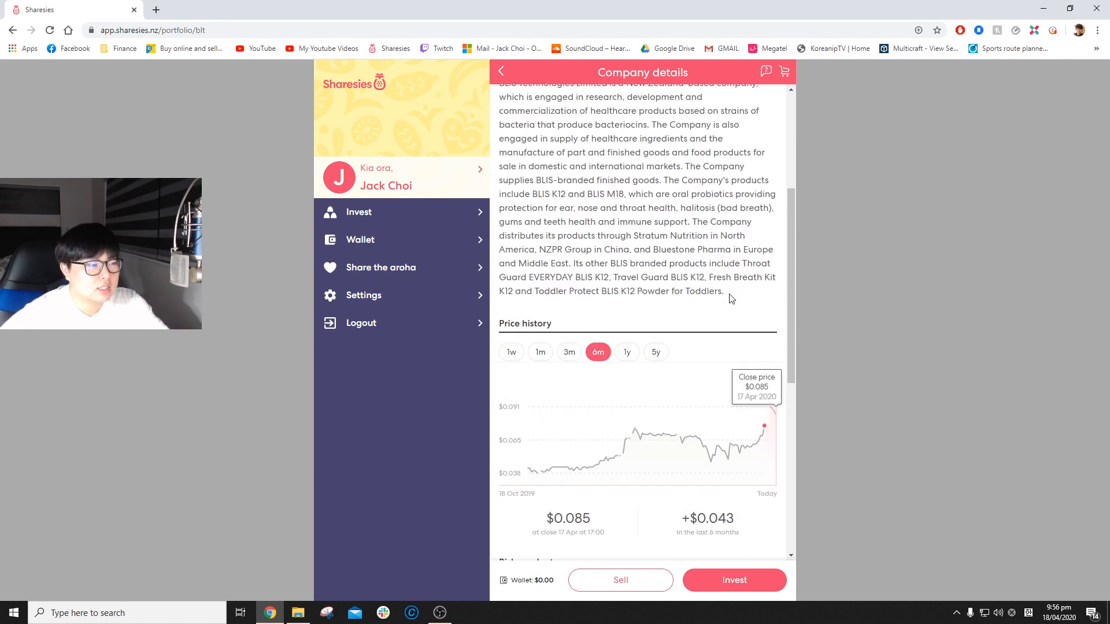
{"action": "mouse_move", "coordinate": [720, 283]}
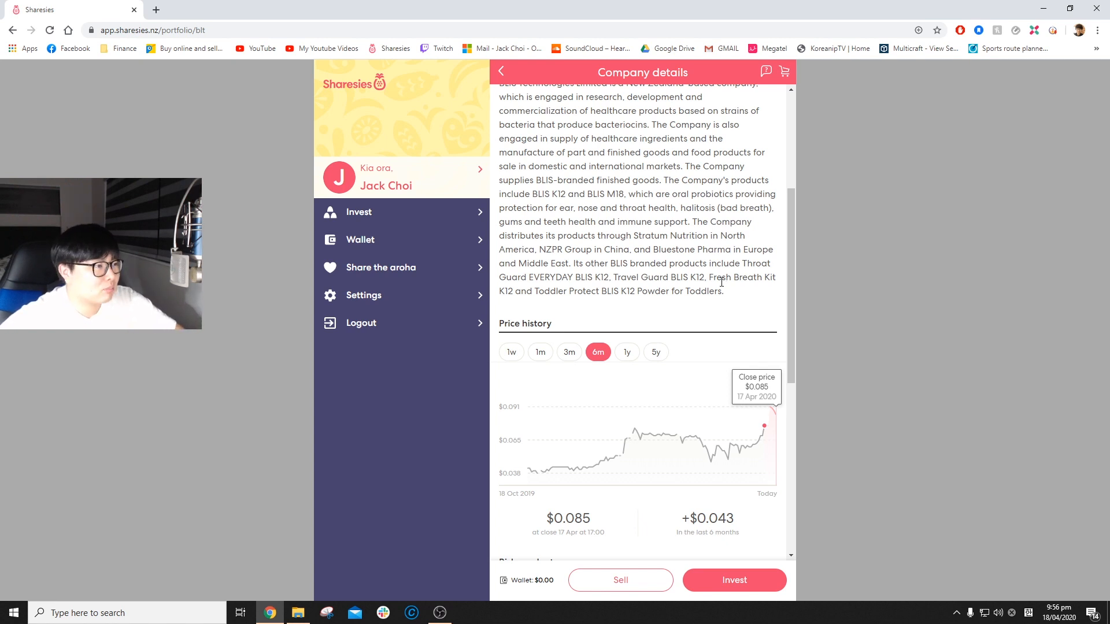
{"action": "mouse_move", "coordinate": [629, 213]}
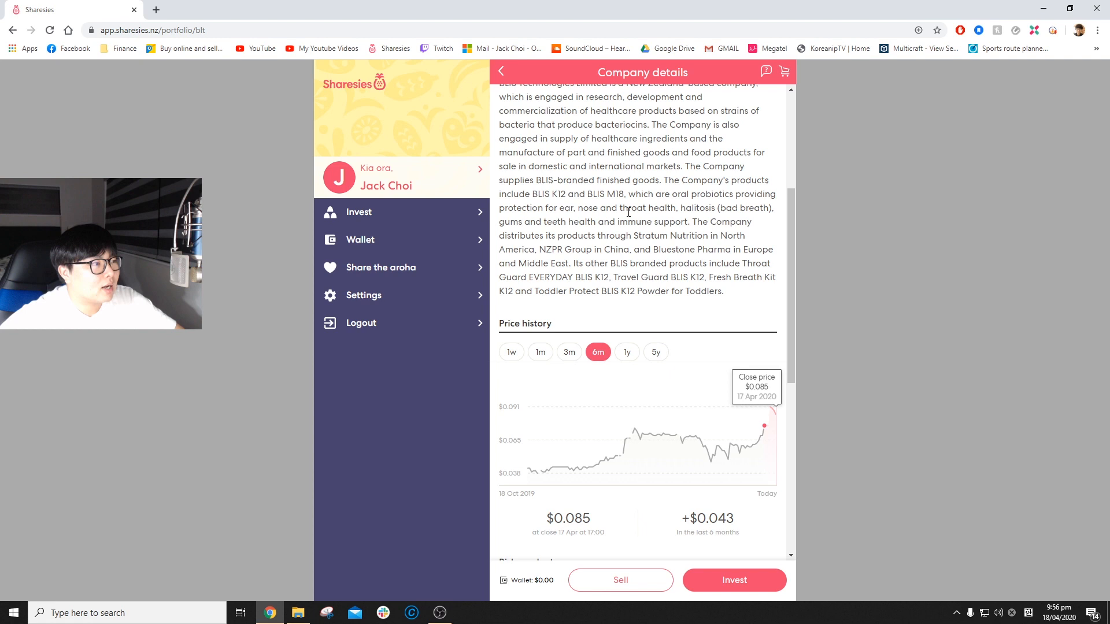
{"action": "double_click", "coordinate": [517, 249]}
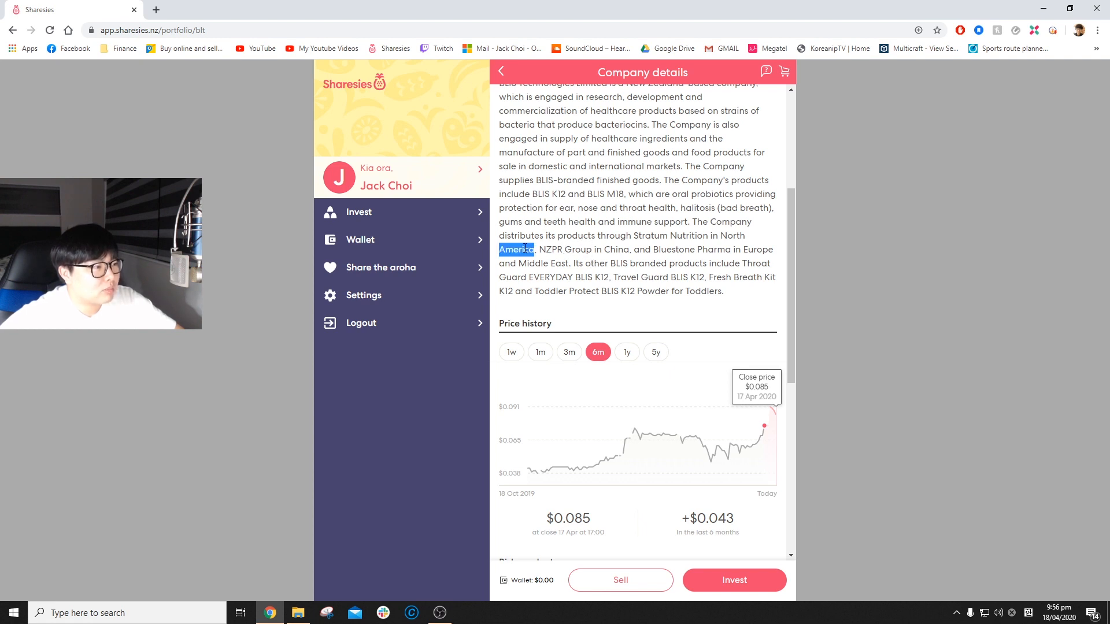
{"action": "double_click", "coordinate": [756, 250]}
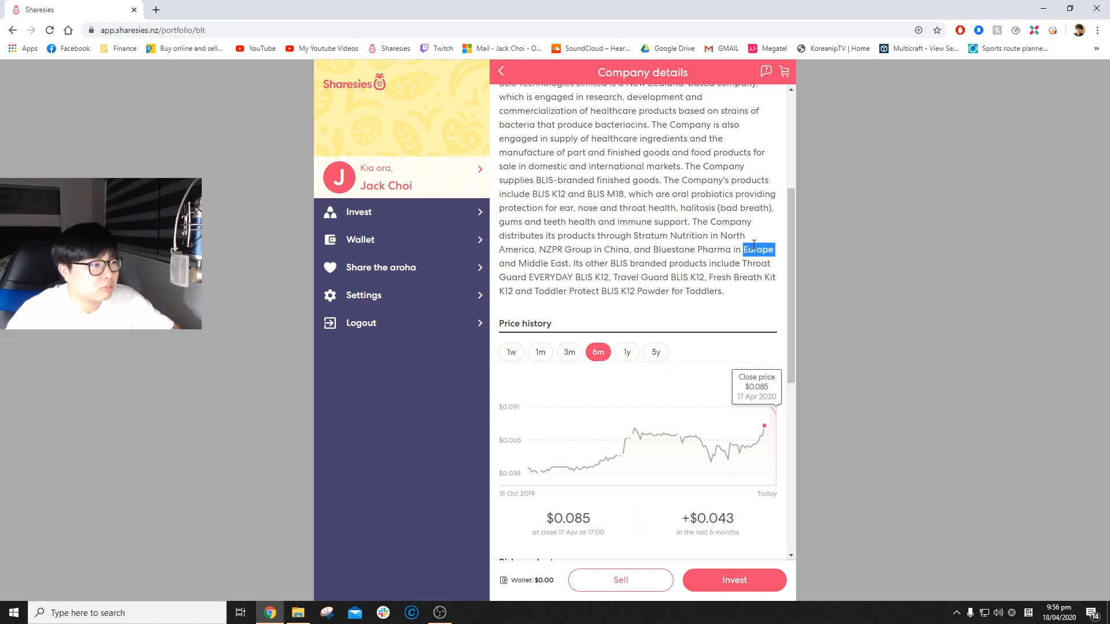
{"action": "mouse_move", "coordinate": [656, 431]}
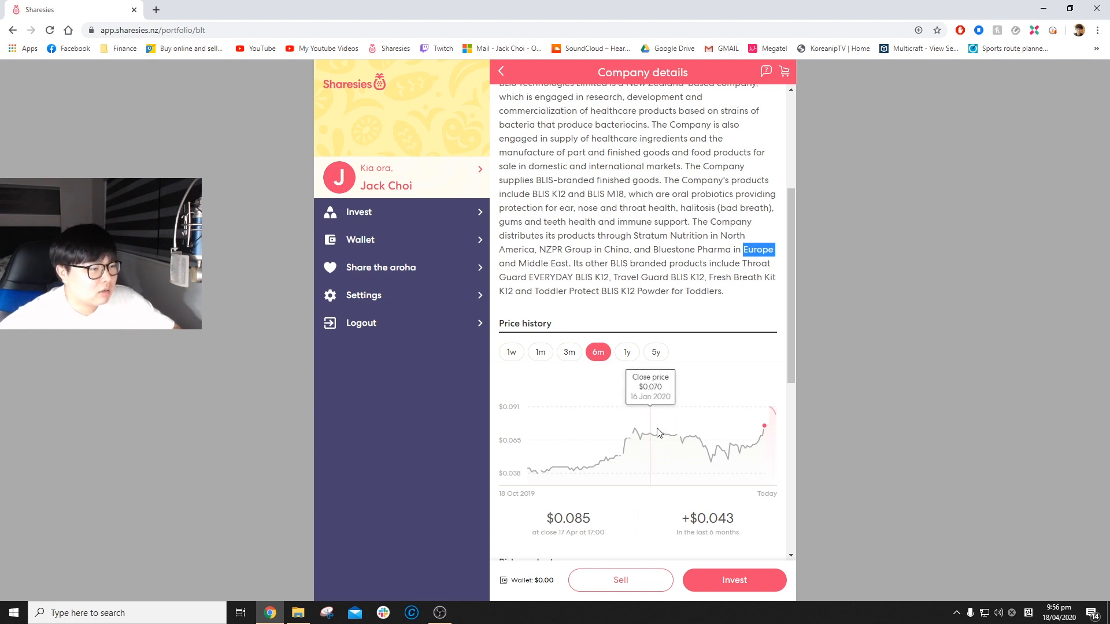
{"action": "left_click", "coordinate": [654, 351]}
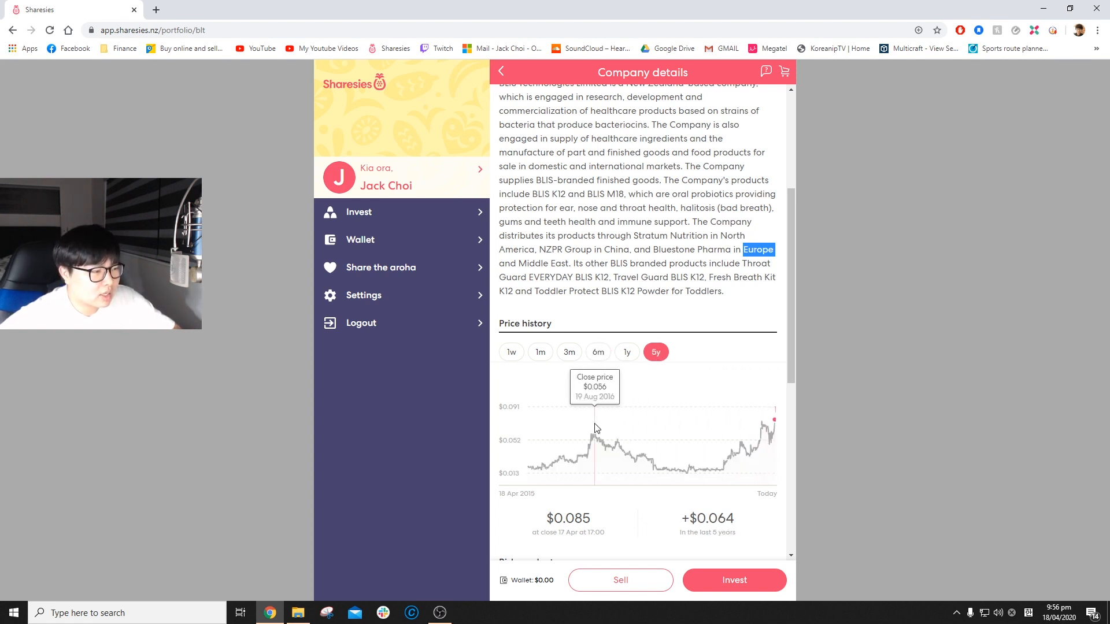
{"action": "mouse_move", "coordinate": [754, 417]}
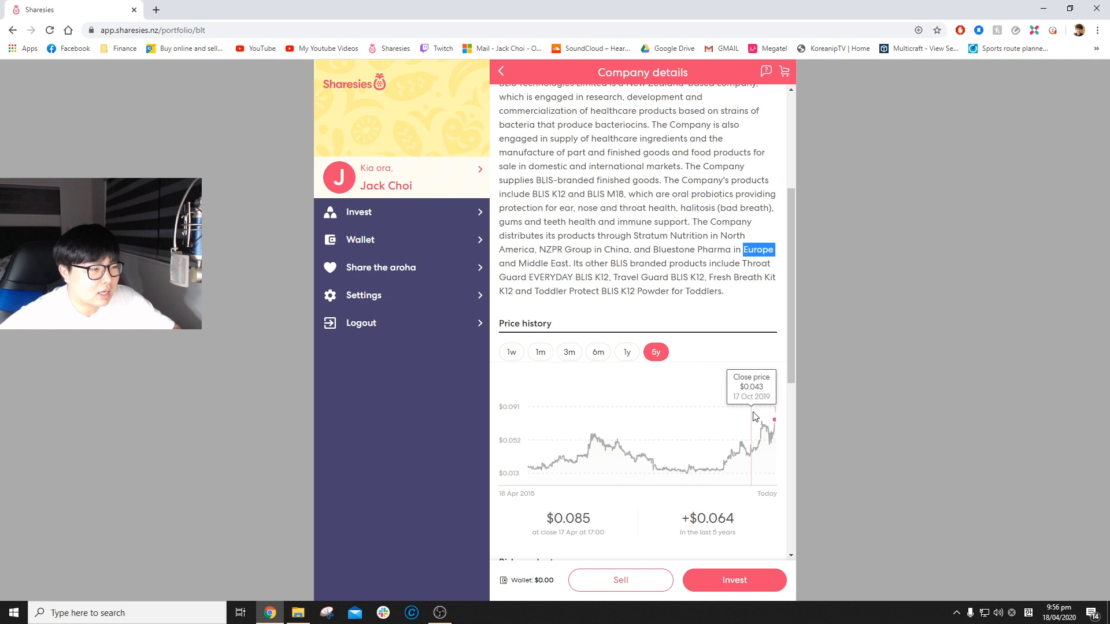
{"action": "mouse_move", "coordinate": [757, 437]}
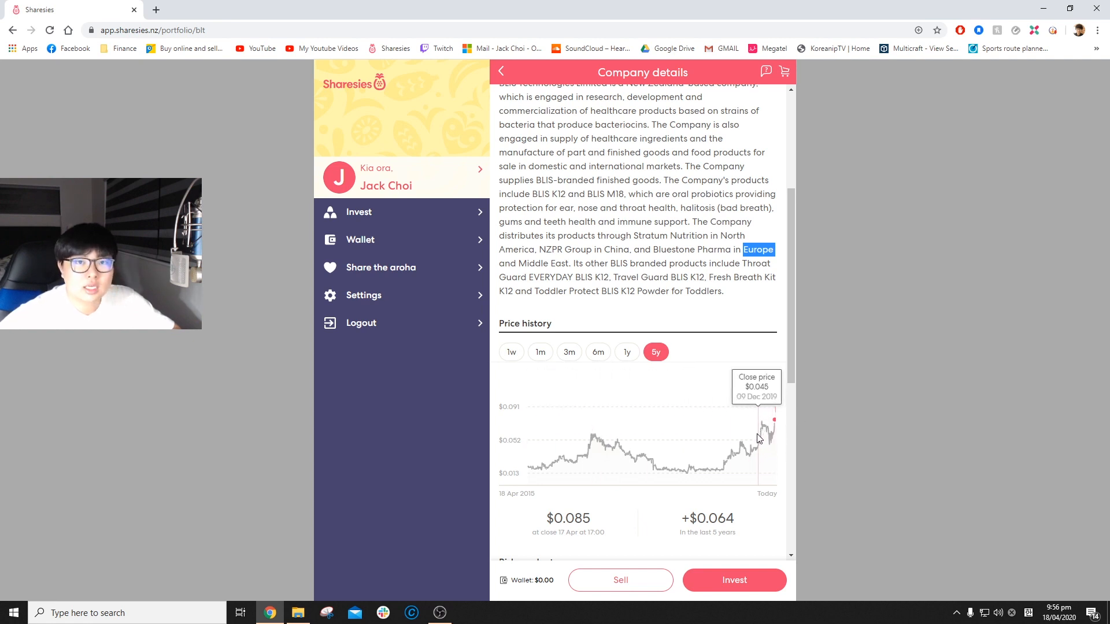
{"action": "mouse_move", "coordinate": [775, 425]}
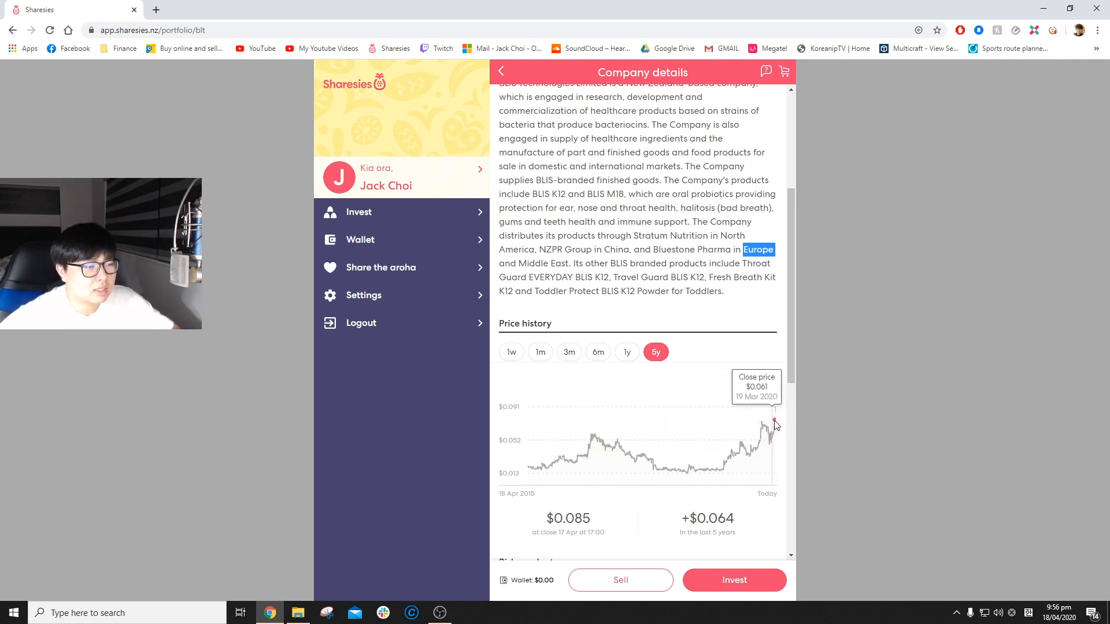
{"action": "mouse_move", "coordinate": [771, 418]}
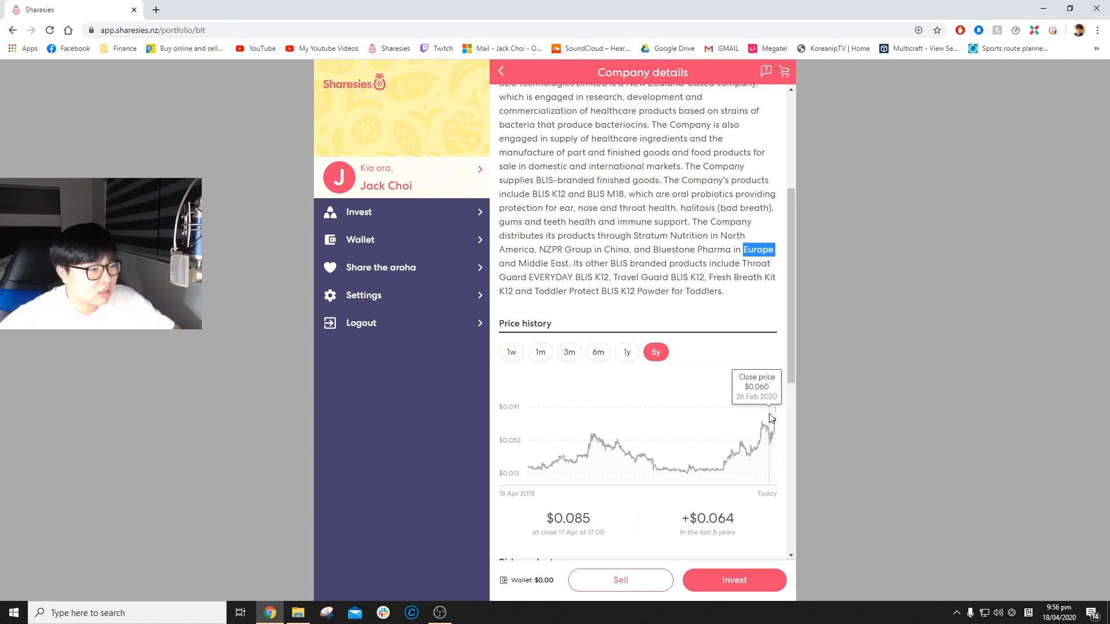
{"action": "mouse_move", "coordinate": [775, 407]}
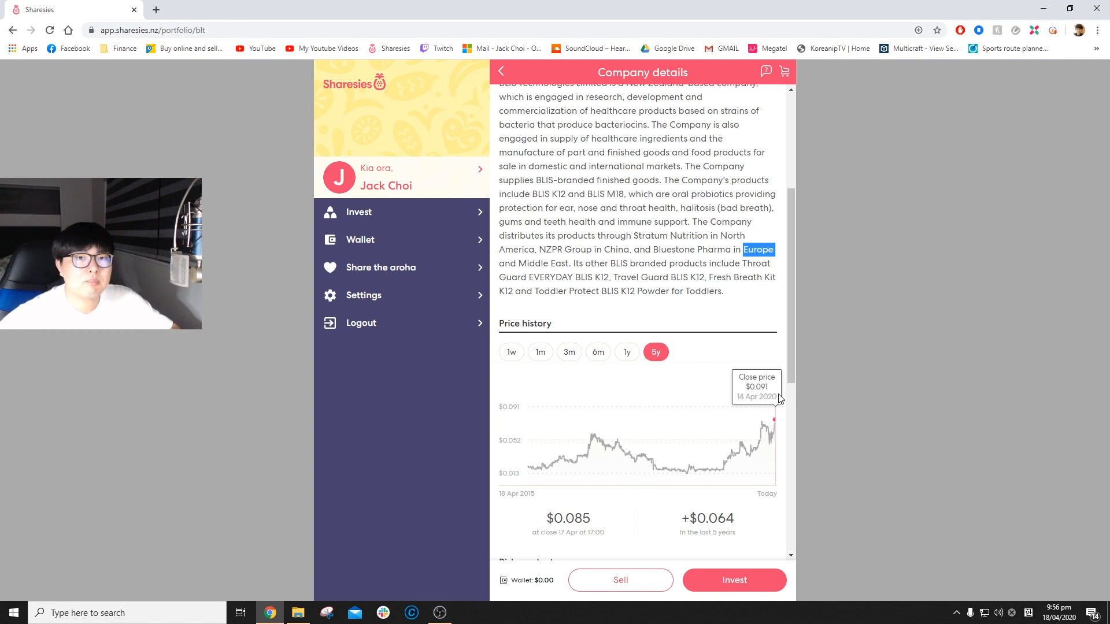
{"action": "mouse_move", "coordinate": [692, 487]}
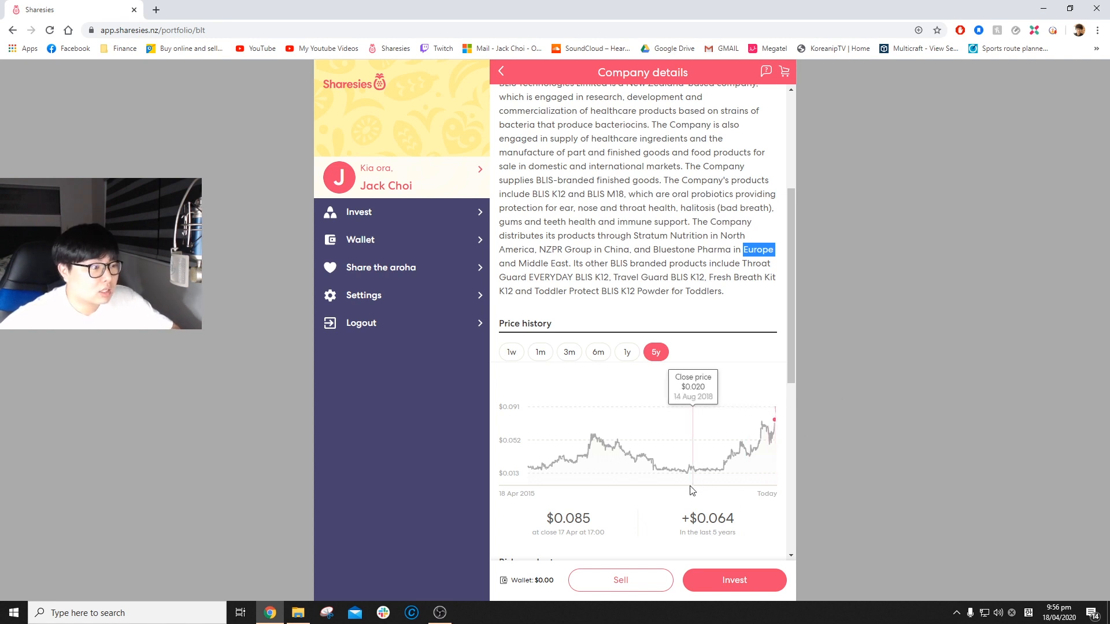
{"action": "mouse_move", "coordinate": [770, 432]}
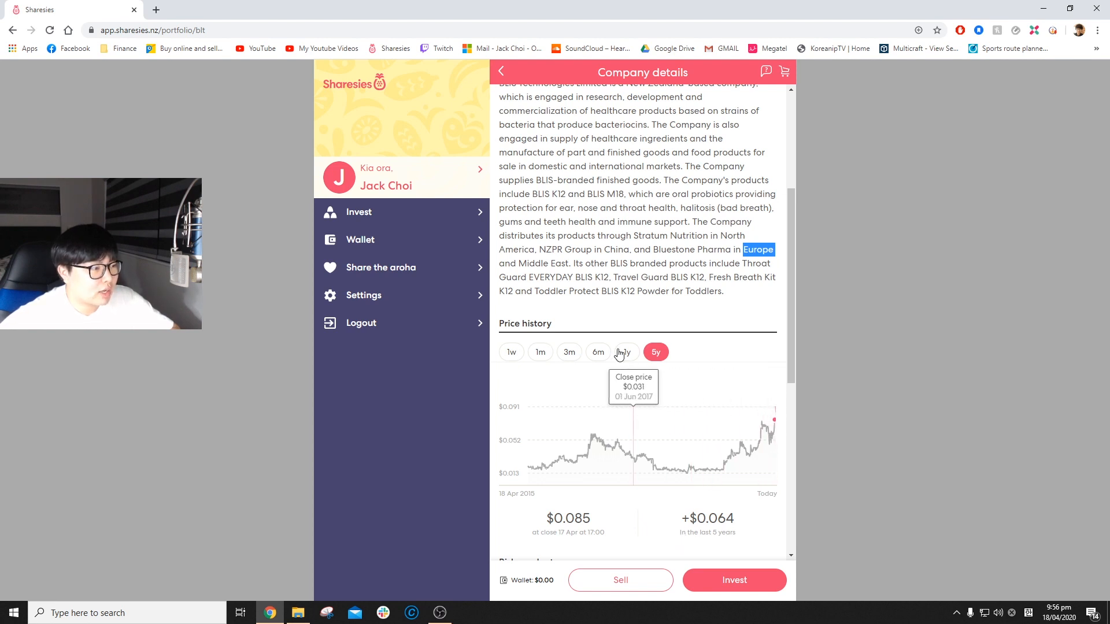
{"action": "mouse_move", "coordinate": [764, 424]}
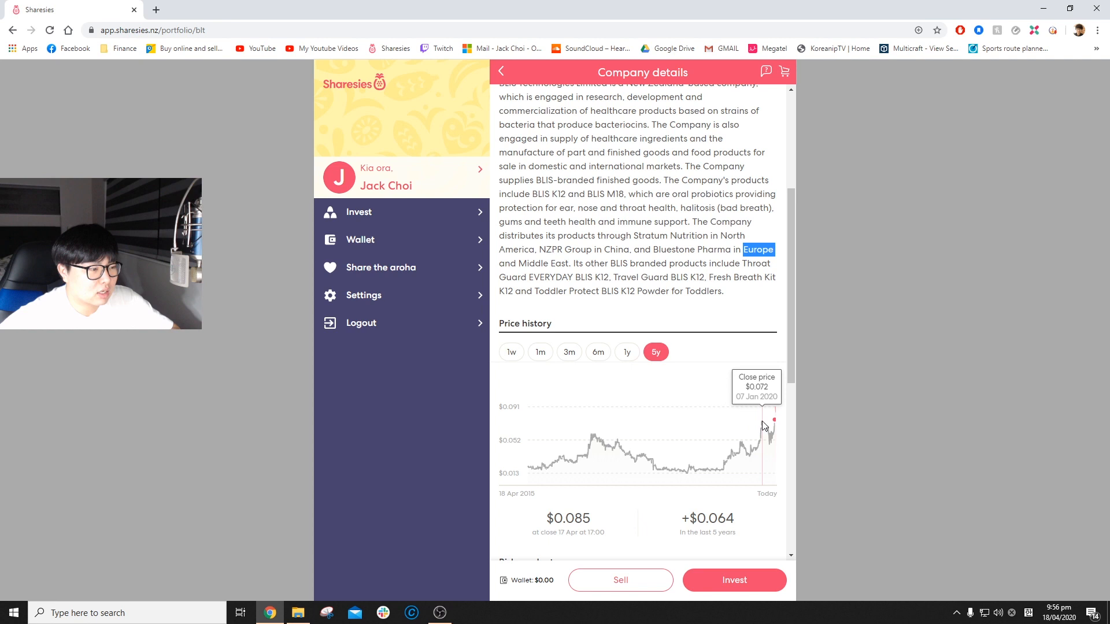
{"action": "mouse_move", "coordinate": [763, 426]}
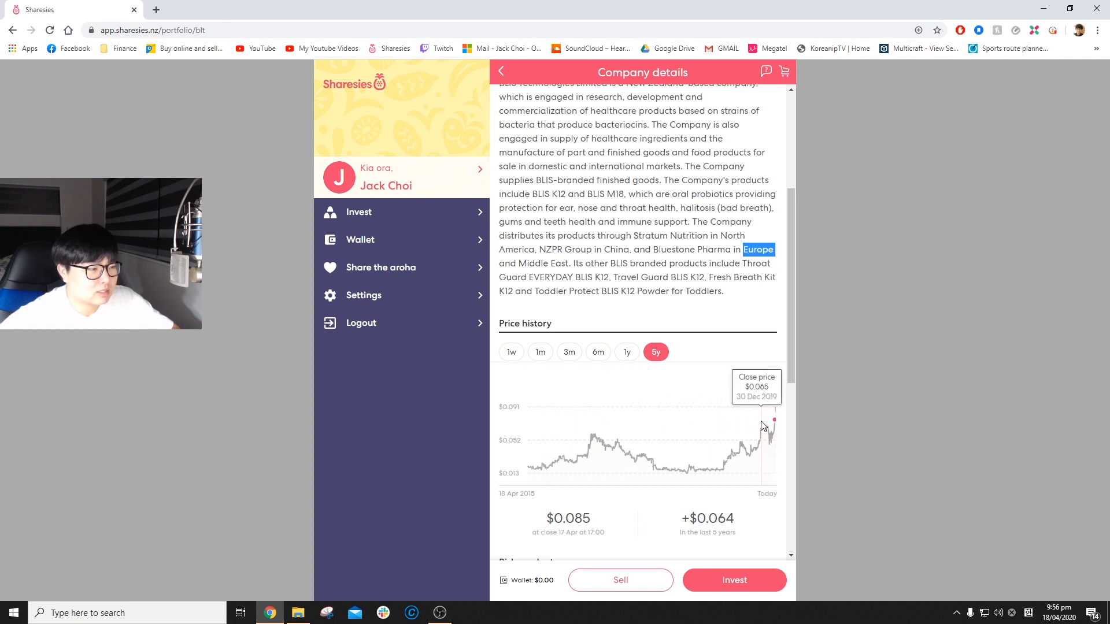
{"action": "mouse_move", "coordinate": [776, 426]}
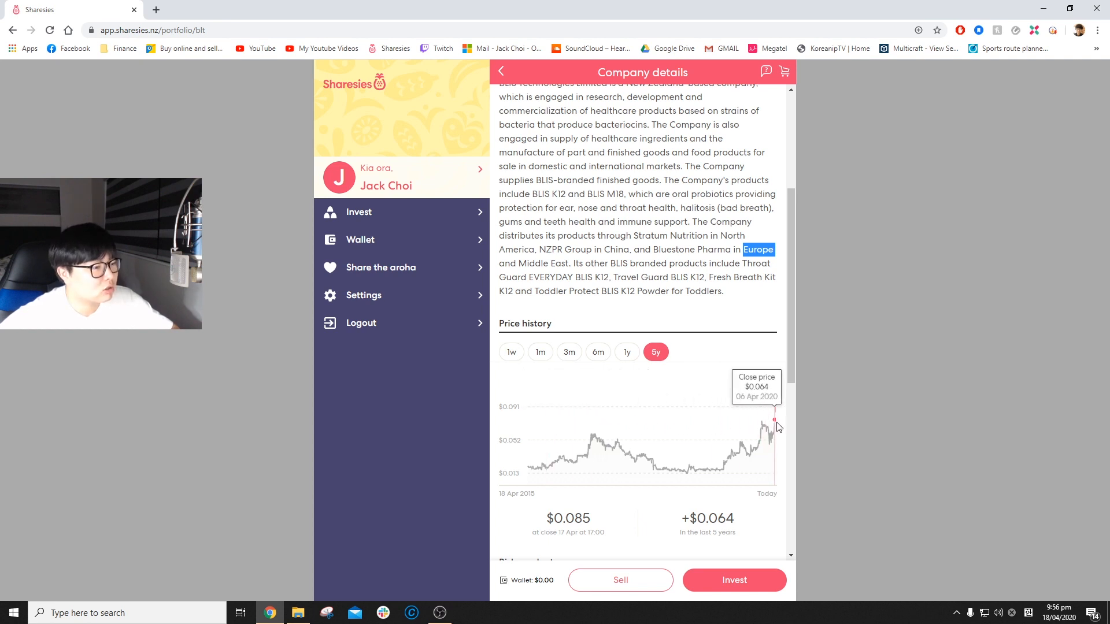
Compare BLIS's three-month (up $0.017) and one-year price histories, then return to the page top
{"action": "left_click", "coordinate": [568, 352]}
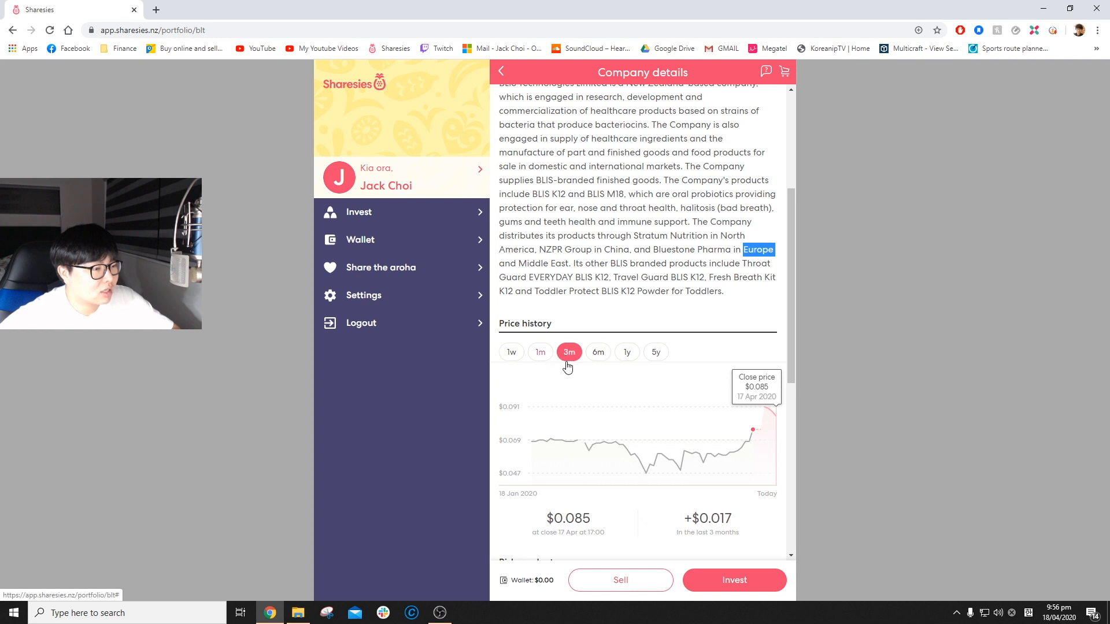
{"action": "mouse_move", "coordinate": [609, 362]}
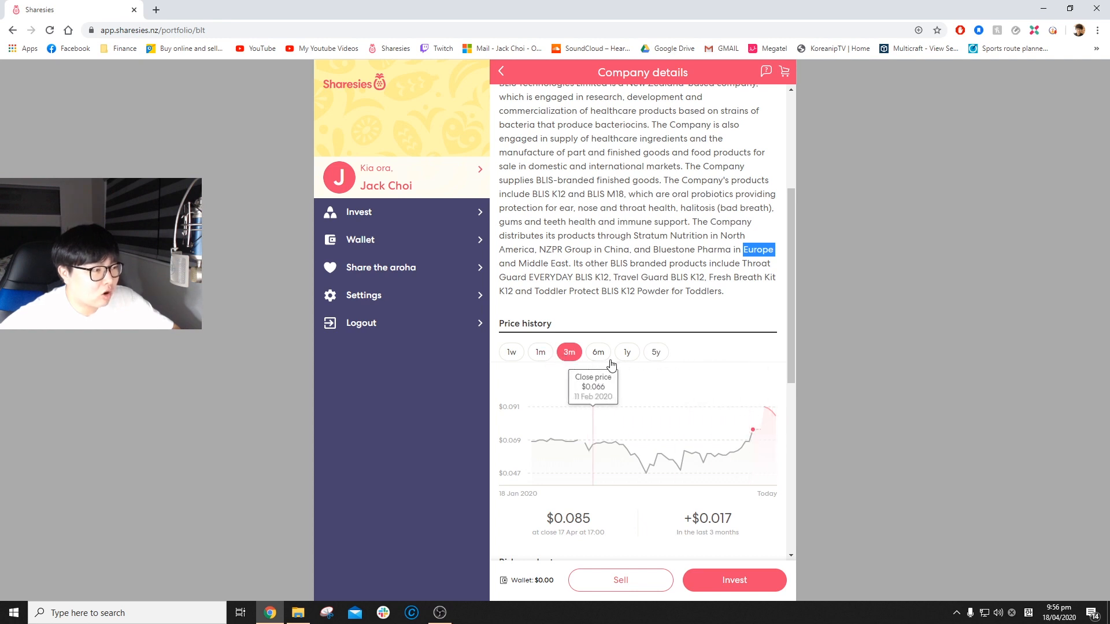
{"action": "left_click", "coordinate": [625, 351]}
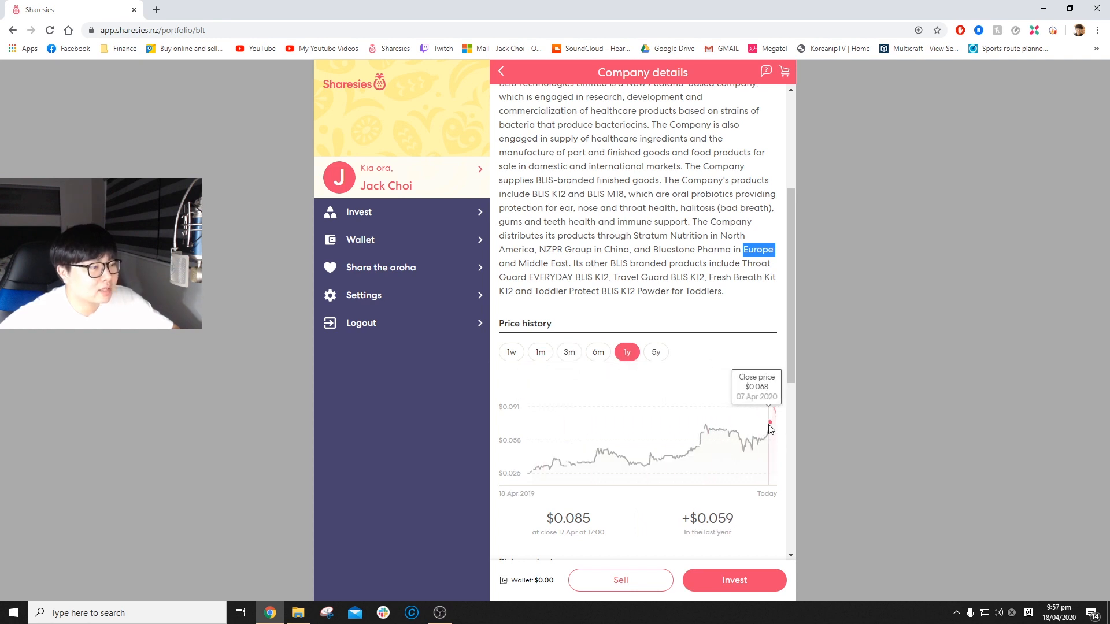
{"action": "mouse_move", "coordinate": [771, 426]}
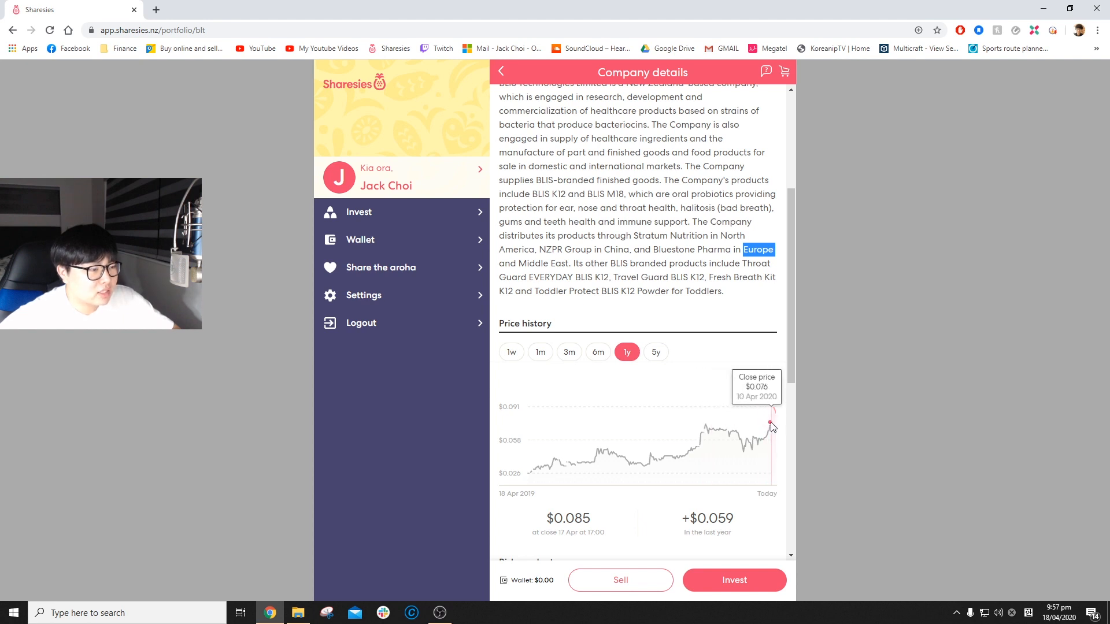
{"action": "mouse_move", "coordinate": [770, 431]}
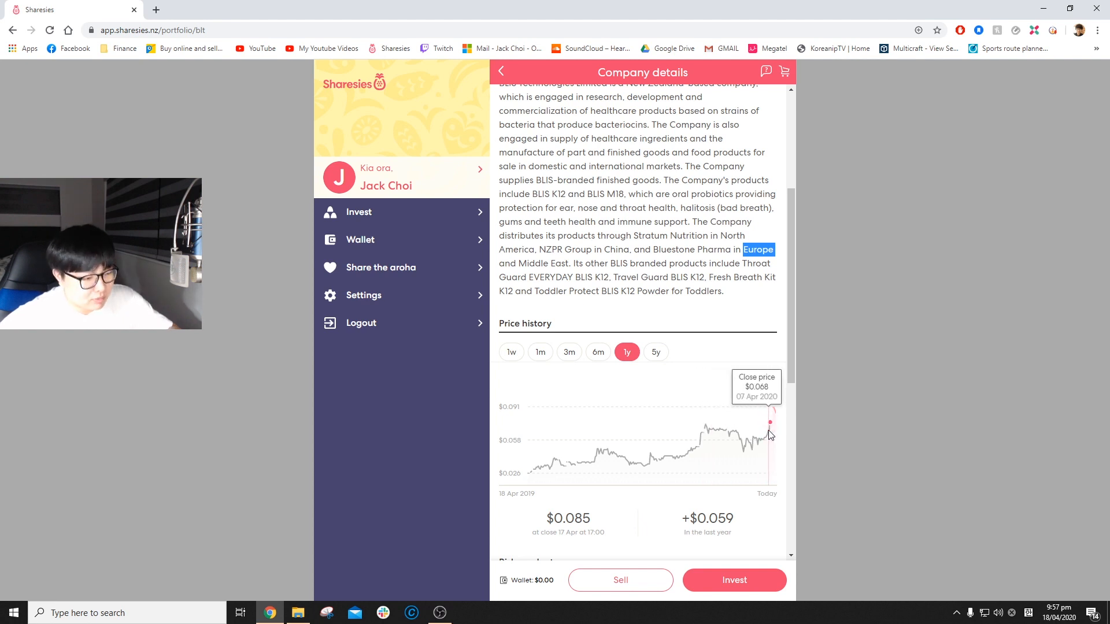
{"action": "mouse_move", "coordinate": [770, 424]}
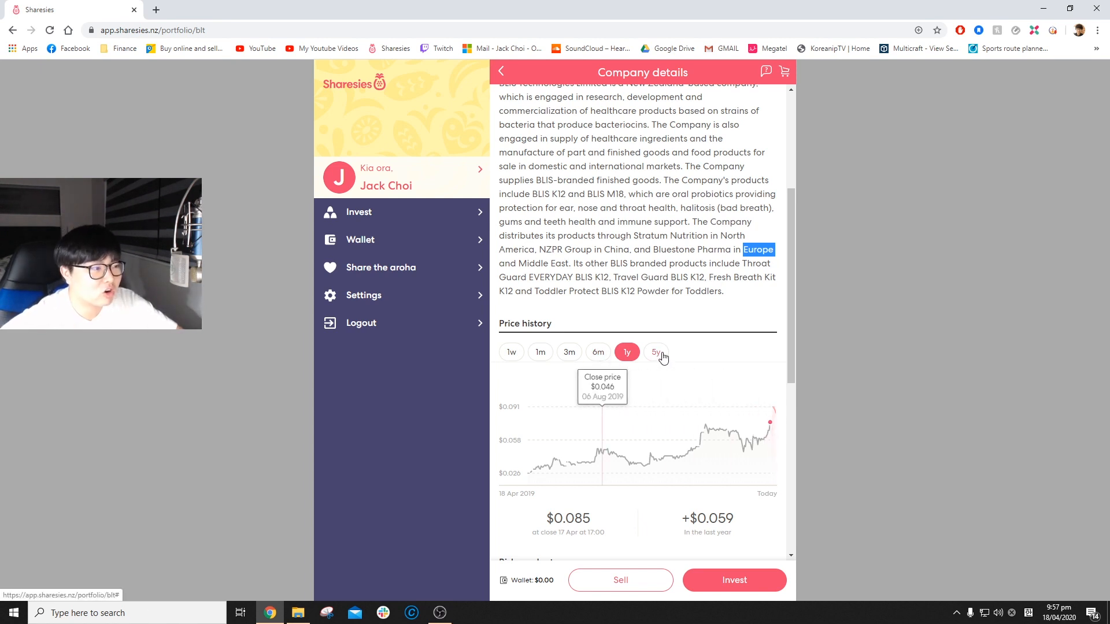
{"action": "left_click", "coordinate": [569, 351]}
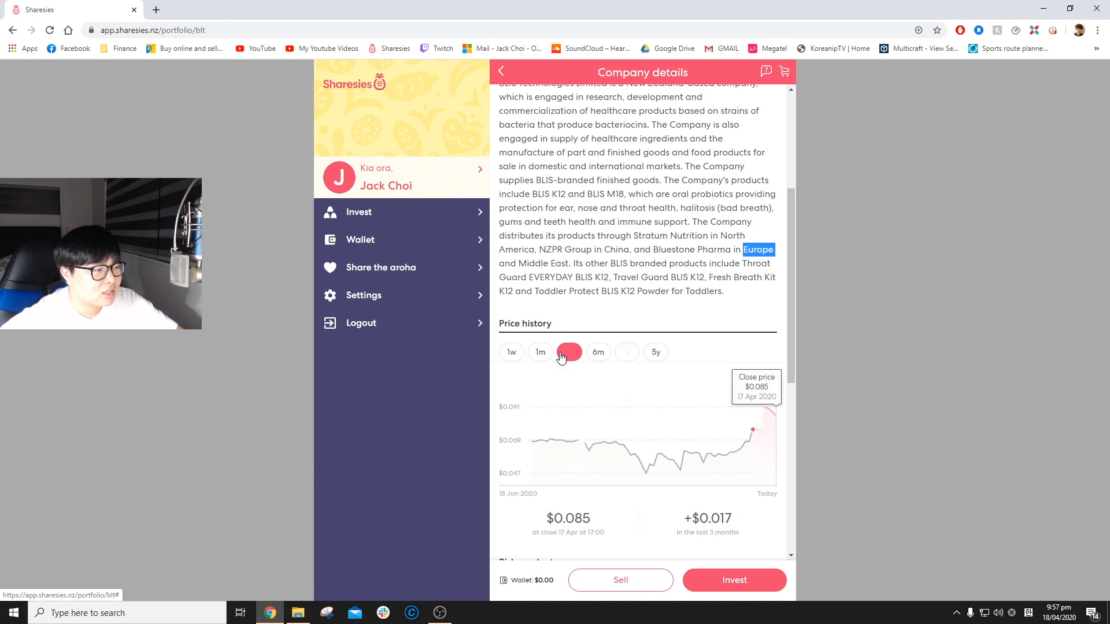
{"action": "left_click", "coordinate": [569, 352]}
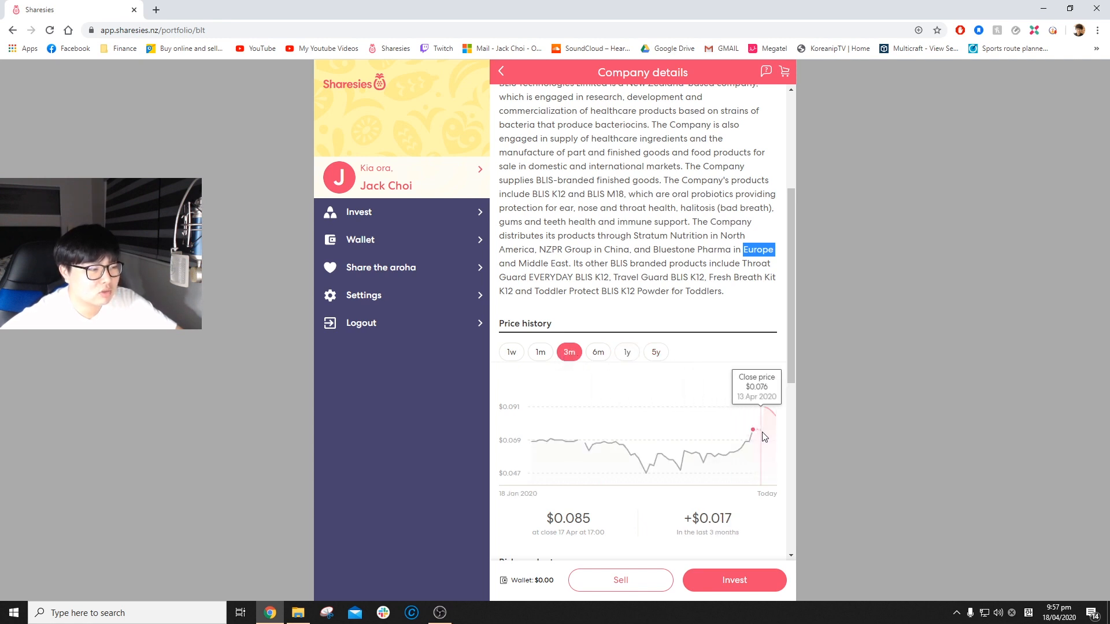
{"action": "mouse_move", "coordinate": [764, 403]}
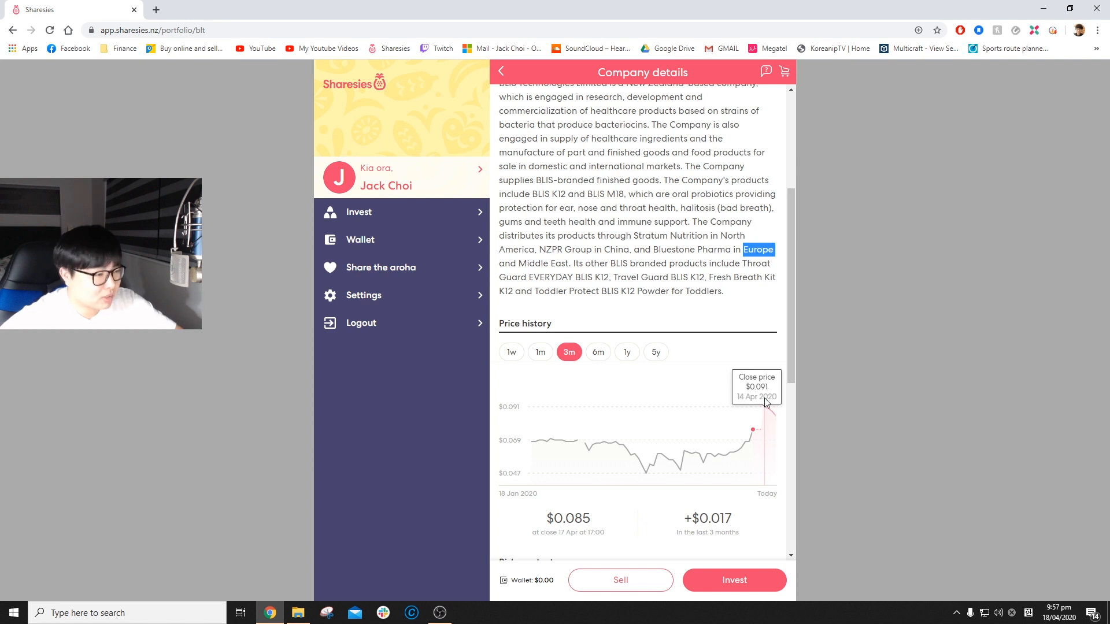
{"action": "mouse_move", "coordinate": [787, 404]}
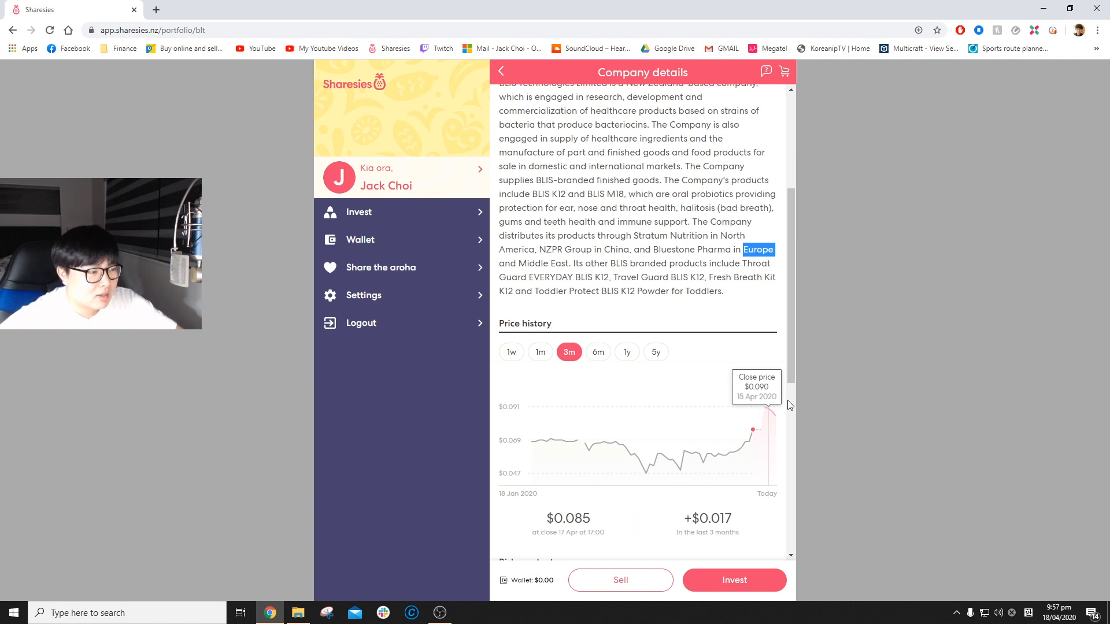
{"action": "scroll", "scroll_direction": "up", "scroll_amount": 3}
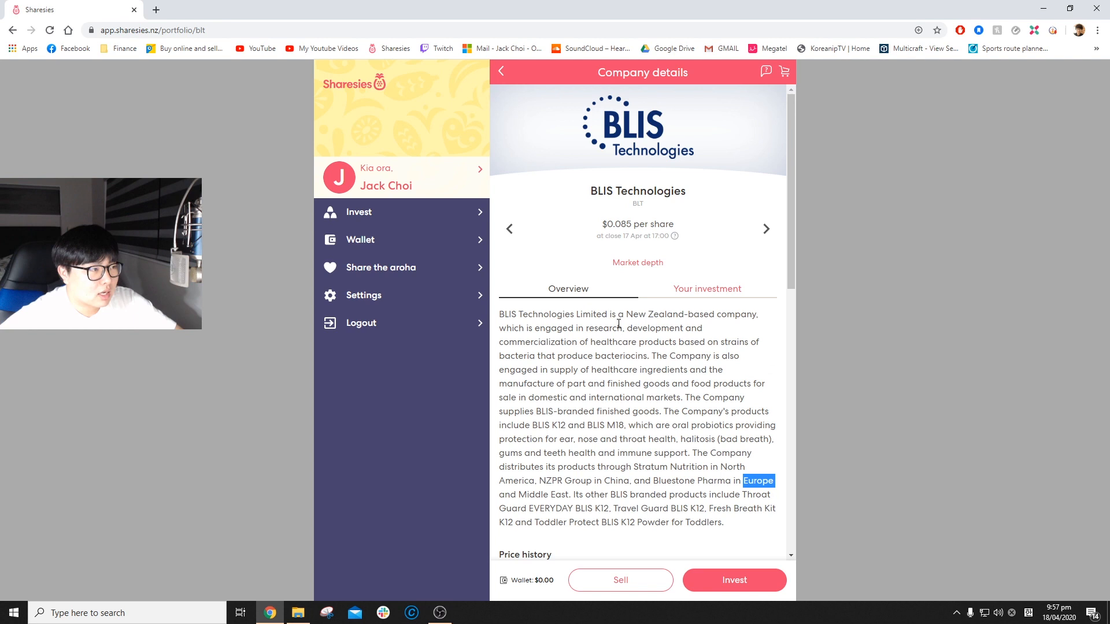
{"action": "mouse_move", "coordinate": [508, 108]}
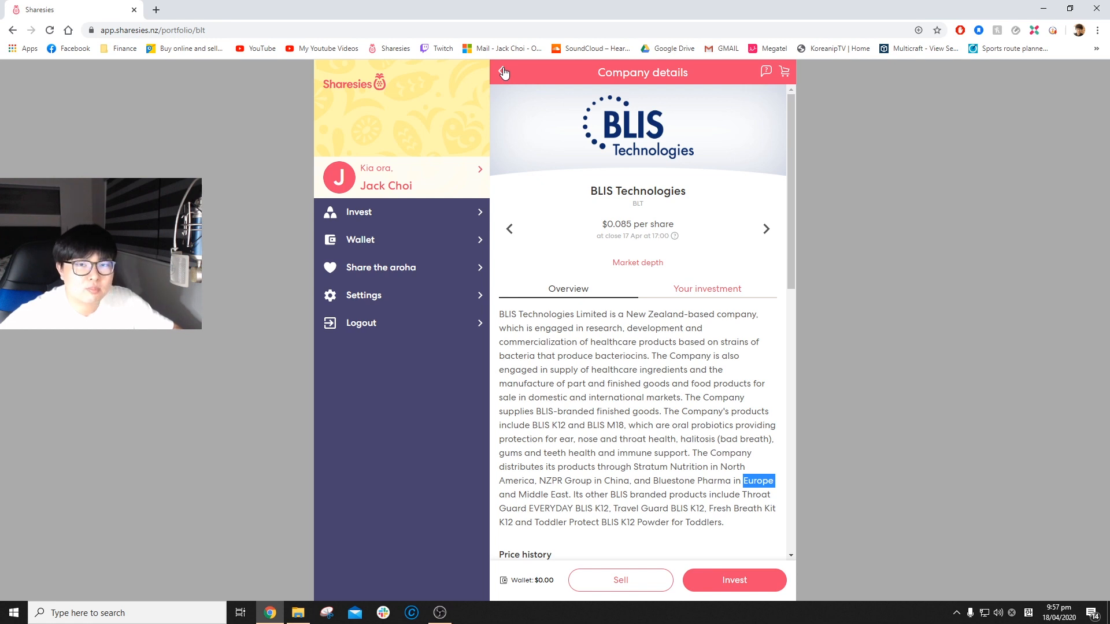
Leave BLIS Technologies and open Kathmandu Holdings' details at $0.790 per share
{"action": "left_click", "coordinate": [503, 71]}
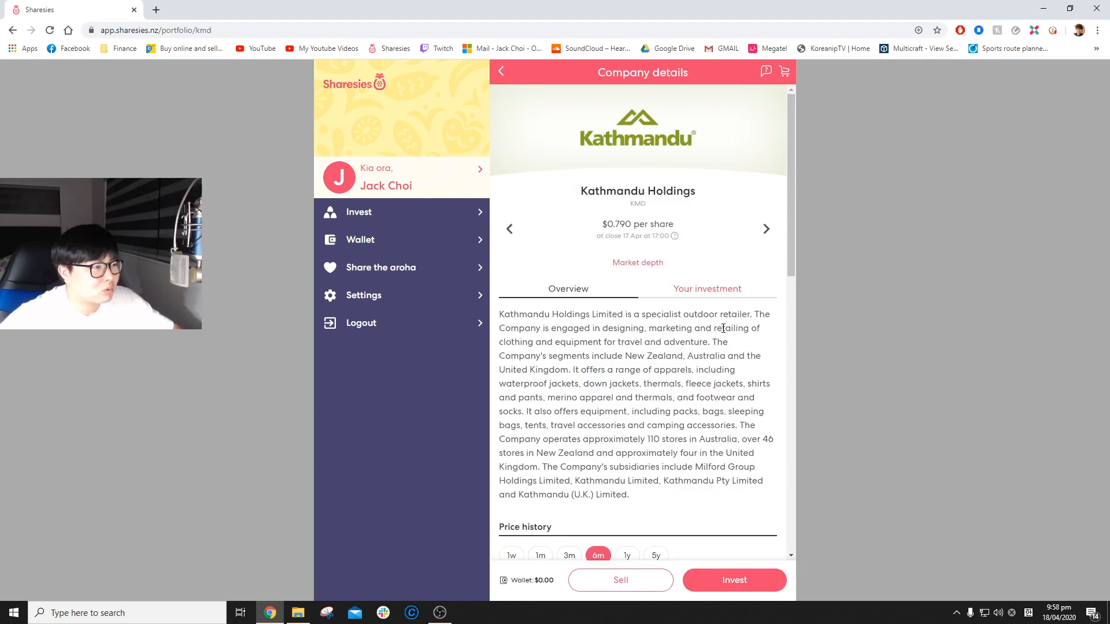
Scroll to Kathmandu's six-month price history, down $2.350 to $0.790
{"action": "scroll", "scroll_direction": "down", "scroll_amount": 3}
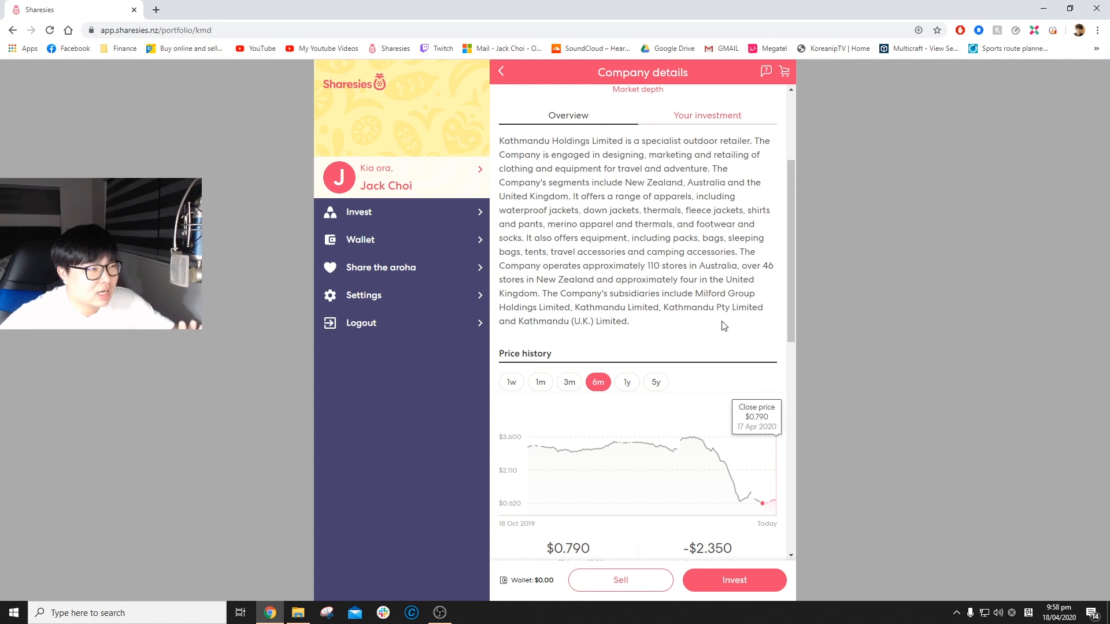
{"action": "scroll", "scroll_direction": "down", "scroll_amount": 3}
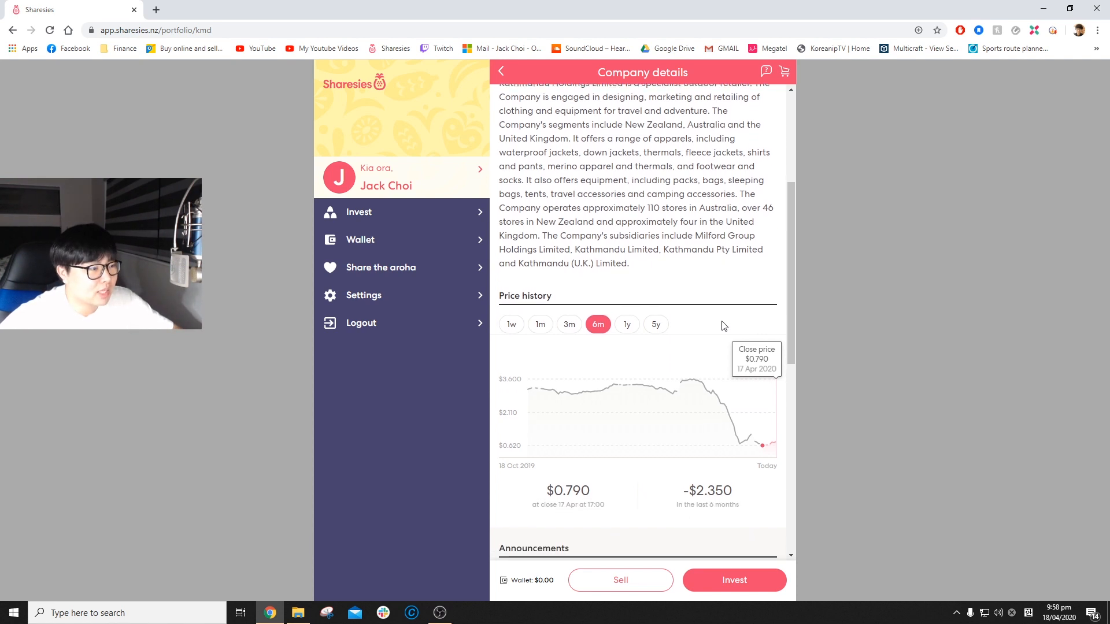
{"action": "scroll", "scroll_direction": "down", "scroll_amount": 3}
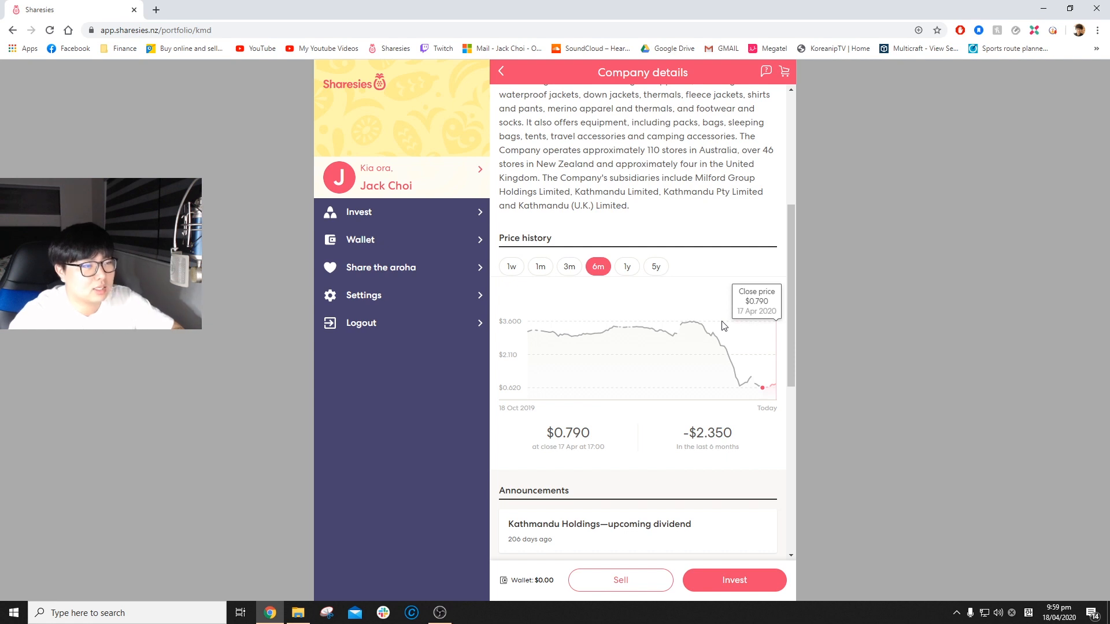
{"action": "mouse_move", "coordinate": [693, 327]}
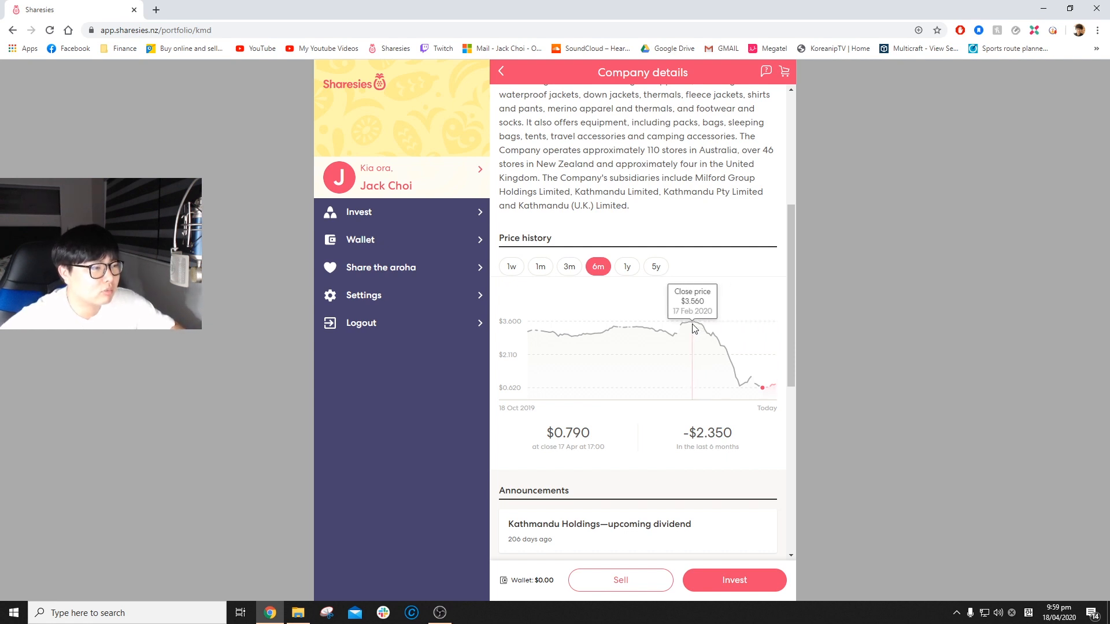
{"action": "mouse_move", "coordinate": [740, 394]}
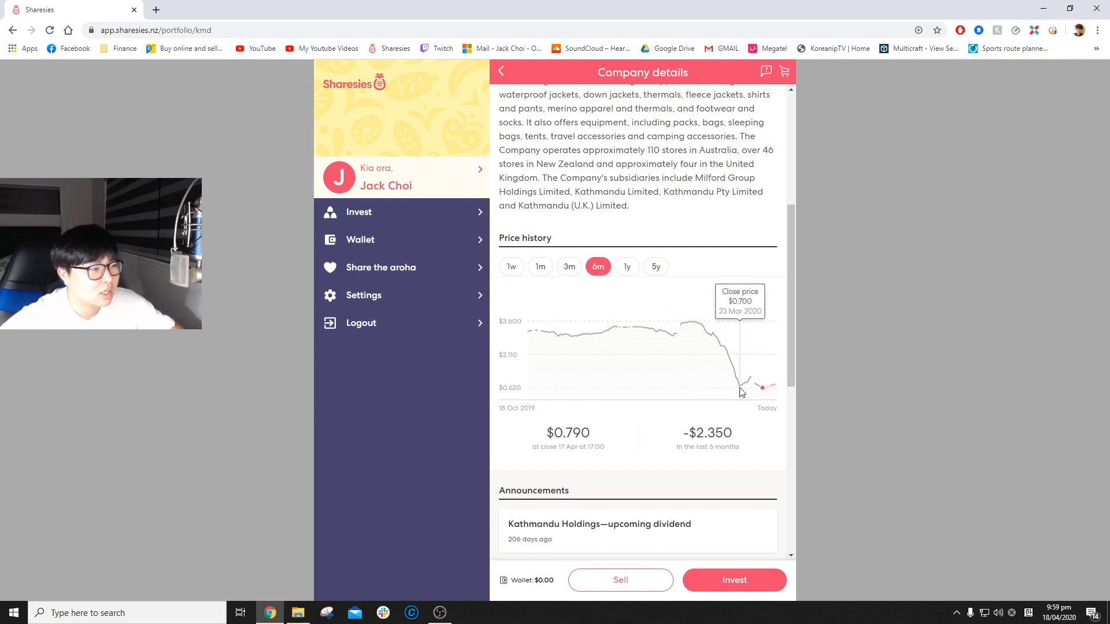
{"action": "mouse_move", "coordinate": [762, 390]}
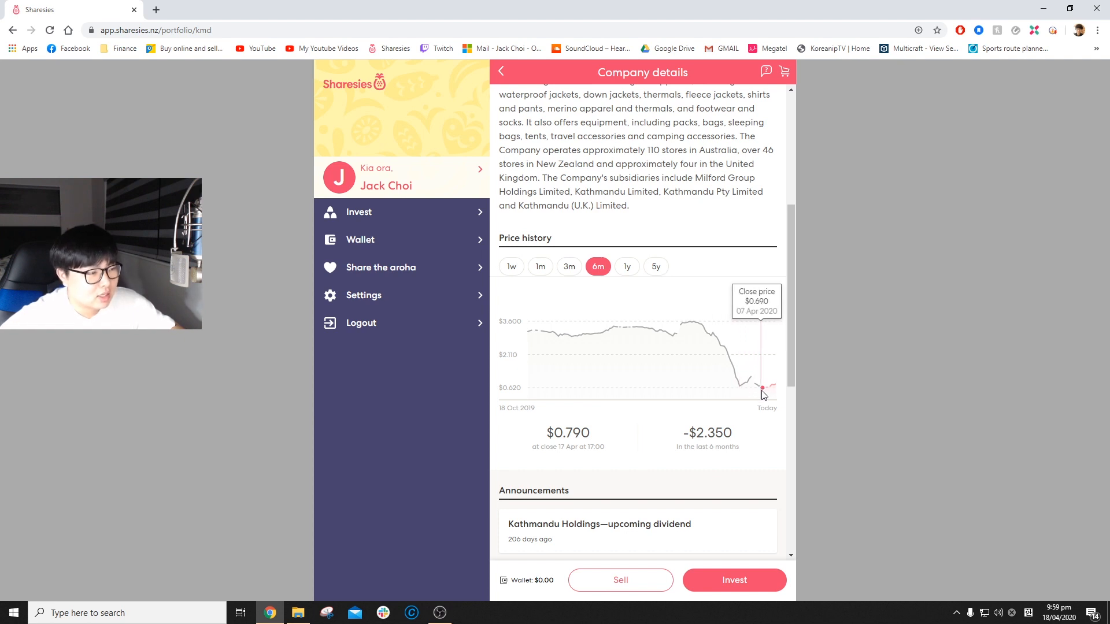
{"action": "mouse_move", "coordinate": [724, 389]}
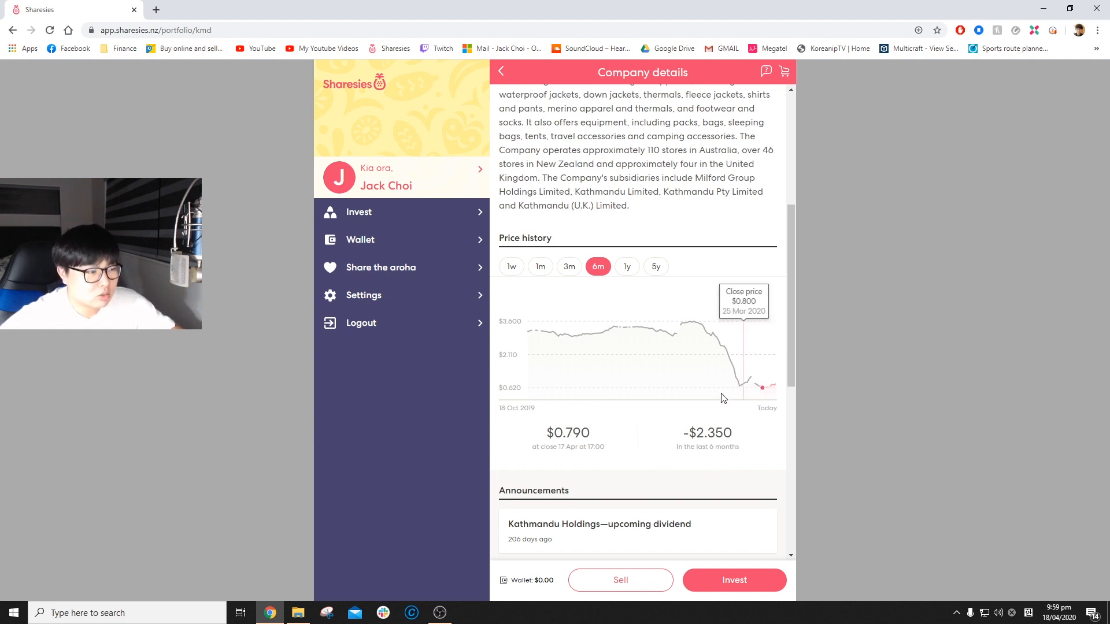
Switch Kathmandu's price history to three months, showing a $2.450 fall
{"action": "left_click", "coordinate": [569, 267]}
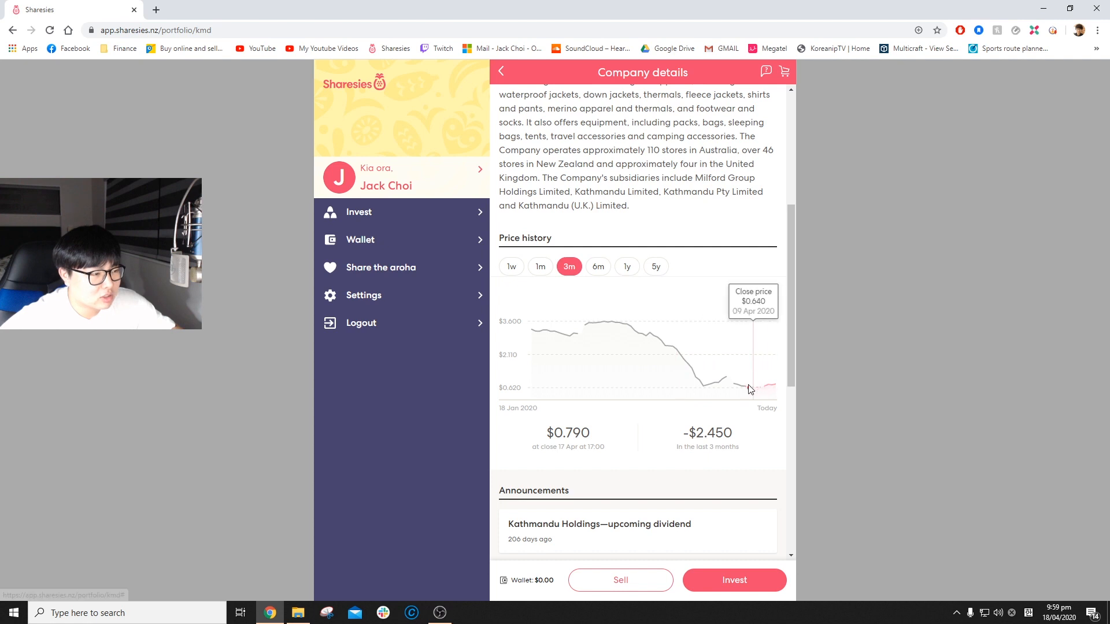
{"action": "mouse_move", "coordinate": [743, 391]}
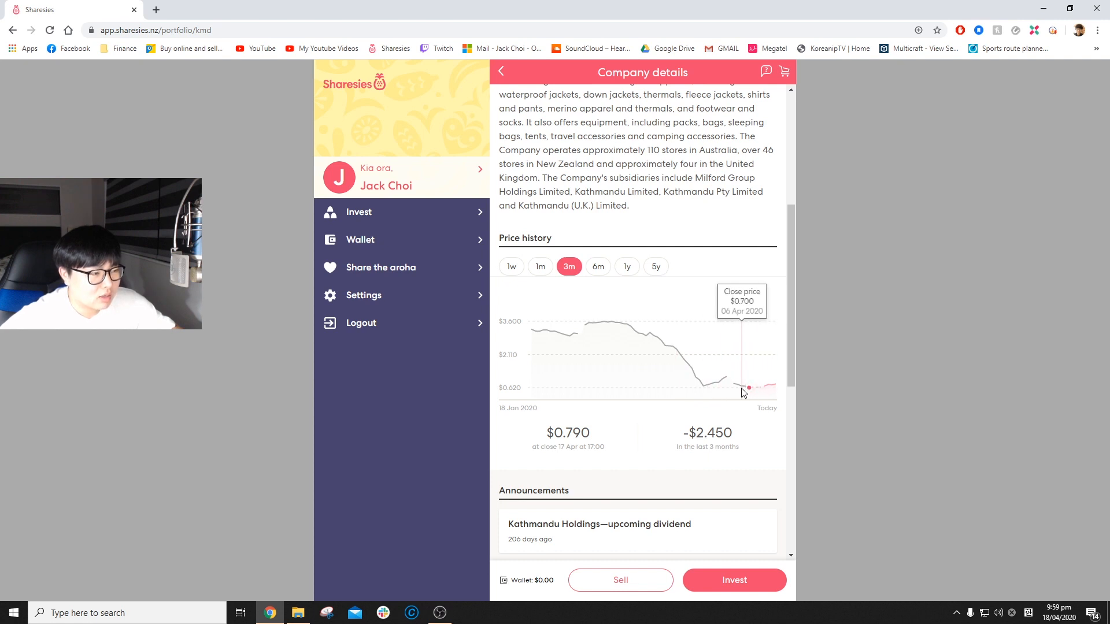
{"action": "mouse_move", "coordinate": [749, 389]}
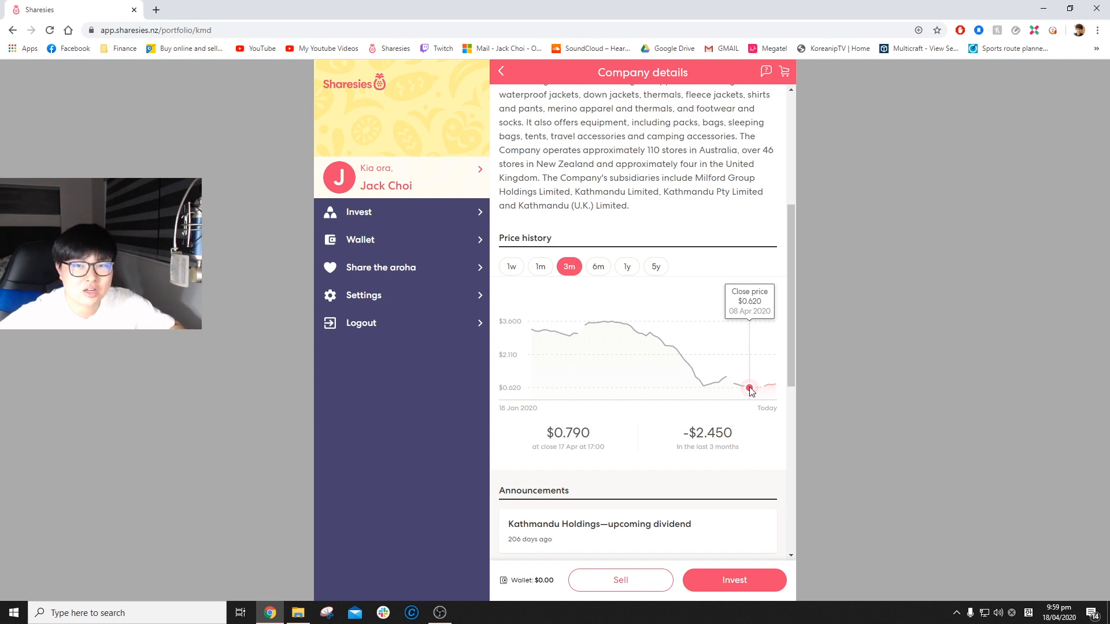
View Kathmandu's one-month price history (down $0.710) and return to the companies list
{"action": "left_click", "coordinate": [540, 267]}
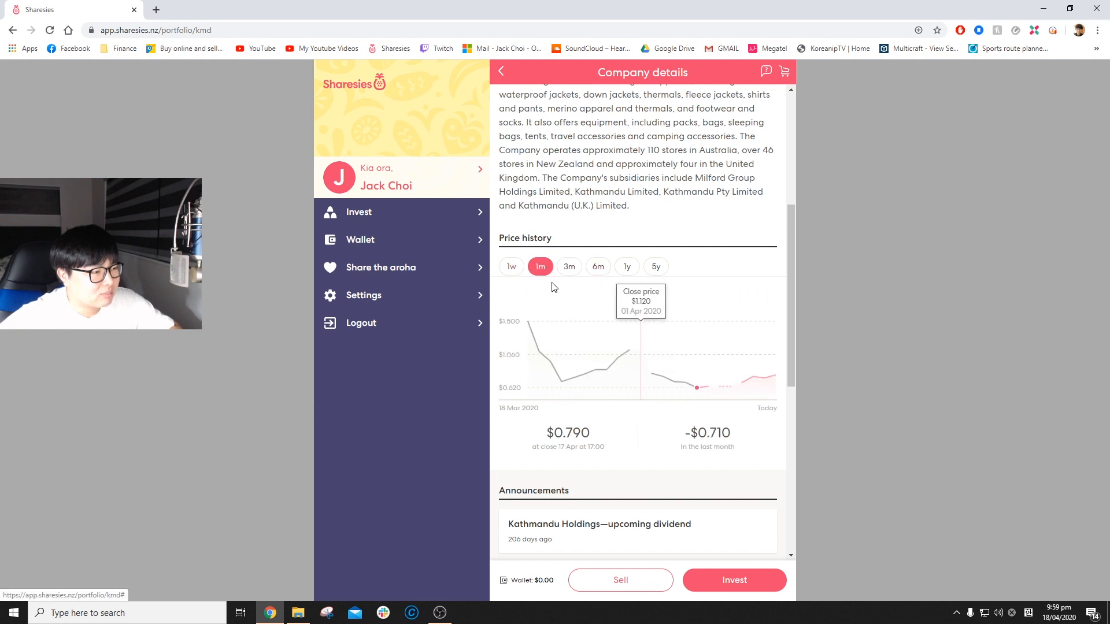
{"action": "mouse_move", "coordinate": [782, 386]}
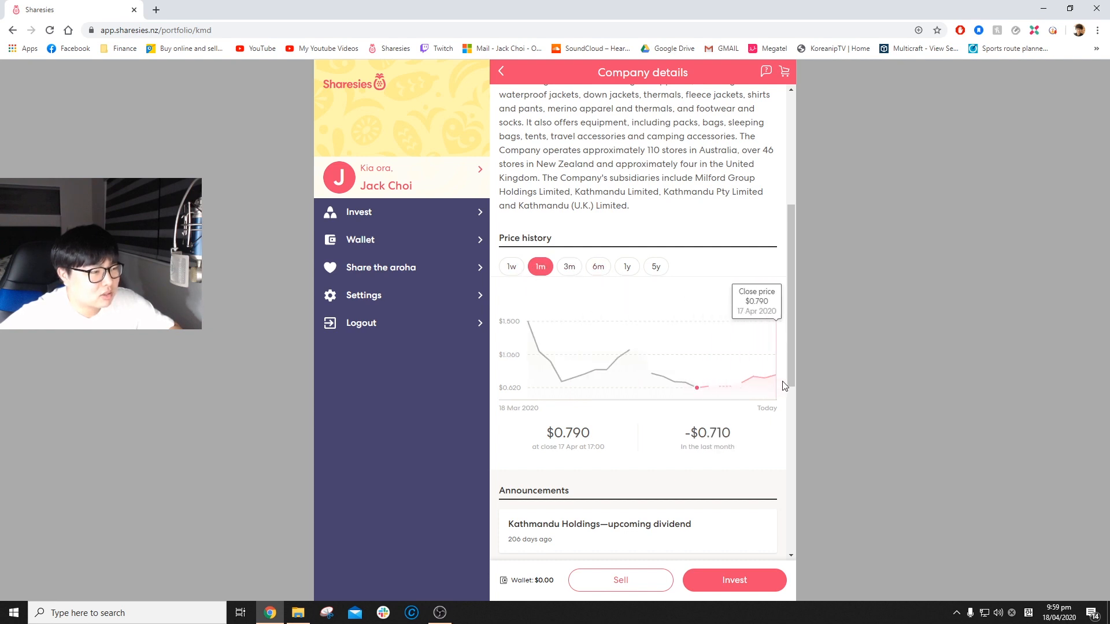
{"action": "mouse_move", "coordinate": [767, 389]}
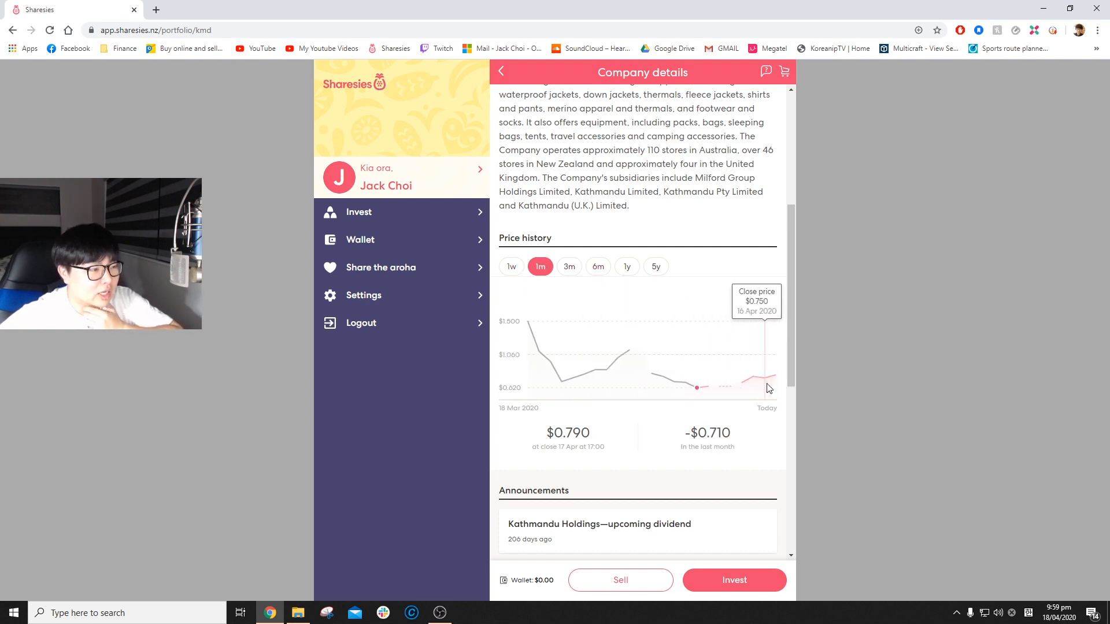
{"action": "mouse_move", "coordinate": [736, 387]}
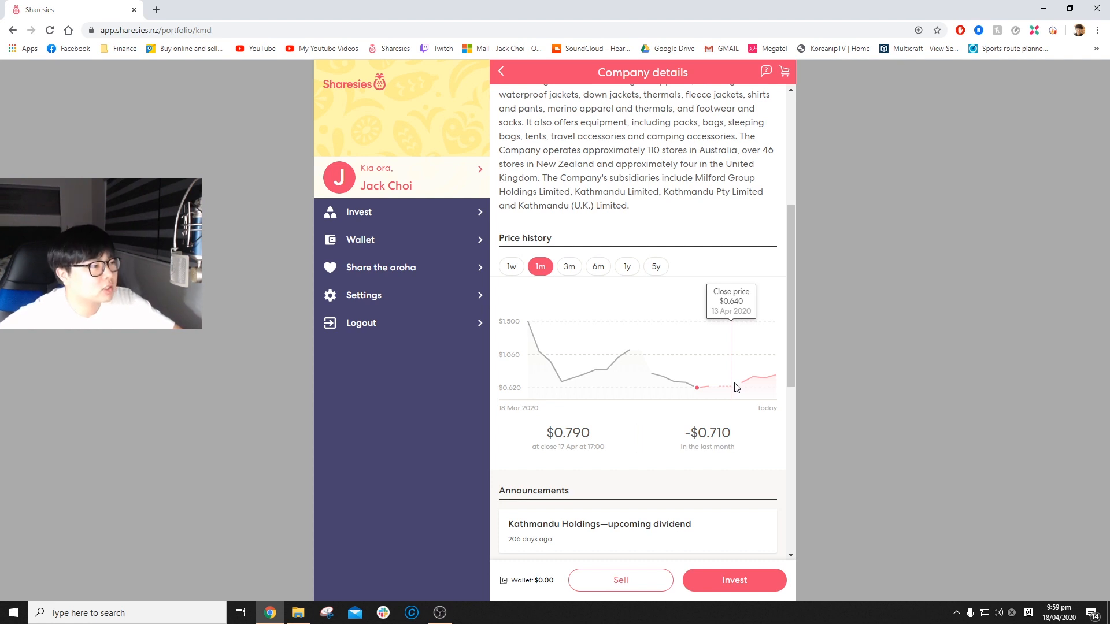
{"action": "mouse_move", "coordinate": [856, 393]}
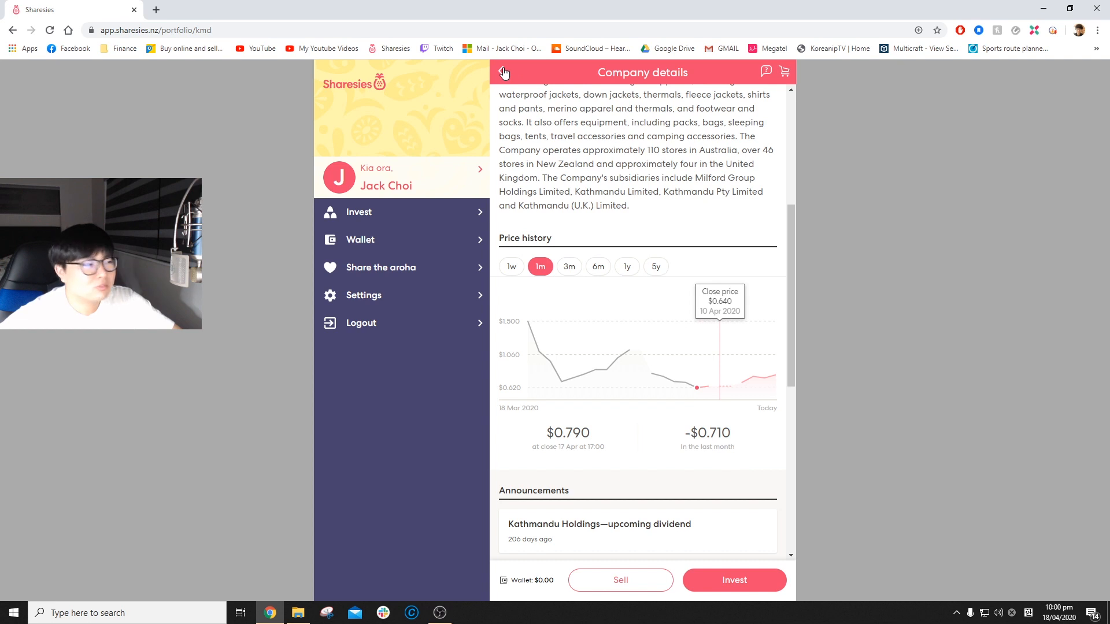
{"action": "mouse_move", "coordinate": [511, 68]}
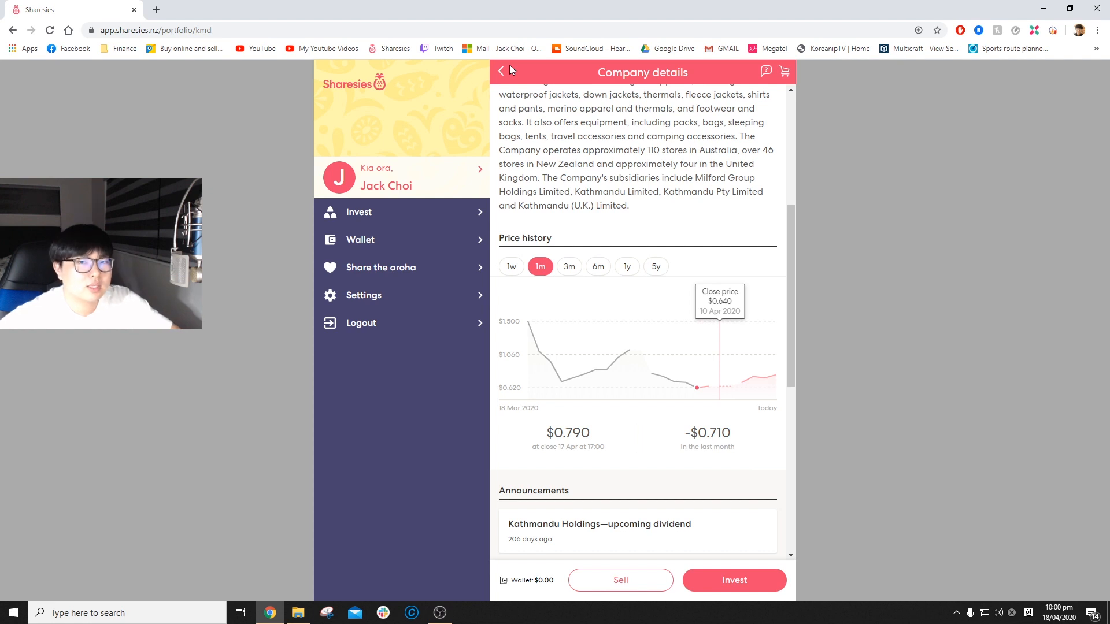
{"action": "left_click", "coordinate": [501, 72]}
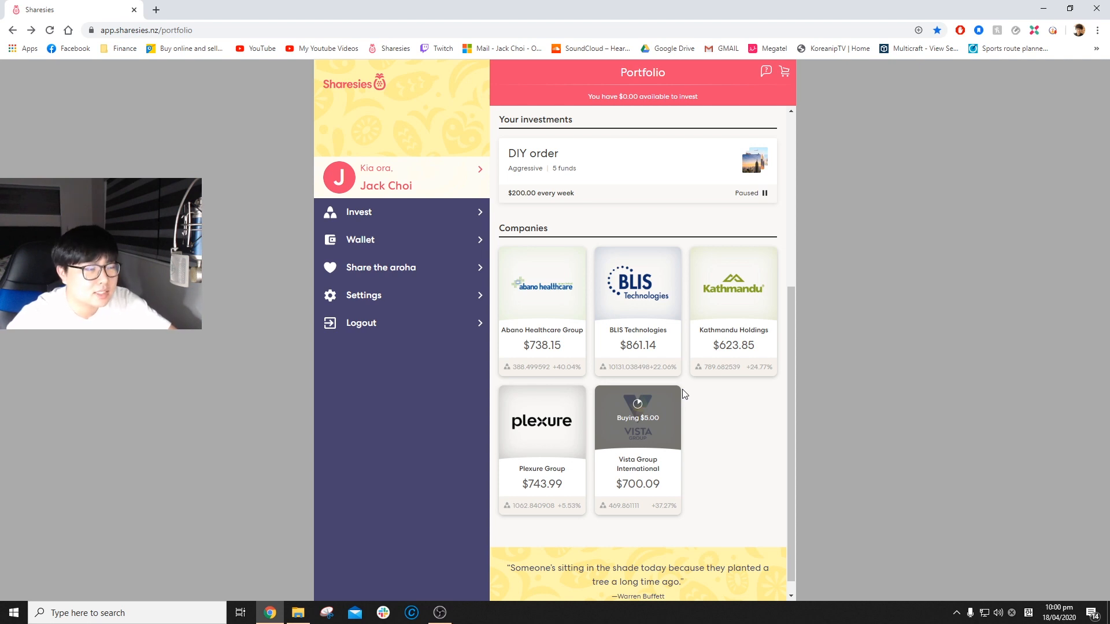
{"action": "mouse_move", "coordinate": [708, 443]}
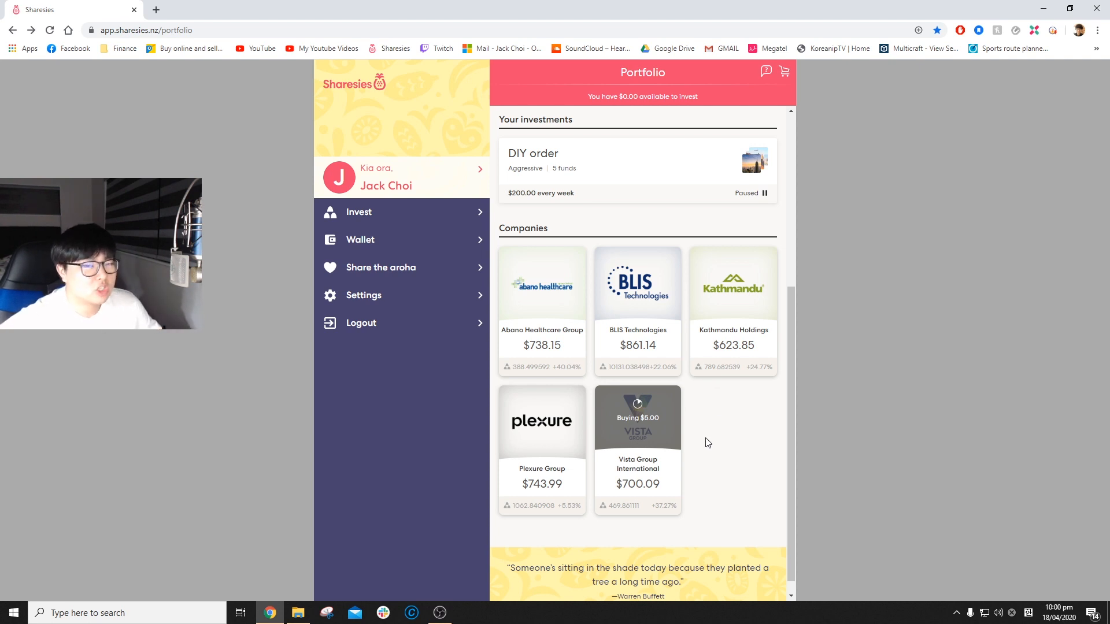
{"action": "mouse_move", "coordinate": [564, 480]}
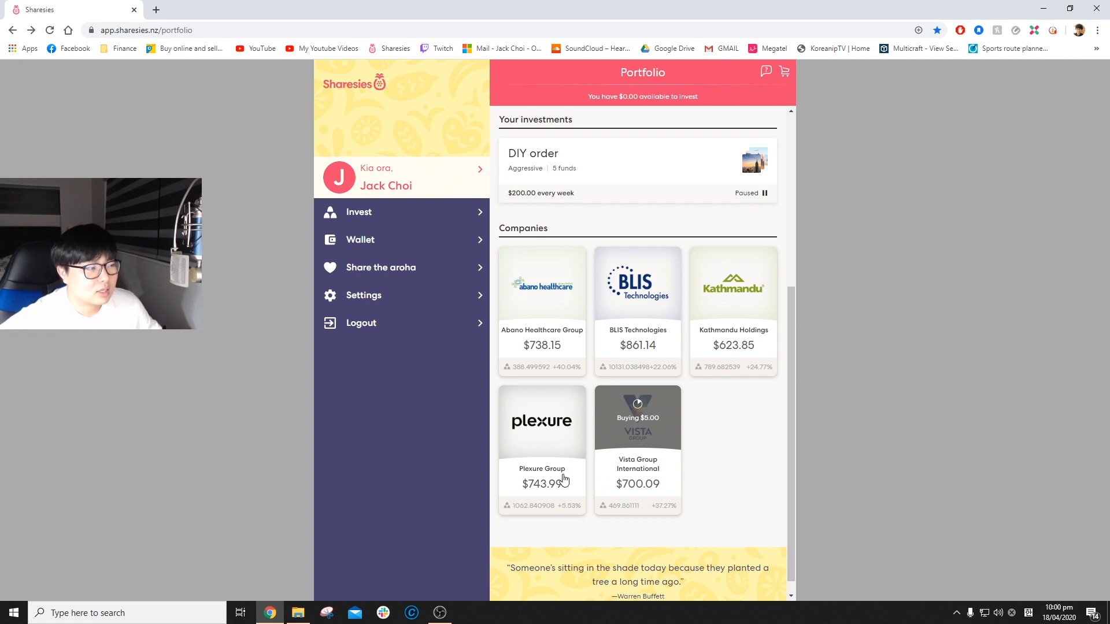
{"action": "mouse_move", "coordinate": [562, 483]}
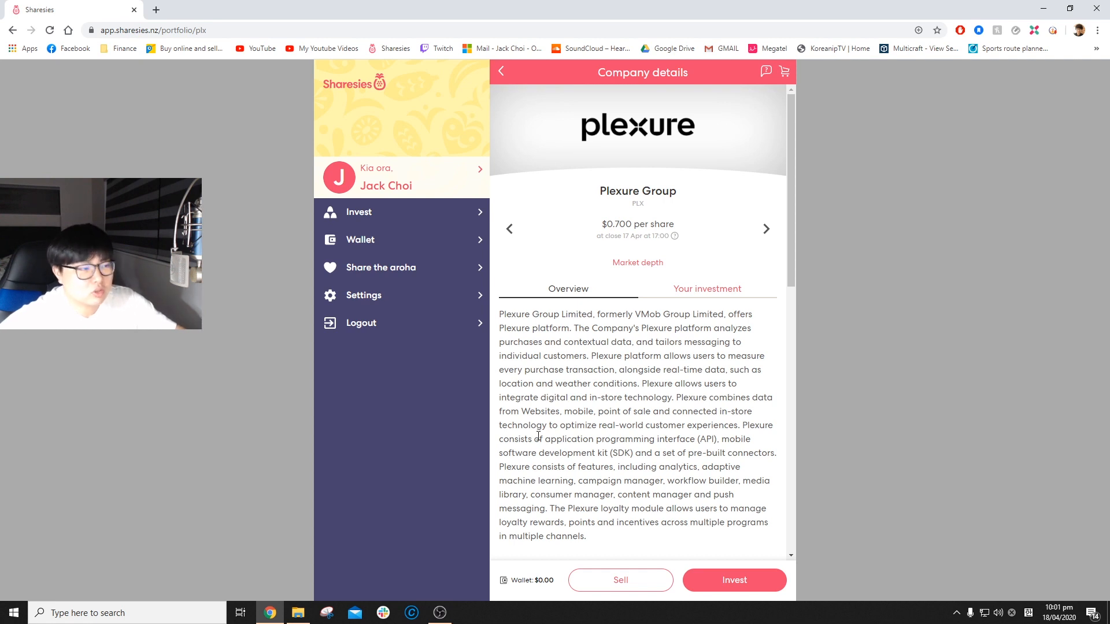
Scroll Plexure Group's details down to its six-month price history at $0.700 per share and back
{"action": "scroll", "scroll_direction": "down", "scroll_amount": 3}
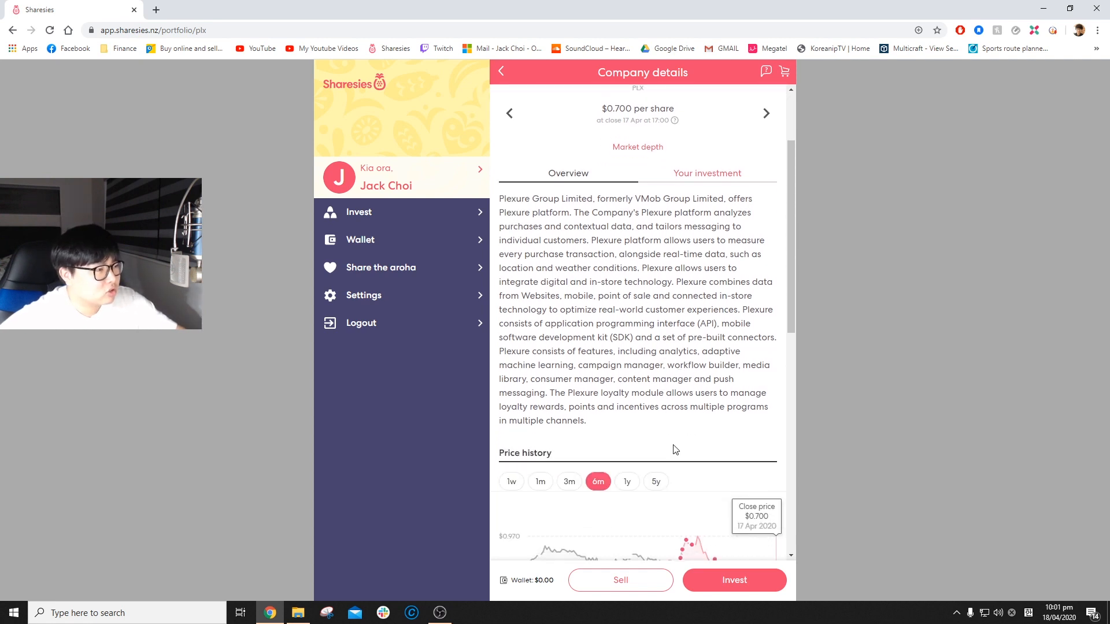
{"action": "mouse_move", "coordinate": [677, 430]}
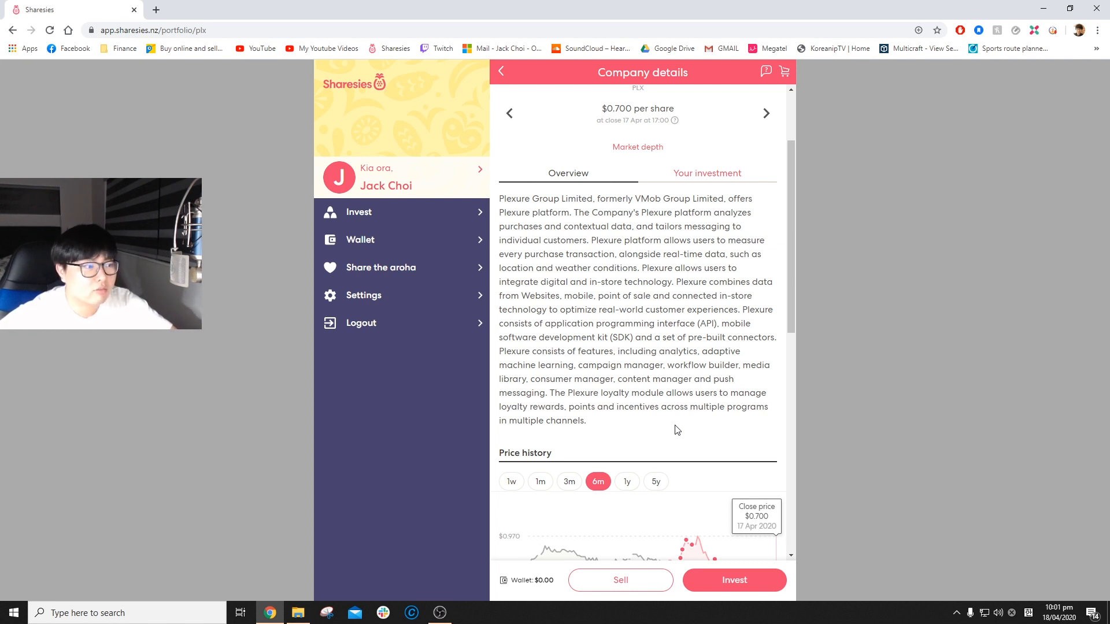
{"action": "mouse_move", "coordinate": [588, 457]}
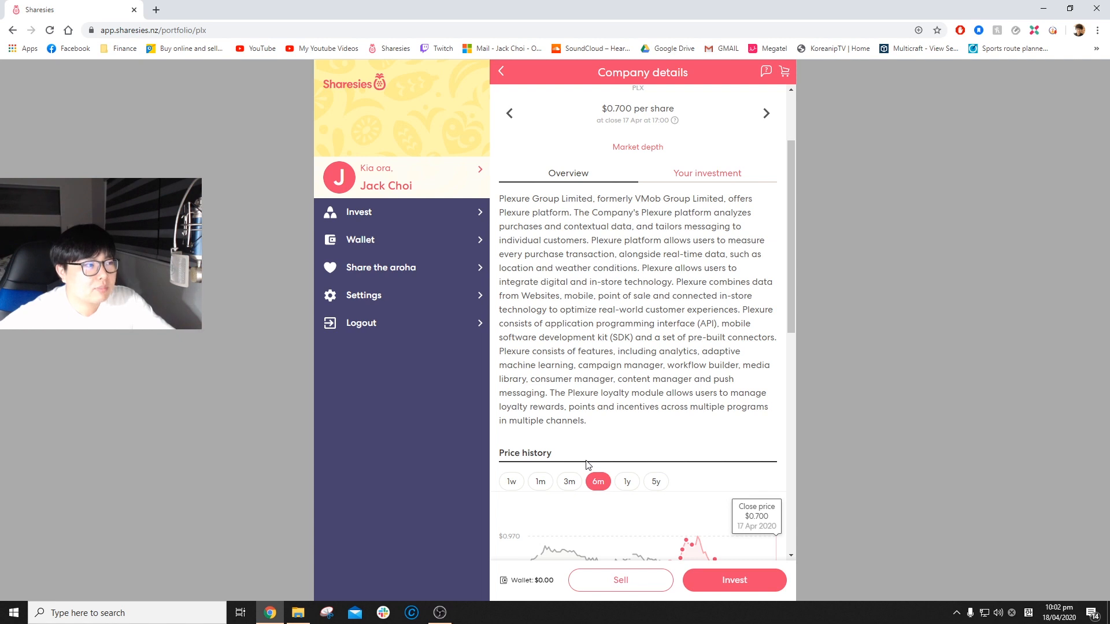
{"action": "scroll", "scroll_direction": "up", "scroll_amount": 3}
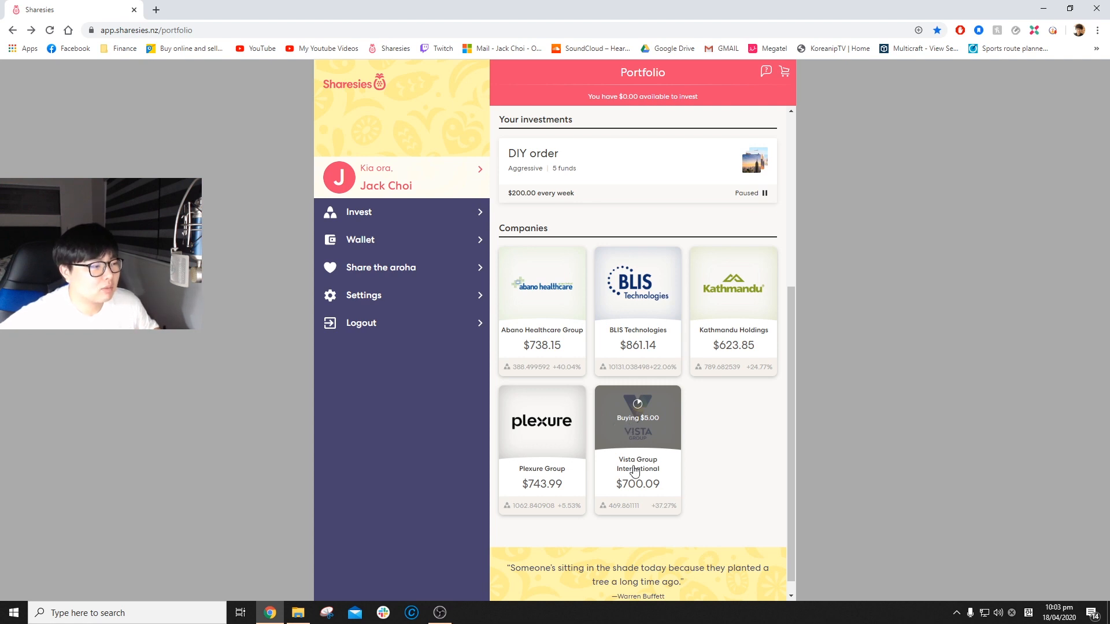
View Vista Group International's details down to its six-month price history at $1.490, down $2.280
{"action": "left_click", "coordinate": [636, 447]}
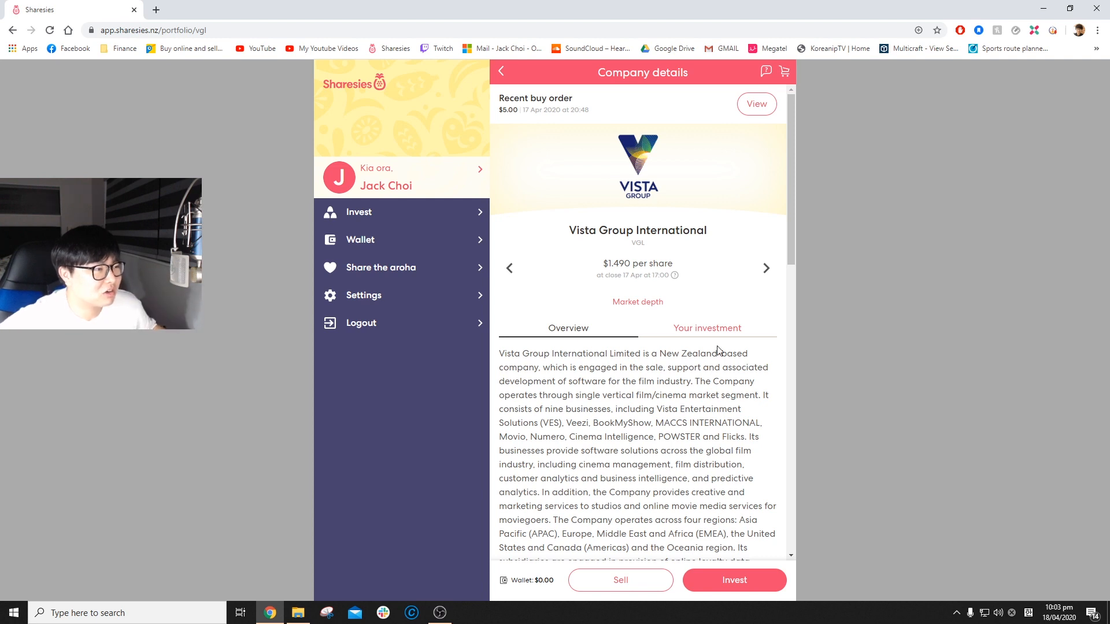
{"action": "scroll", "scroll_direction": "down", "scroll_amount": 3}
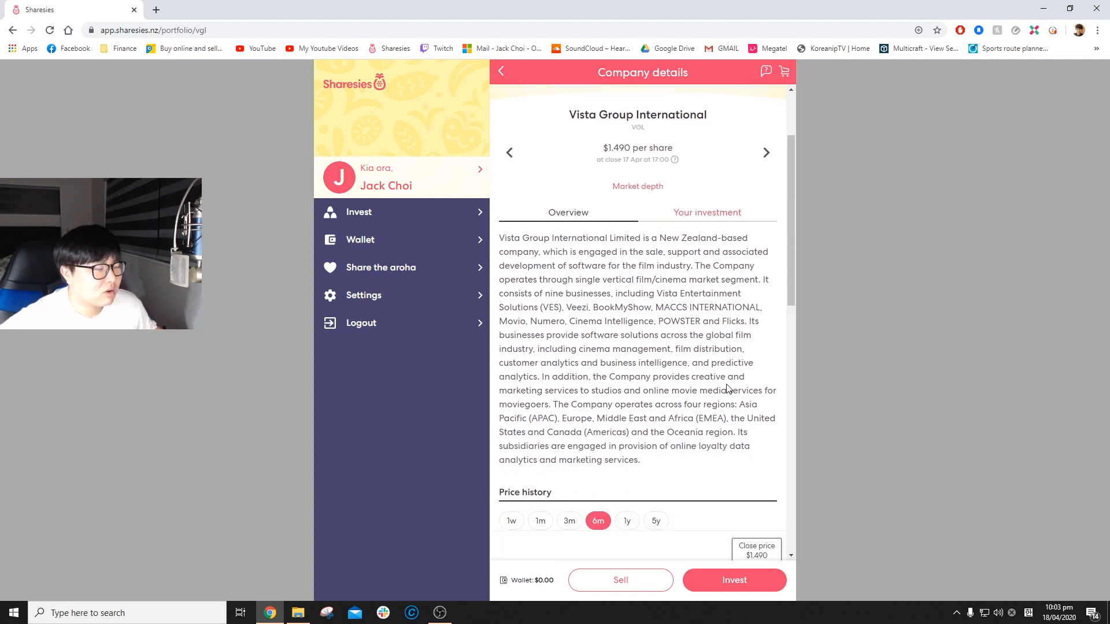
{"action": "scroll", "scroll_direction": "down", "scroll_amount": 3}
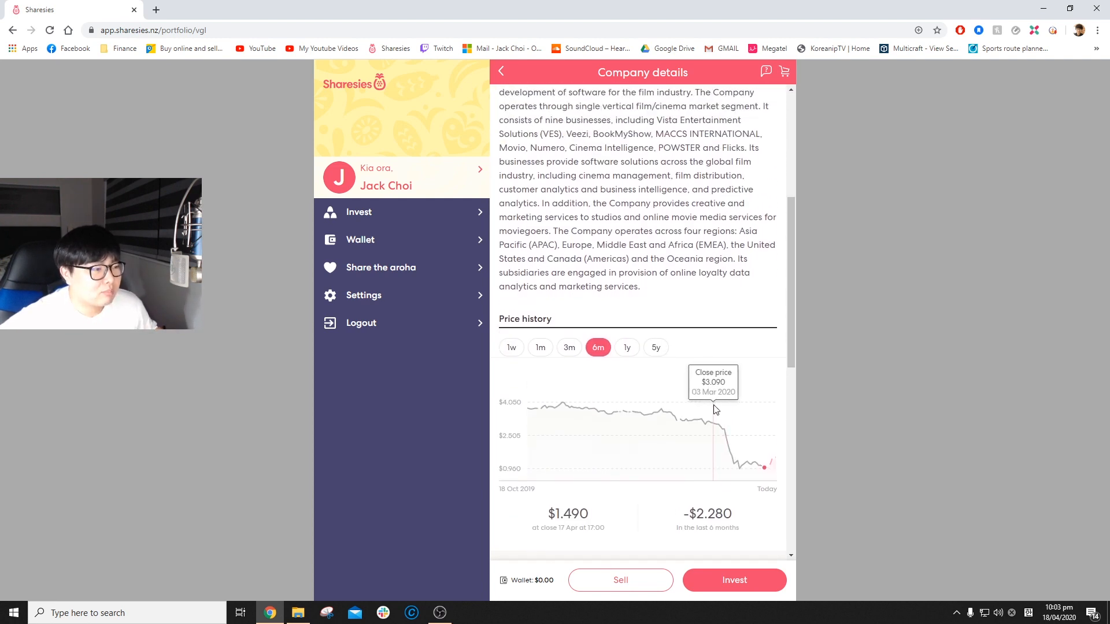
{"action": "mouse_move", "coordinate": [703, 426]}
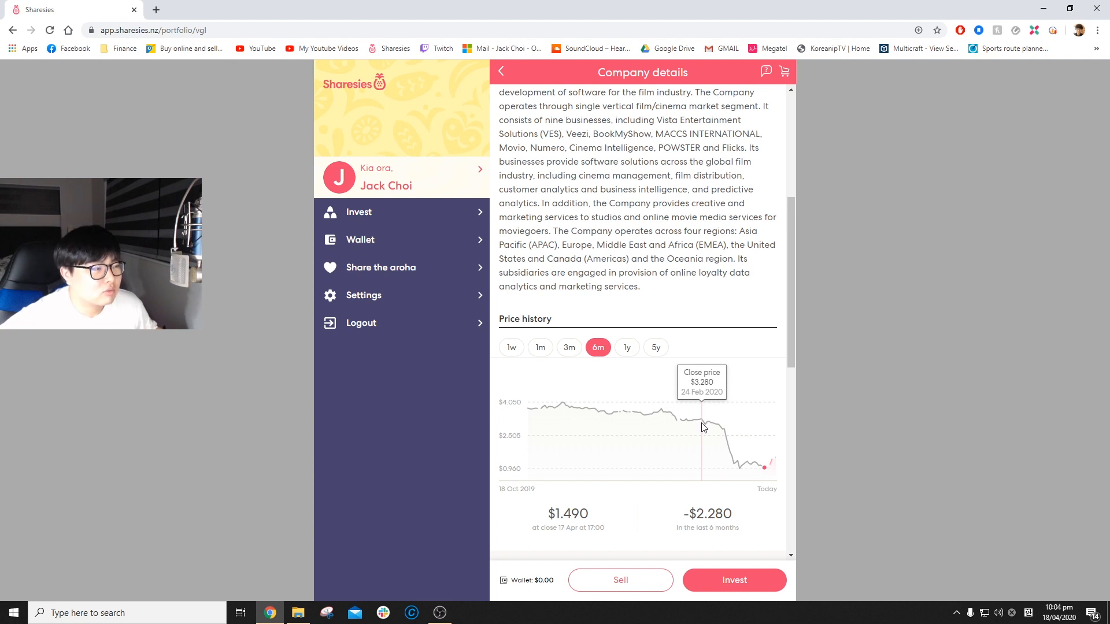
{"action": "mouse_move", "coordinate": [699, 416]}
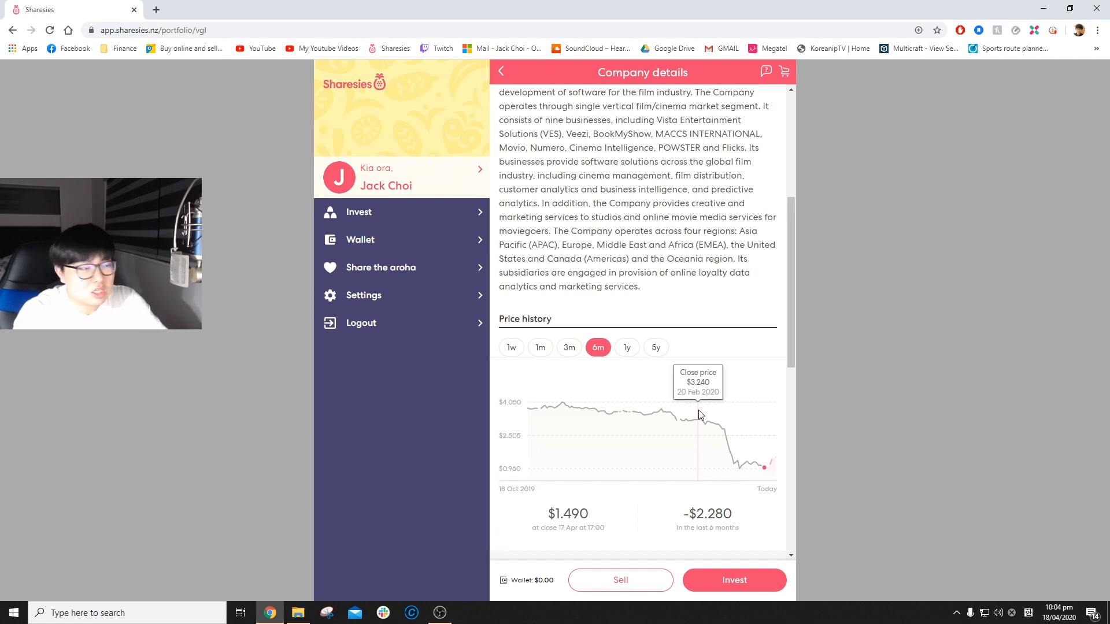
{"action": "scroll", "scroll_direction": "down", "scroll_amount": 3}
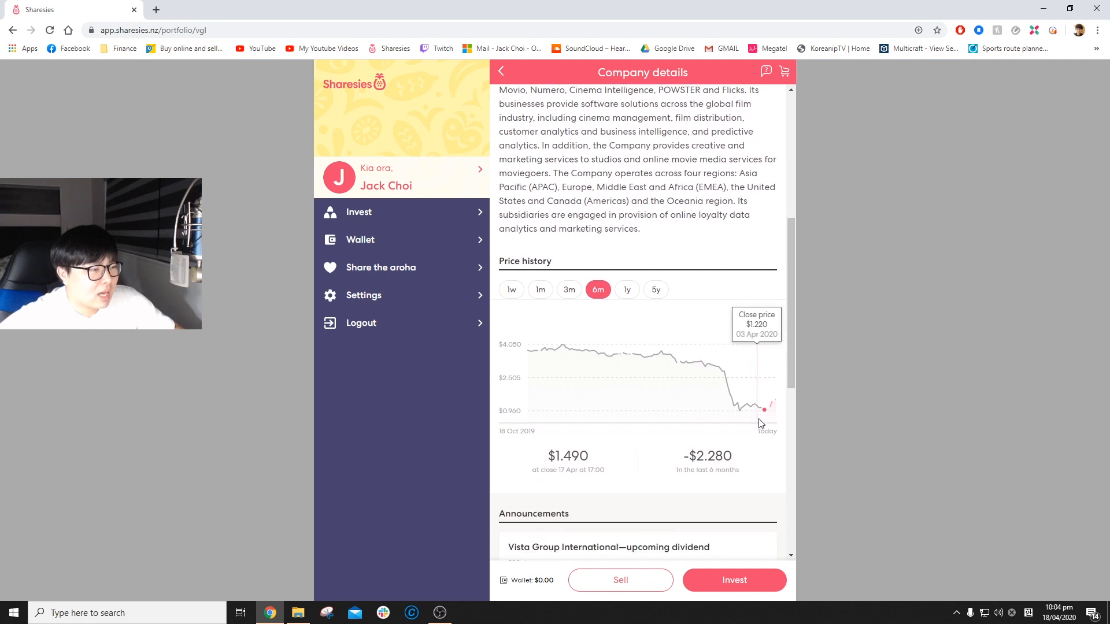
{"action": "mouse_move", "coordinate": [758, 427]}
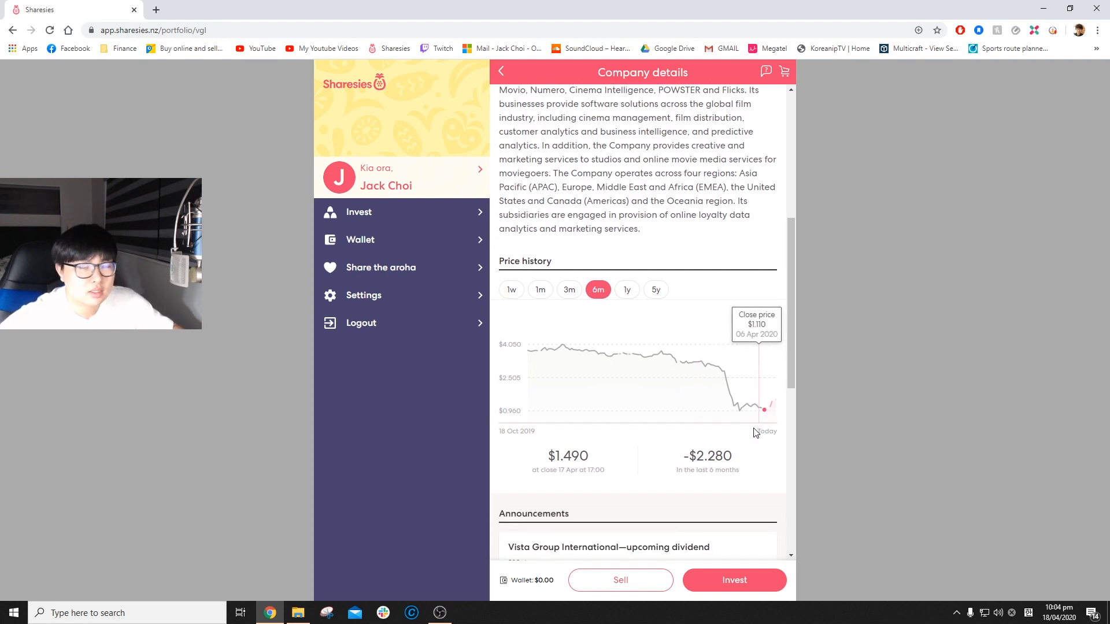
{"action": "mouse_move", "coordinate": [704, 416]}
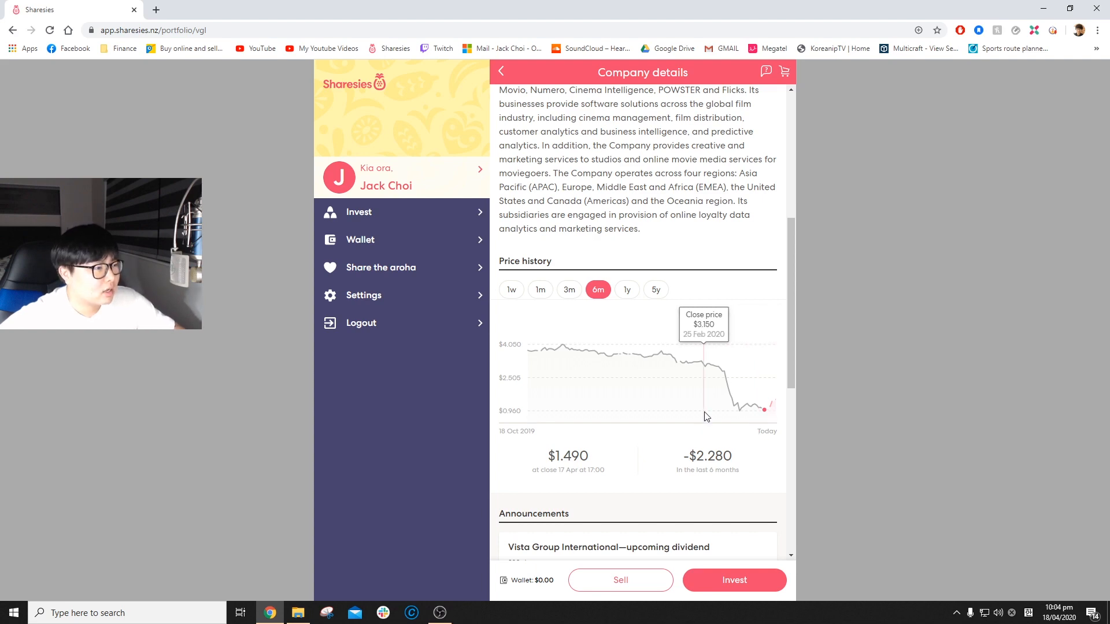
{"action": "scroll", "scroll_direction": "down", "scroll_amount": 3}
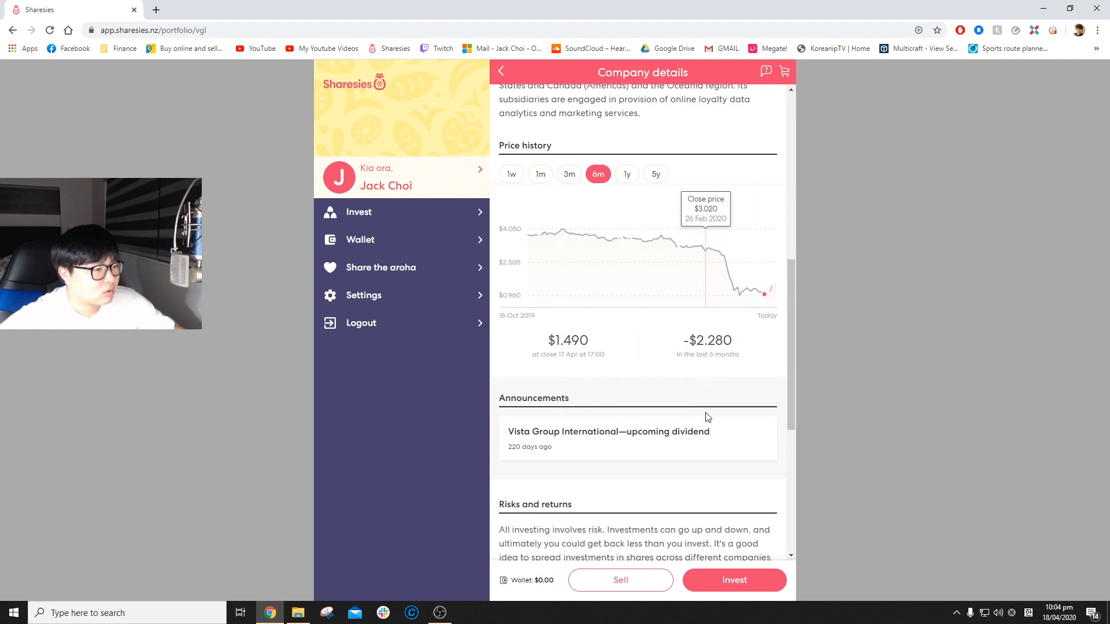
{"action": "scroll", "scroll_direction": "up", "scroll_amount": 3}
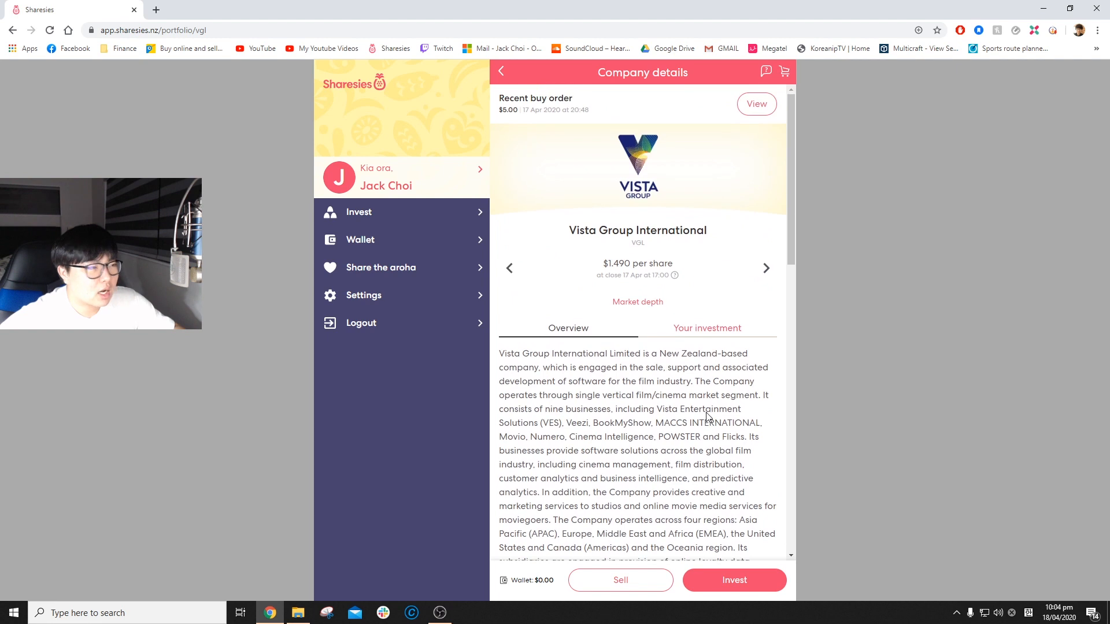
{"action": "scroll", "scroll_direction": "down", "scroll_amount": 3}
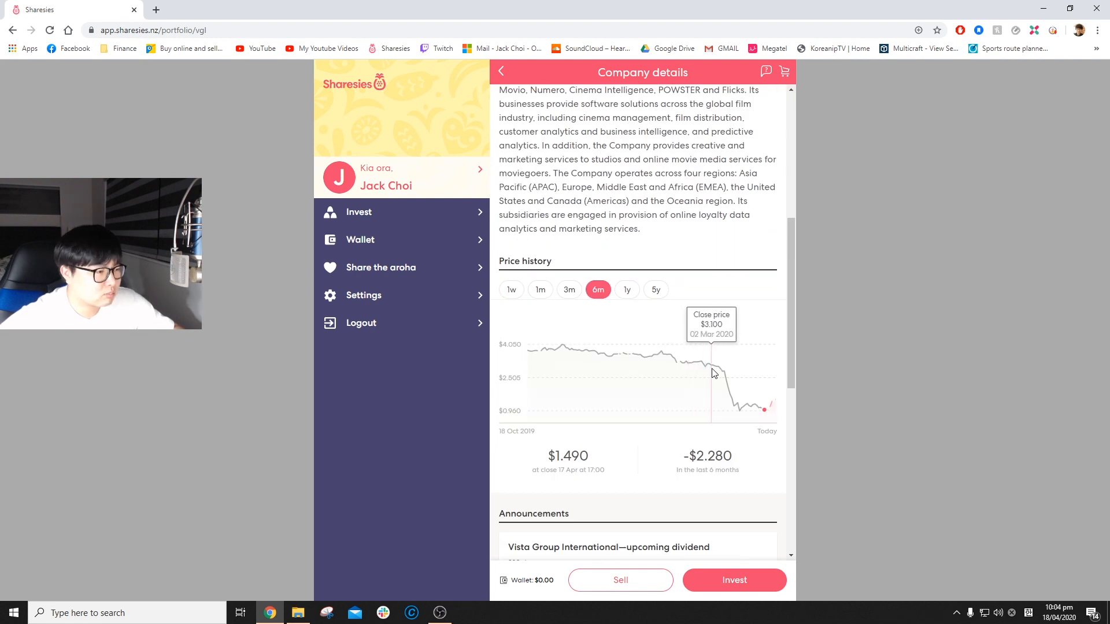
Compare Vista Group's one-year and five-year price ranges, then settle on three months, down $2.090
{"action": "left_click", "coordinate": [625, 289]}
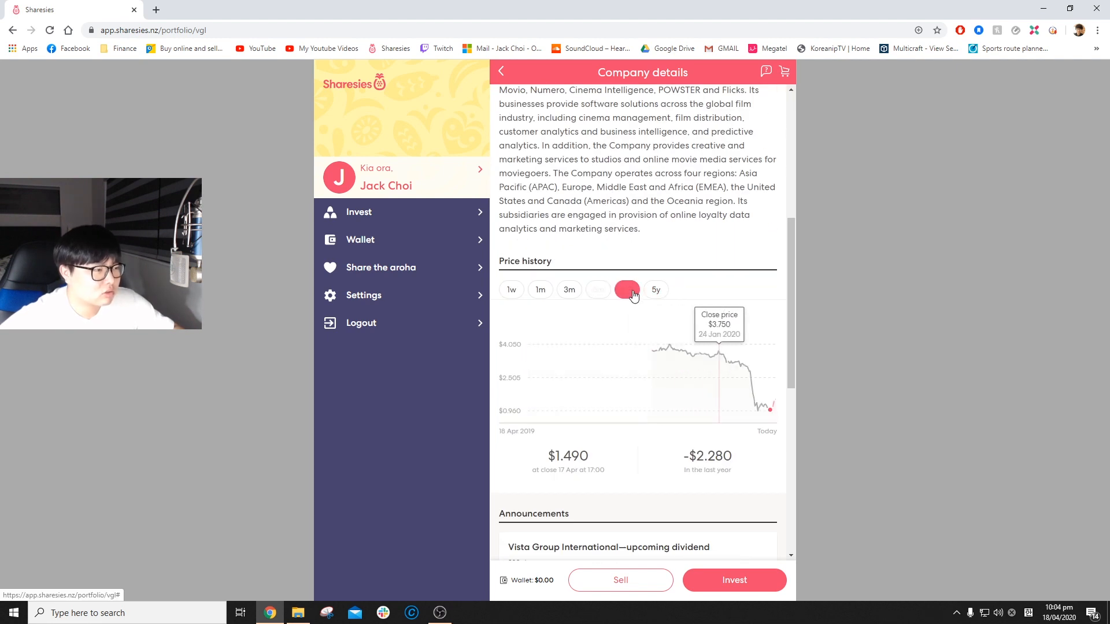
{"action": "left_click", "coordinate": [626, 289]}
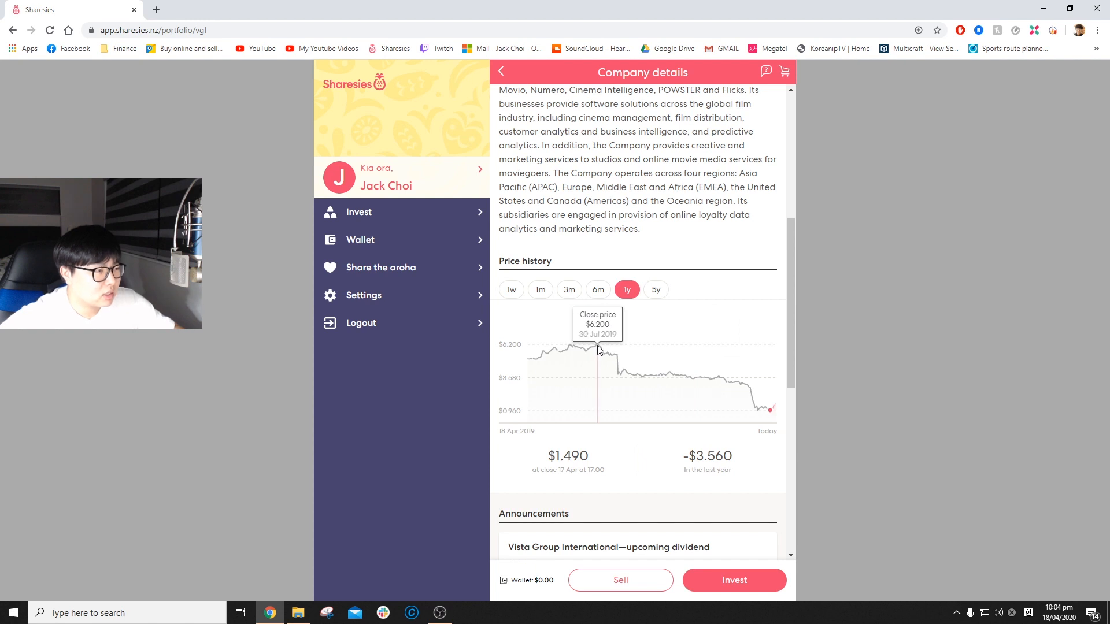
{"action": "mouse_move", "coordinate": [602, 352]}
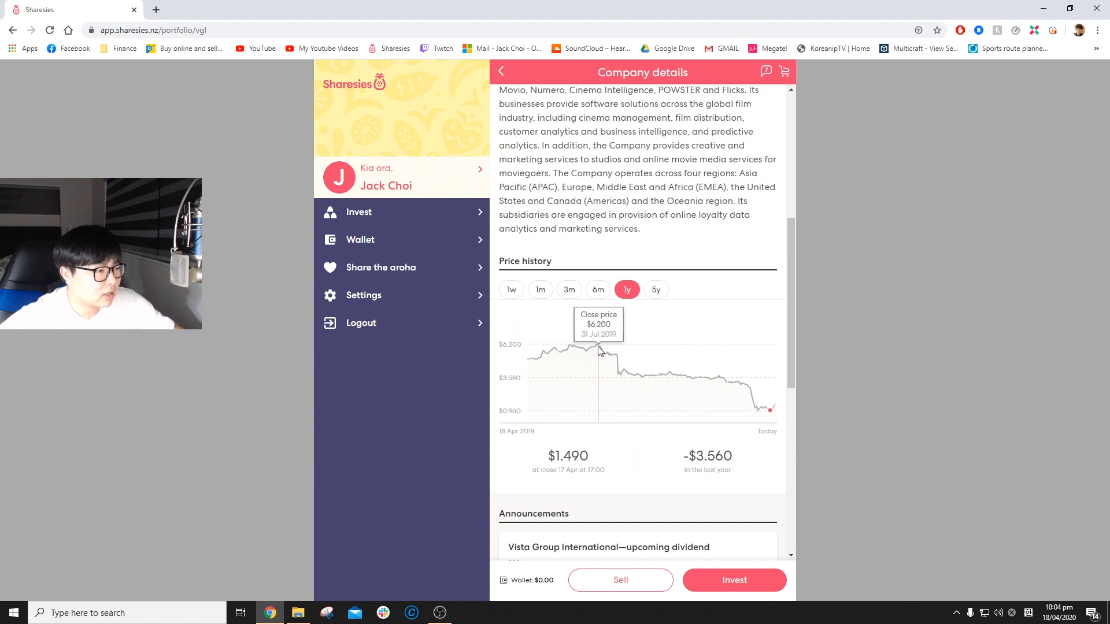
{"action": "mouse_move", "coordinate": [757, 396]}
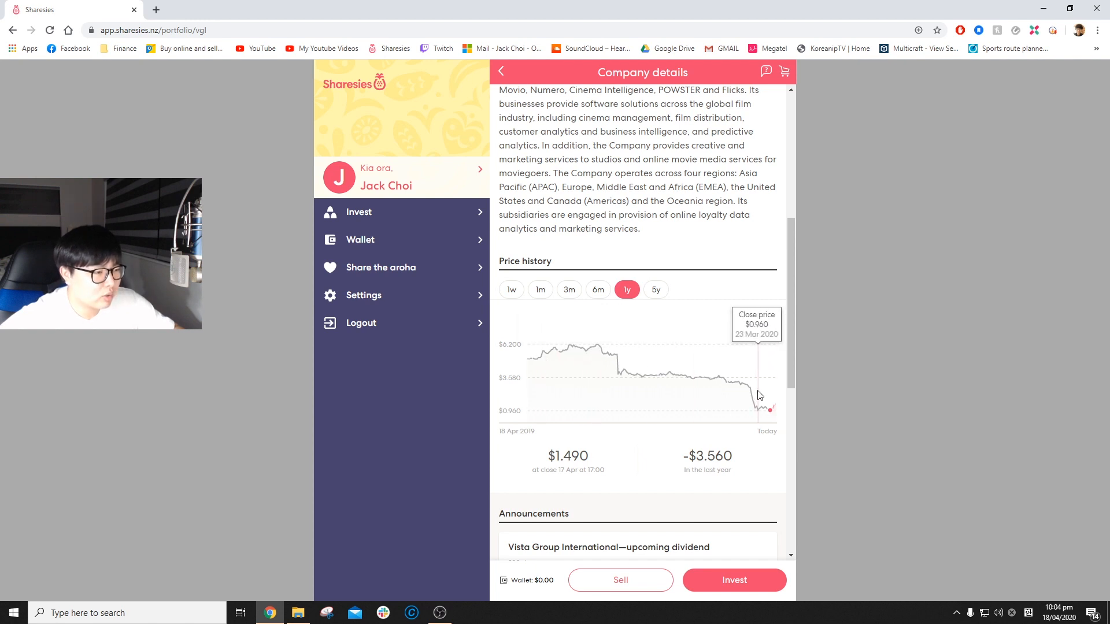
{"action": "left_click", "coordinate": [654, 289]}
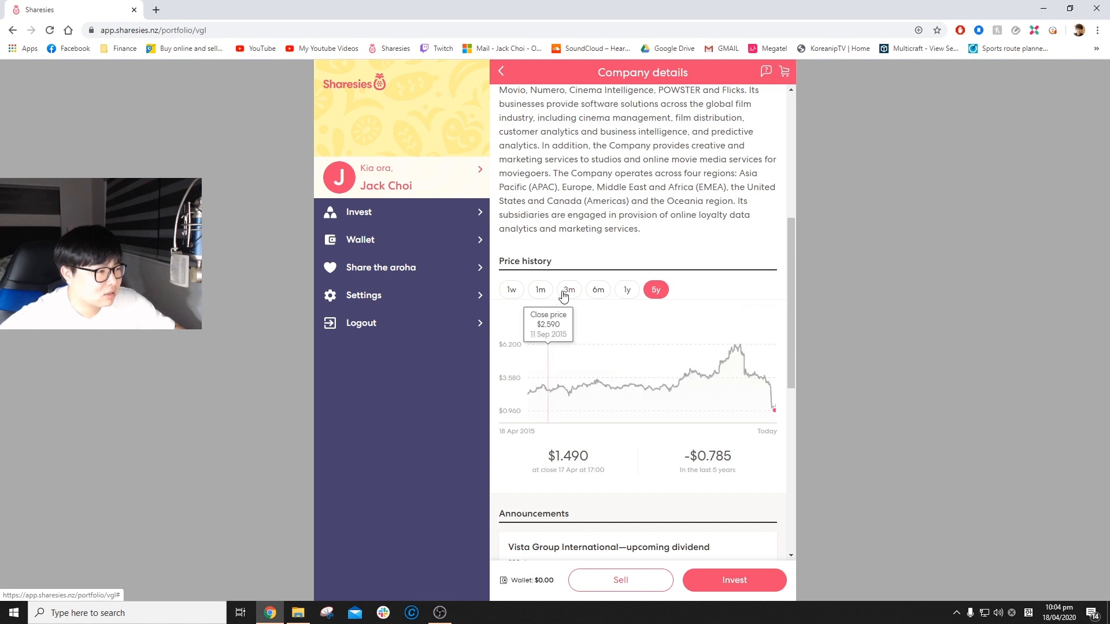
{"action": "left_click", "coordinate": [569, 289]}
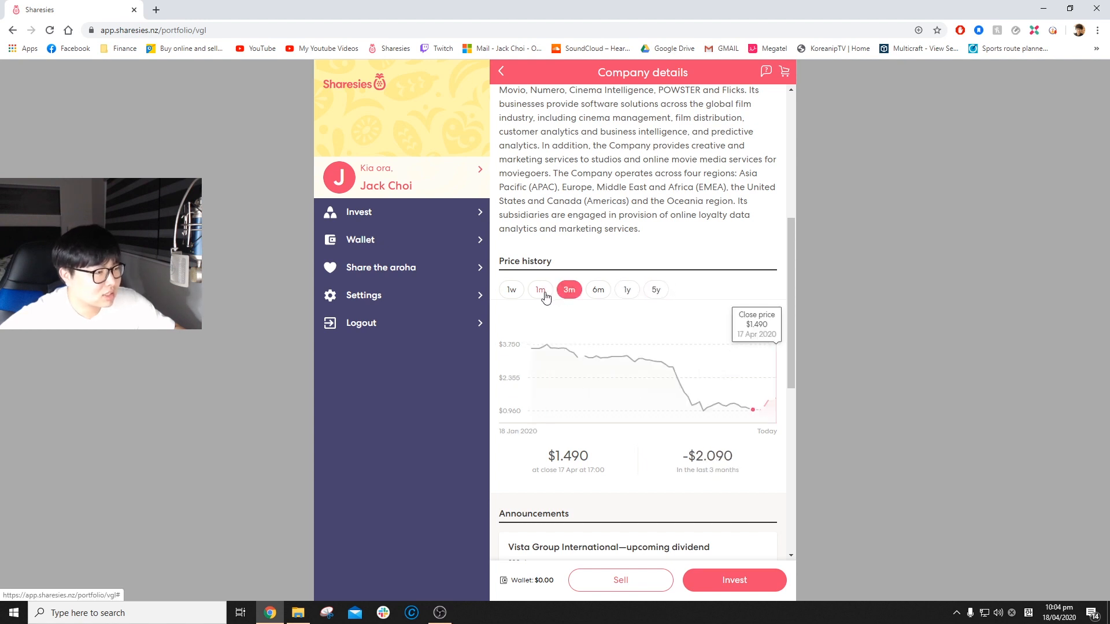
{"action": "mouse_move", "coordinate": [713, 414]}
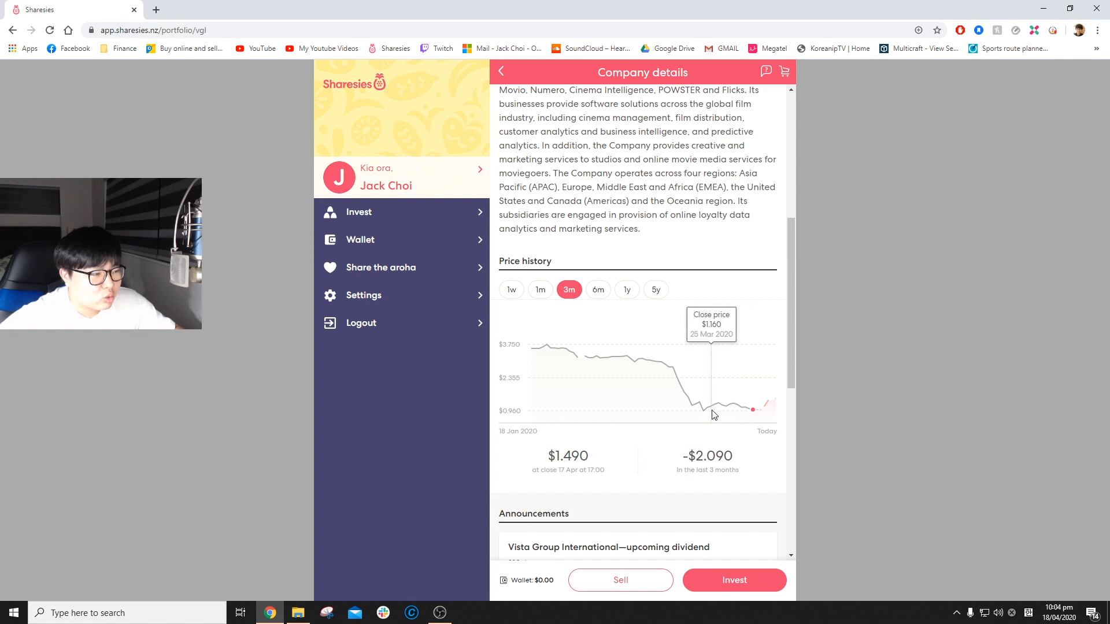
{"action": "mouse_move", "coordinate": [693, 415]}
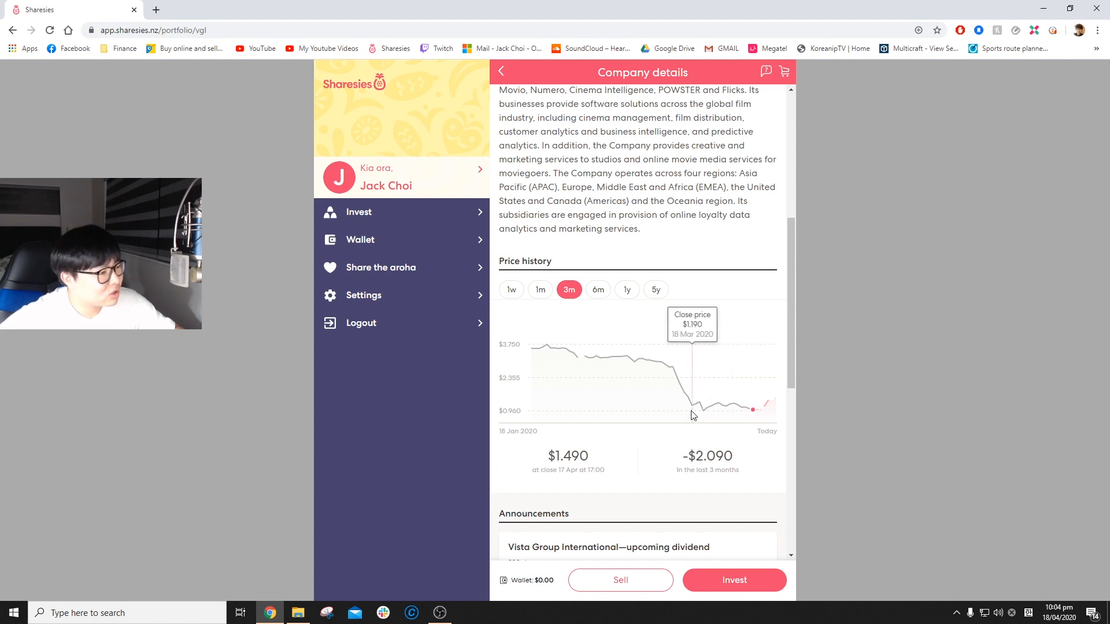
{"action": "mouse_move", "coordinate": [704, 415]}
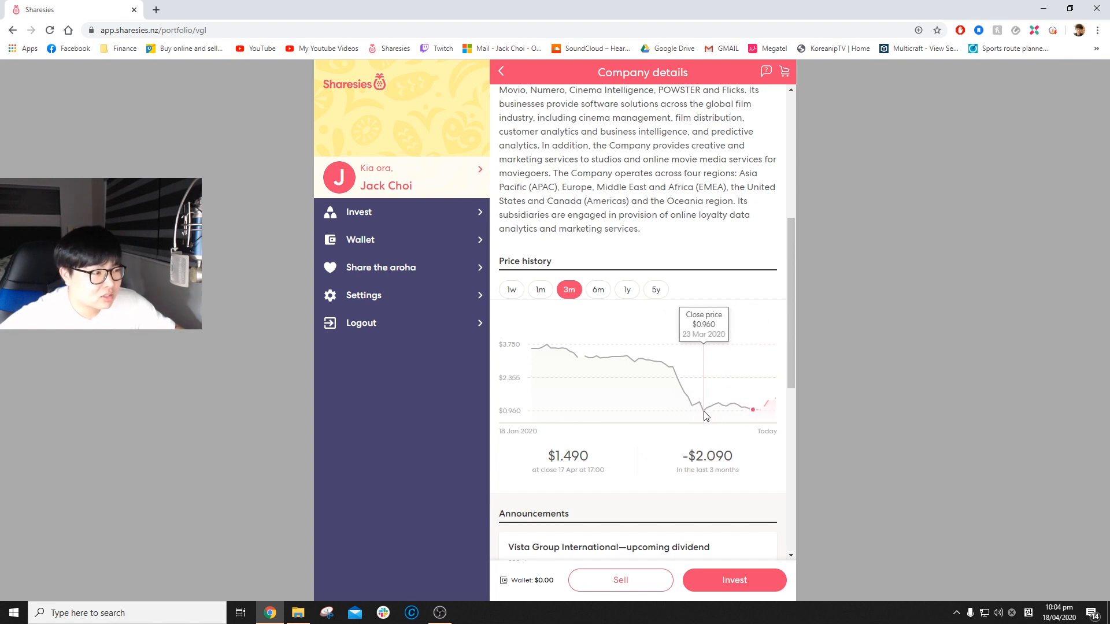
{"action": "mouse_move", "coordinate": [752, 410]}
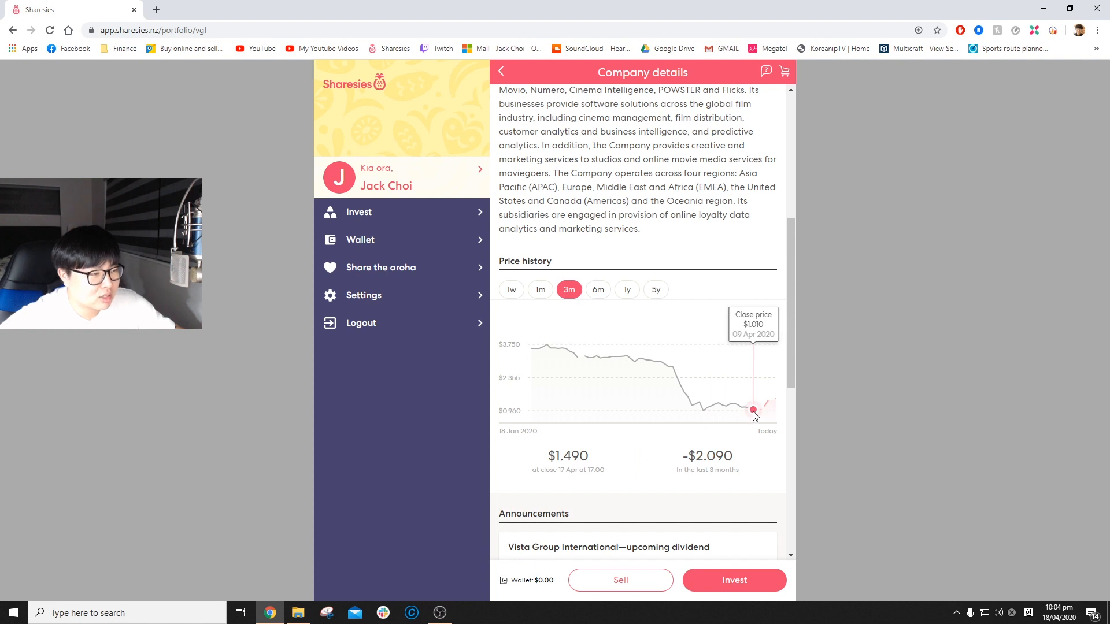
{"action": "mouse_move", "coordinate": [755, 424]}
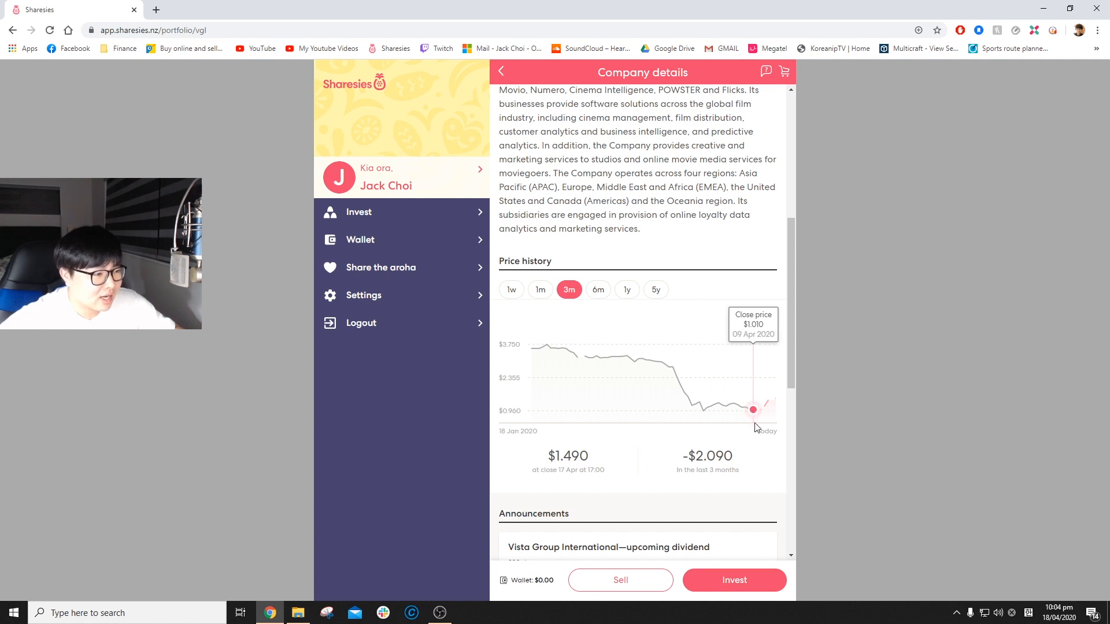
{"action": "mouse_move", "coordinate": [753, 412]}
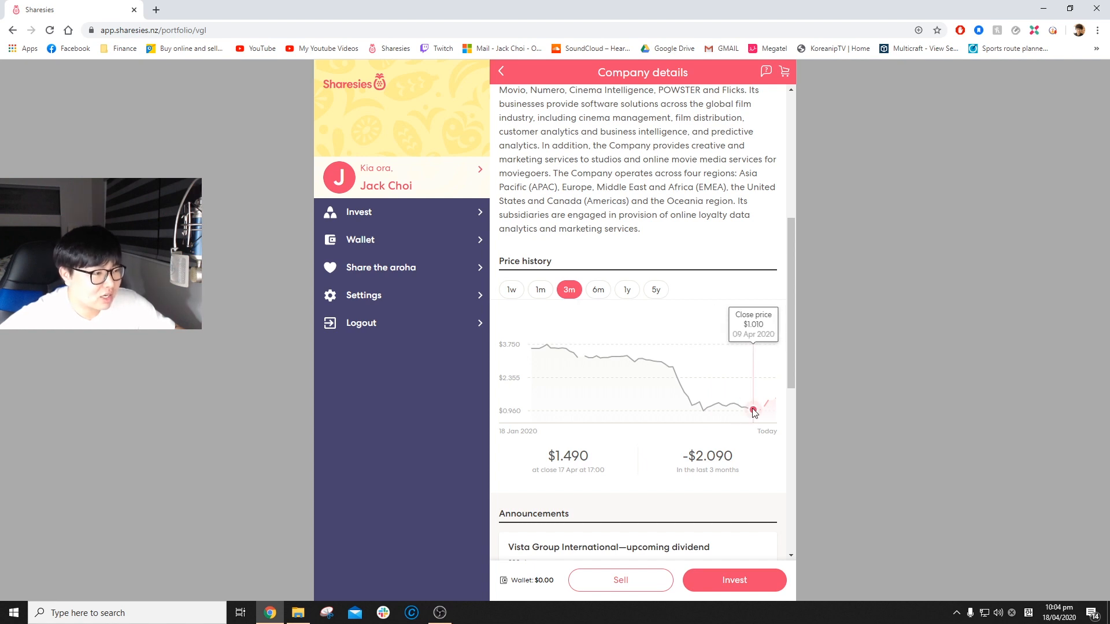
{"action": "left_click", "coordinate": [734, 579]}
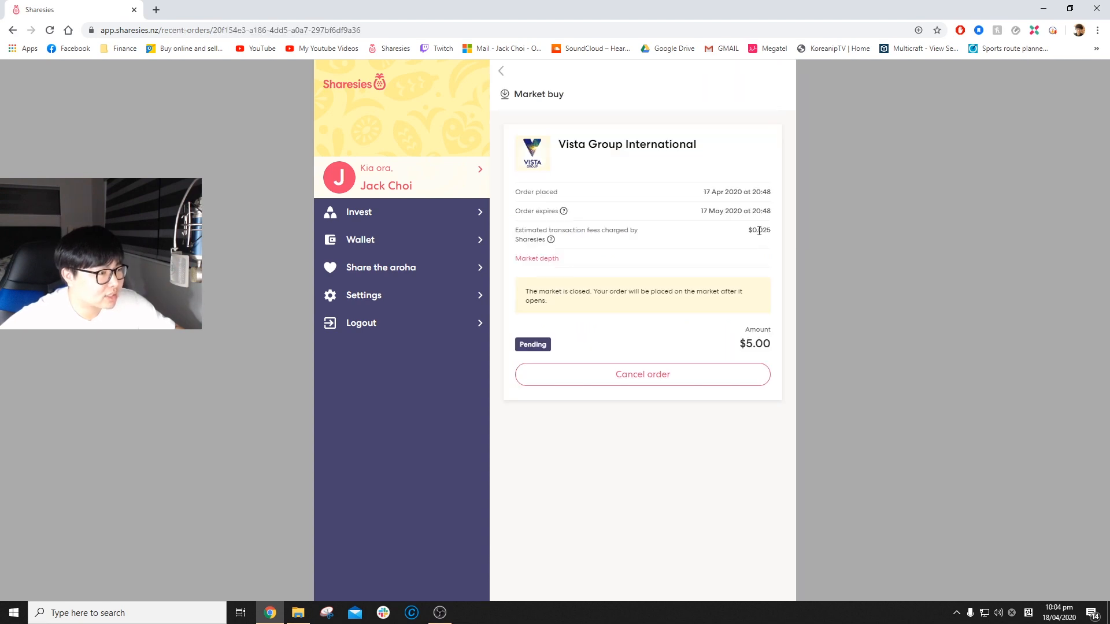
{"action": "mouse_move", "coordinate": [580, 137]}
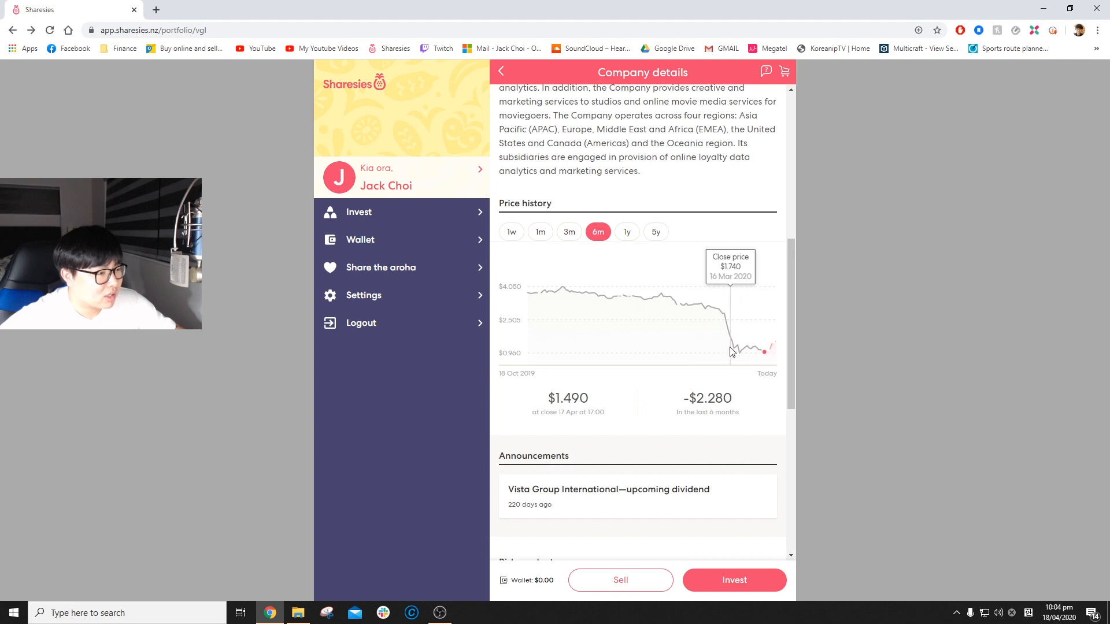
{"action": "mouse_move", "coordinate": [705, 368]}
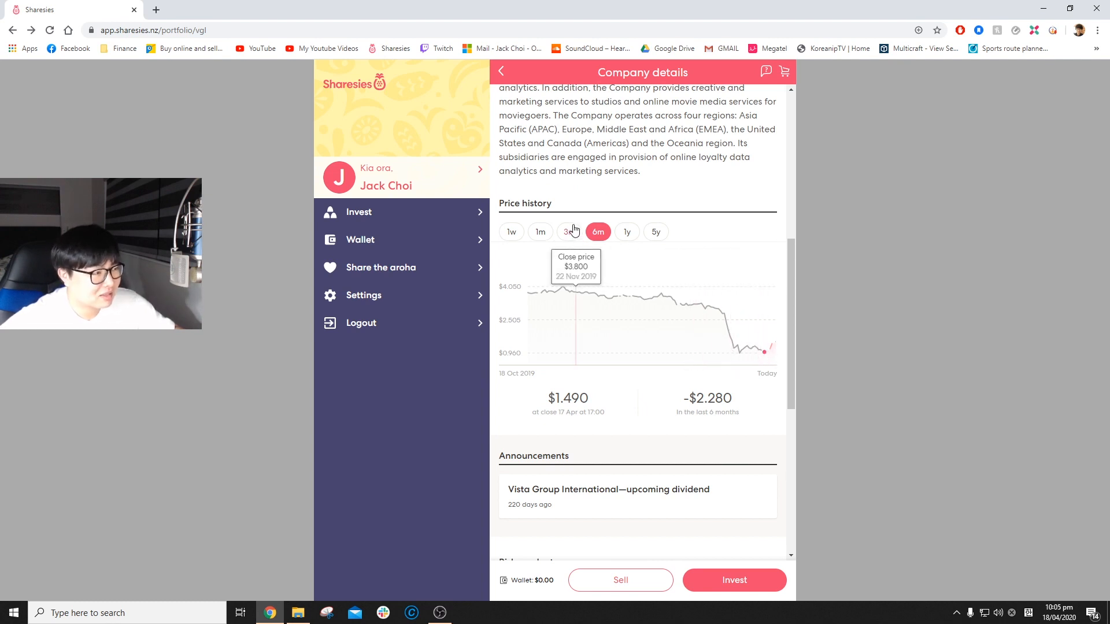
Show Vista Group's three-month price history, then go back to the portfolio's companies list
{"action": "left_click", "coordinate": [569, 231]}
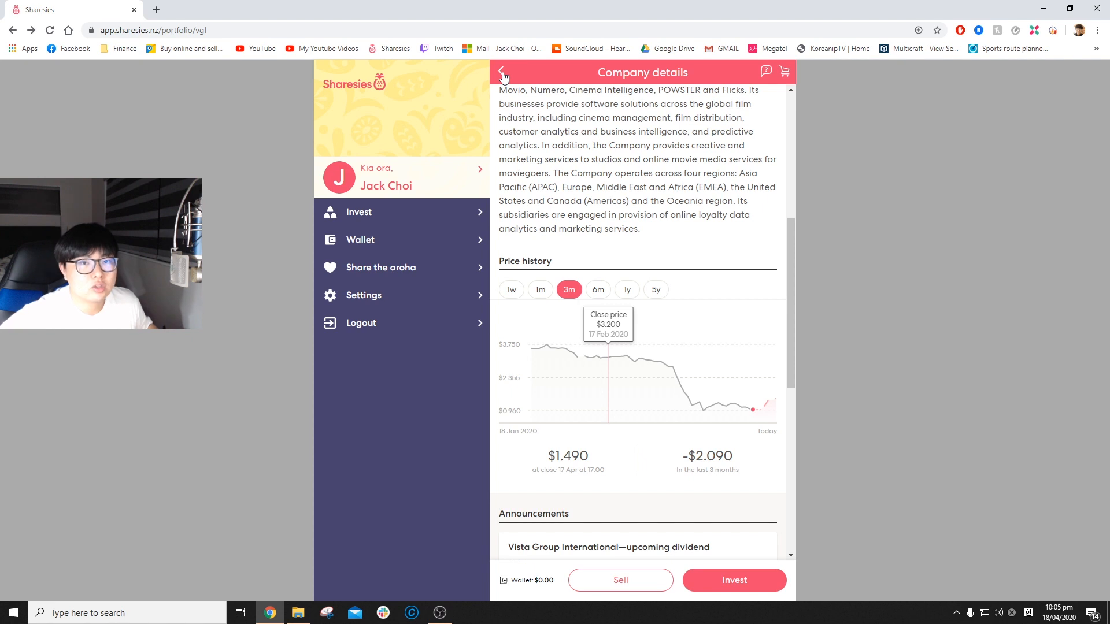
{"action": "left_click", "coordinate": [503, 74]}
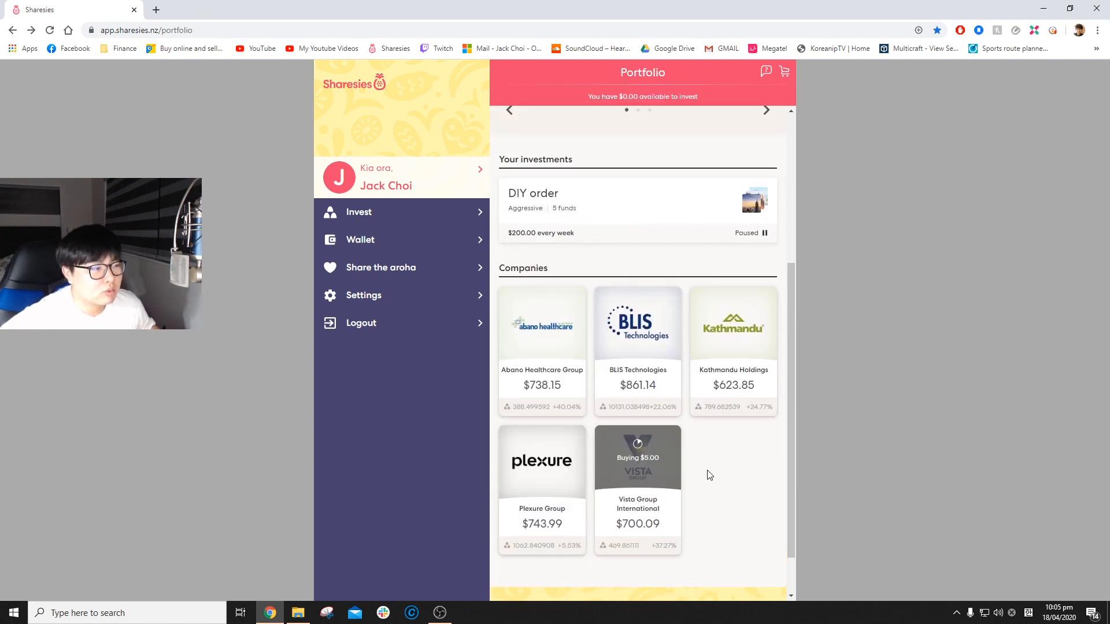
Scroll through the five company cards and back to the $3,672.22 portfolio value and diversity
{"action": "scroll", "scroll_direction": "up", "scroll_amount": 3}
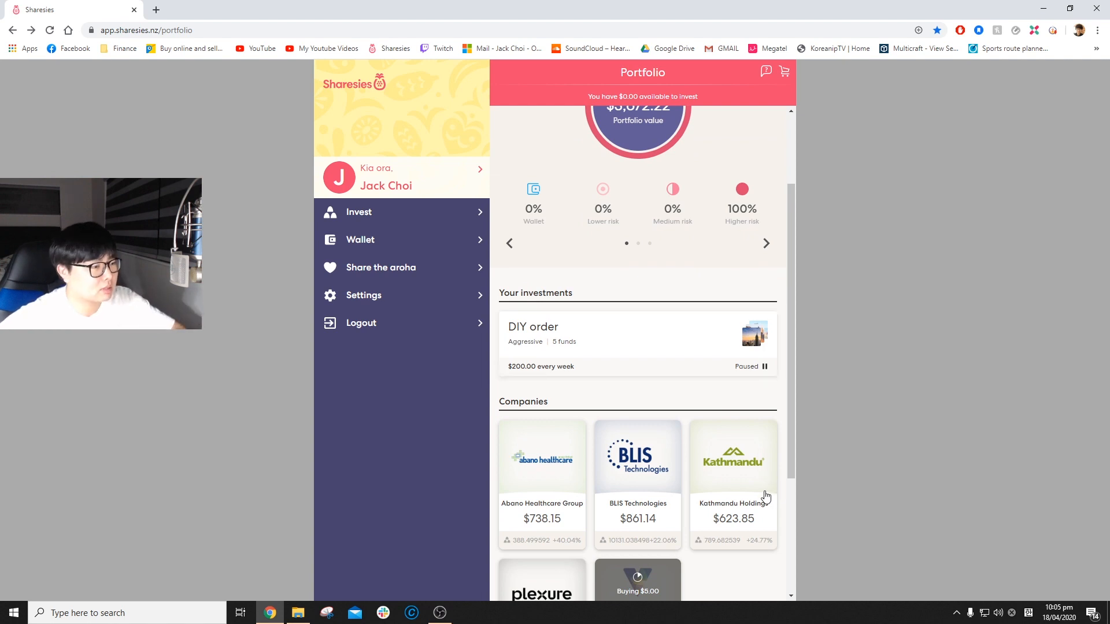
{"action": "scroll", "scroll_direction": "down", "scroll_amount": 3}
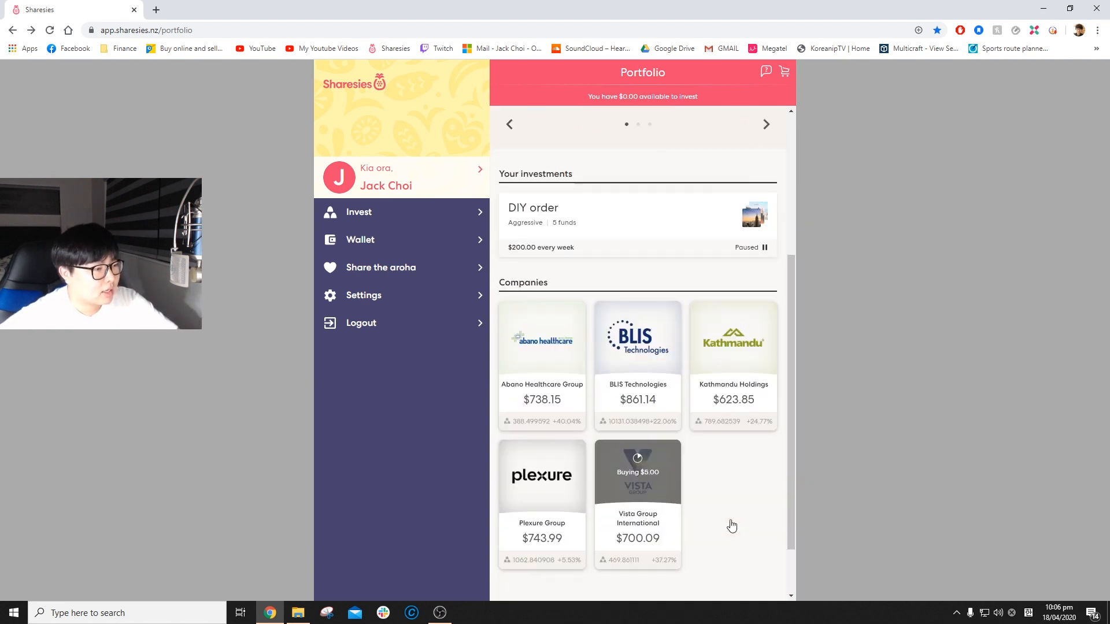
{"action": "scroll", "scroll_direction": "down", "scroll_amount": 3}
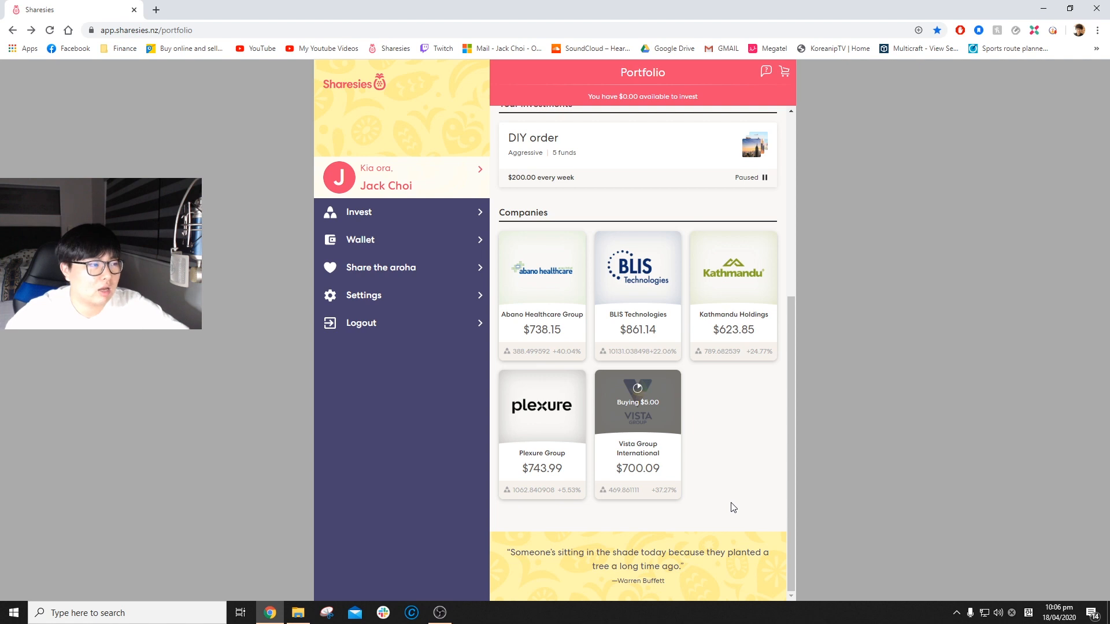
{"action": "scroll", "scroll_direction": "up", "scroll_amount": 3}
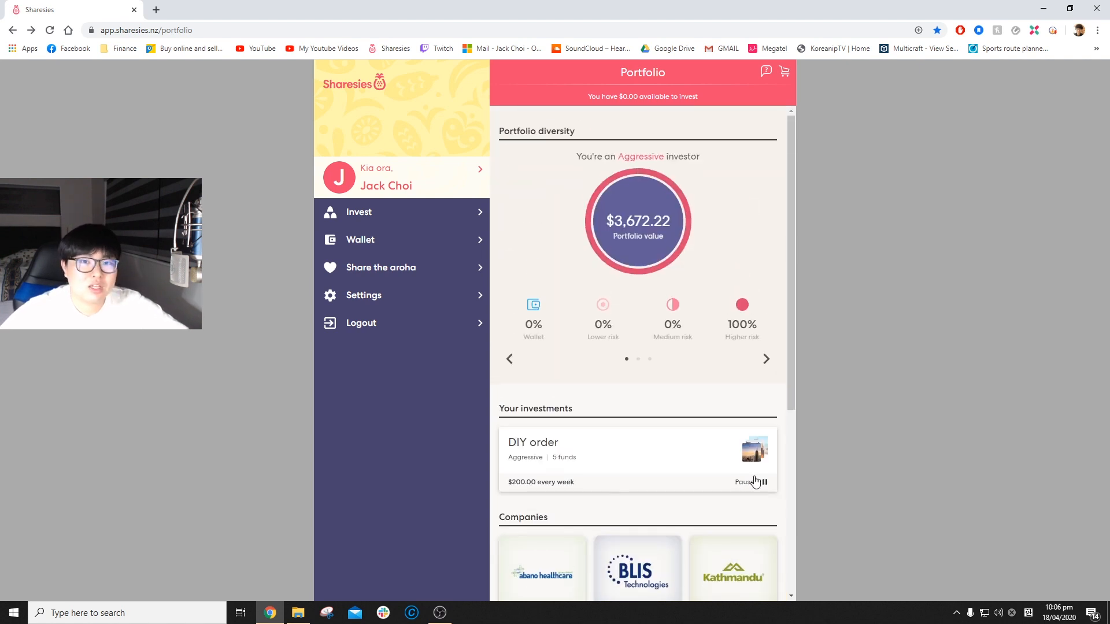